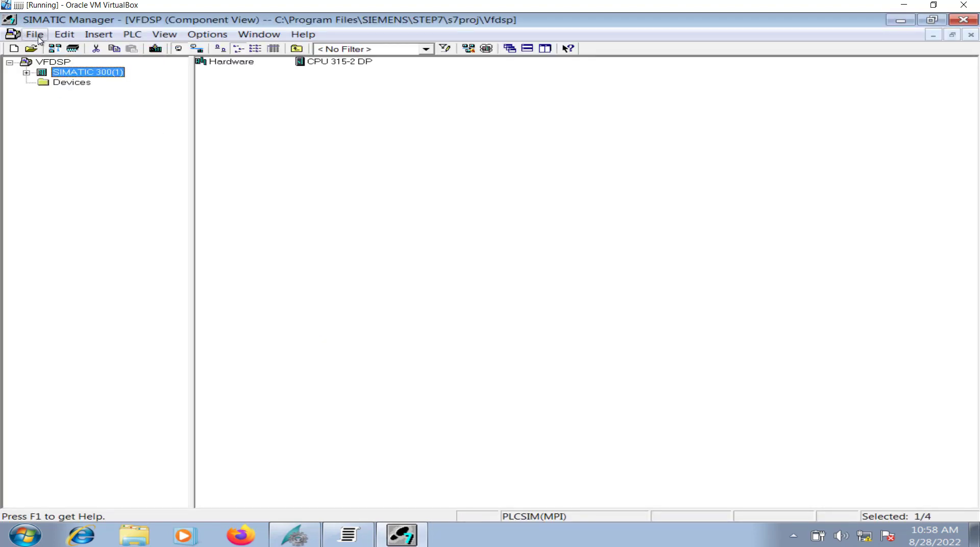
Create a new STEP 7 project named VFDSetpoint
click(8, 48)
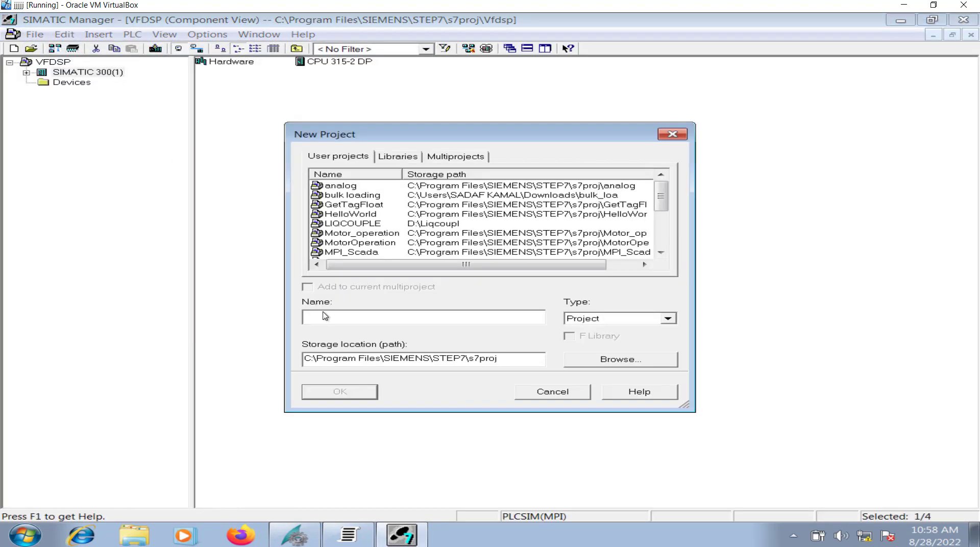
text(VFD)
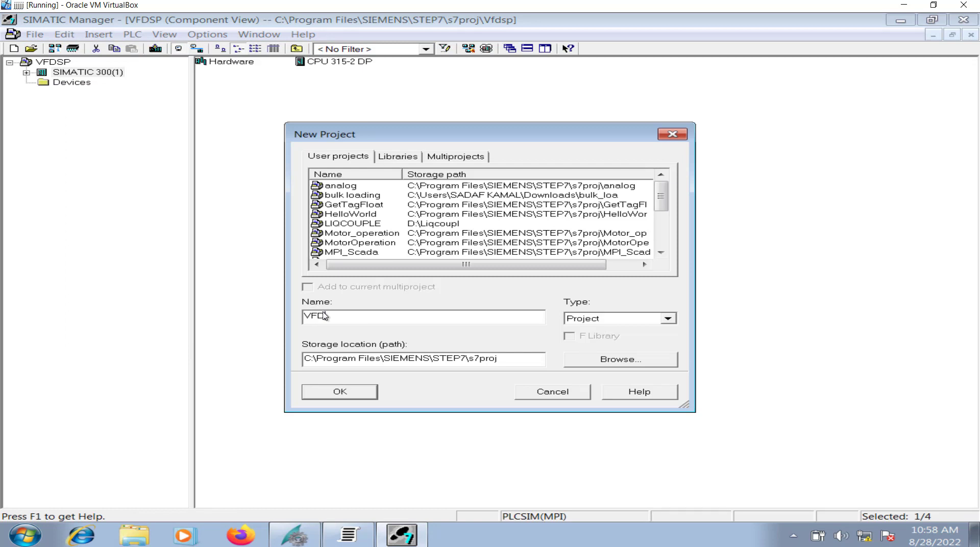
text(Setpoint)
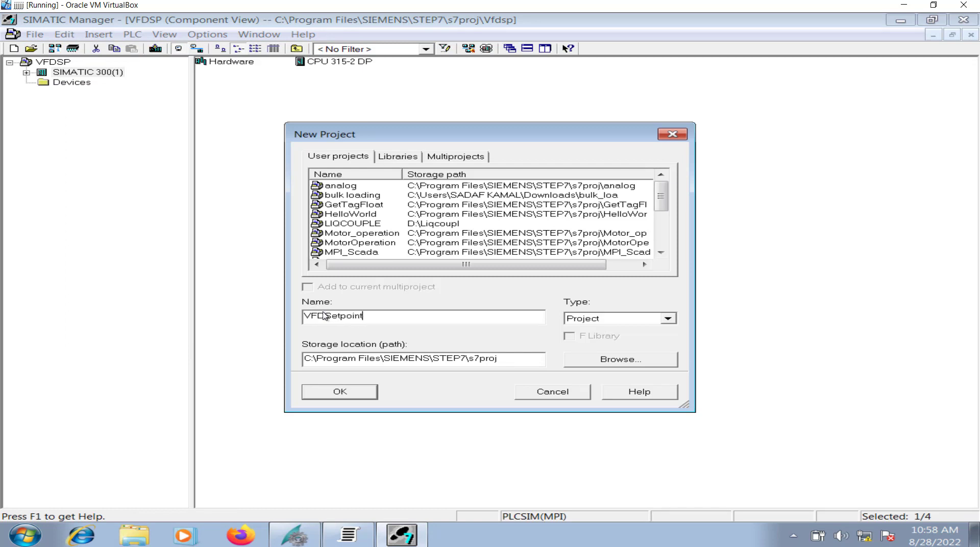
click(340, 392)
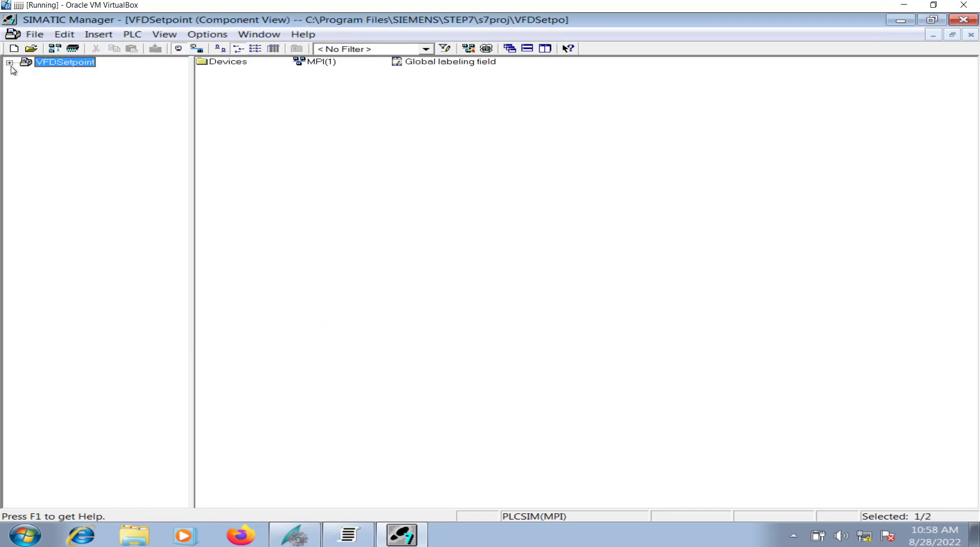
Insert a SIMATIC 300 station into the VFDSetpoint project
click(8, 63)
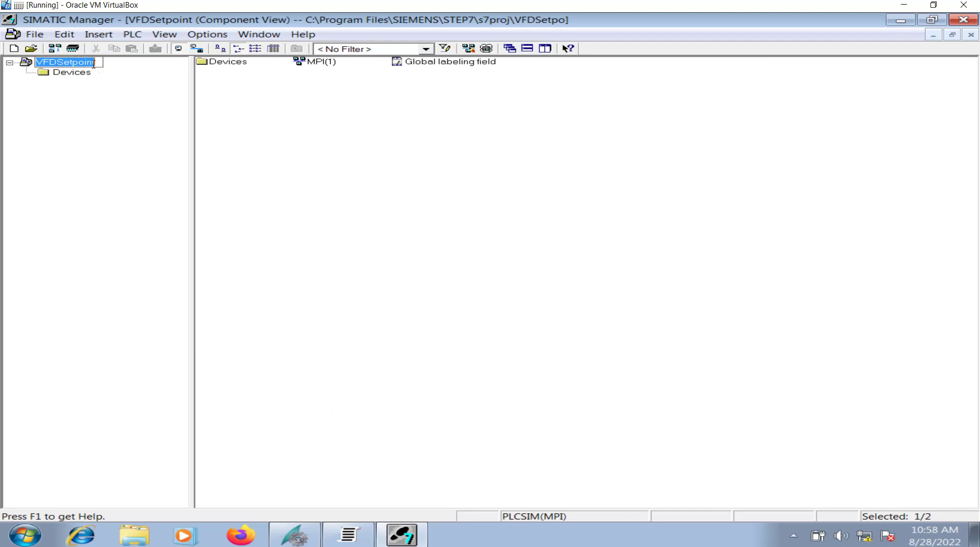
right_click(56, 64)
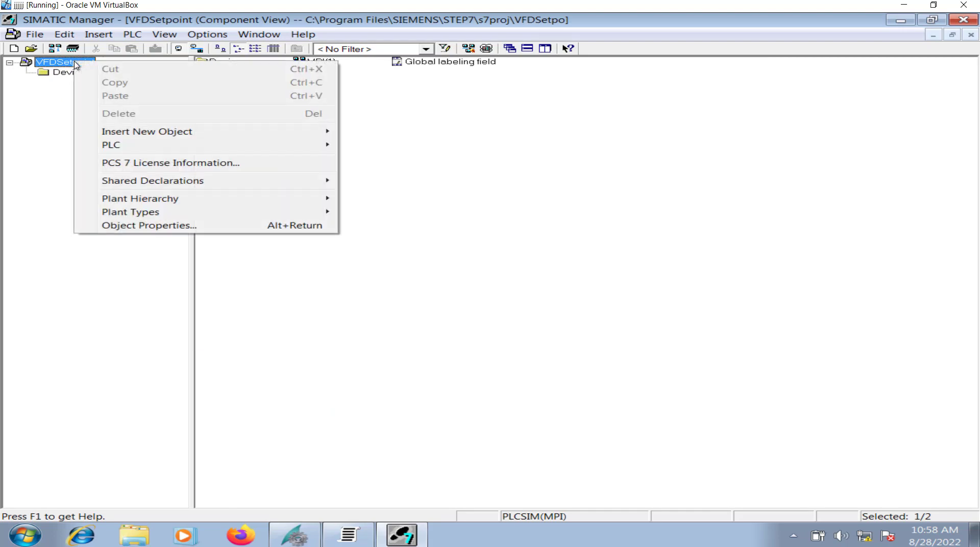
mouse_move(146, 131)
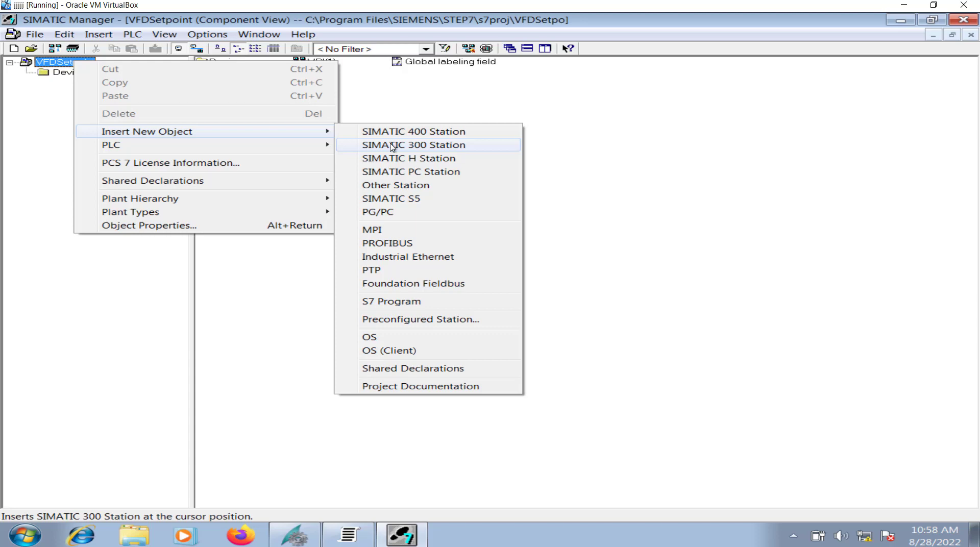
click(412, 144)
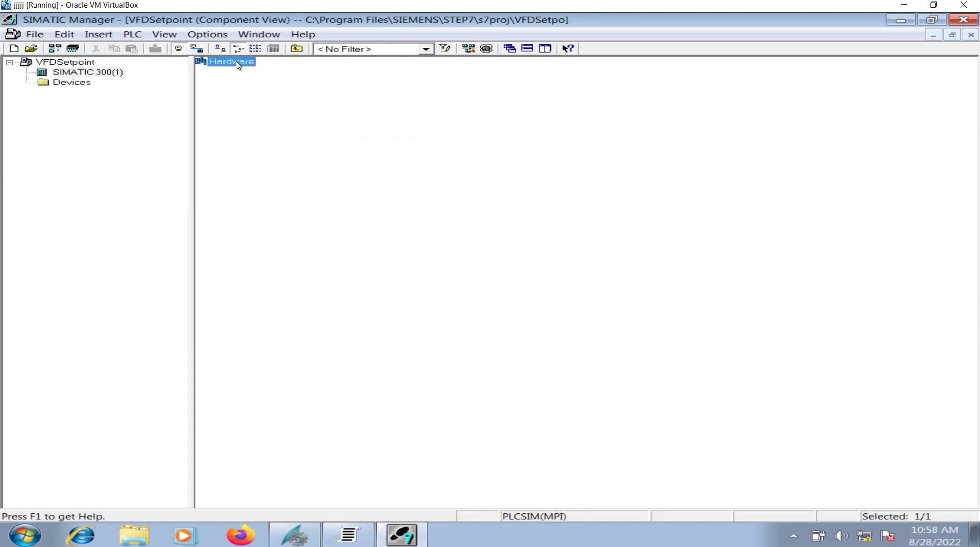
Place a CPU 315-2 DP in slot 2 of the S7-300 rack with default PROFIBUS settings
double_click(231, 61)
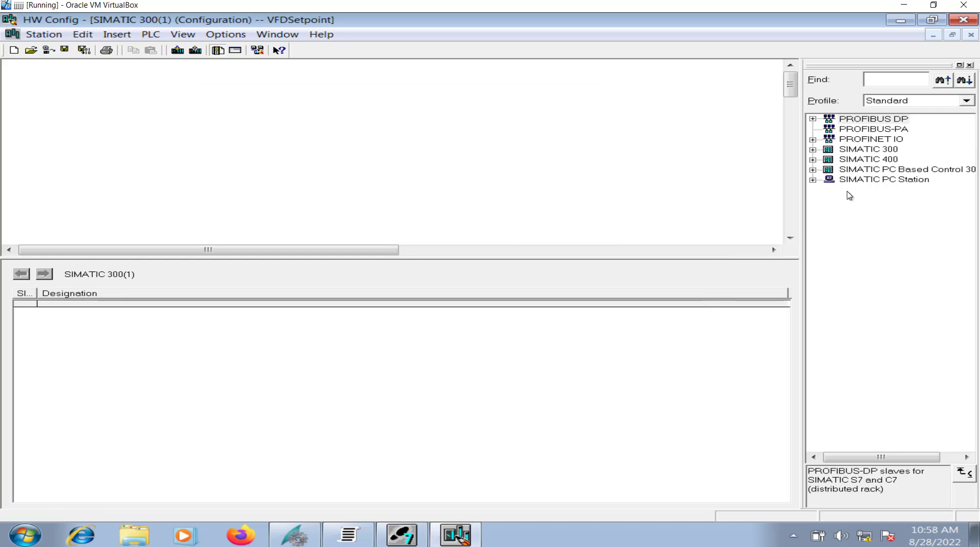
click(813, 149)
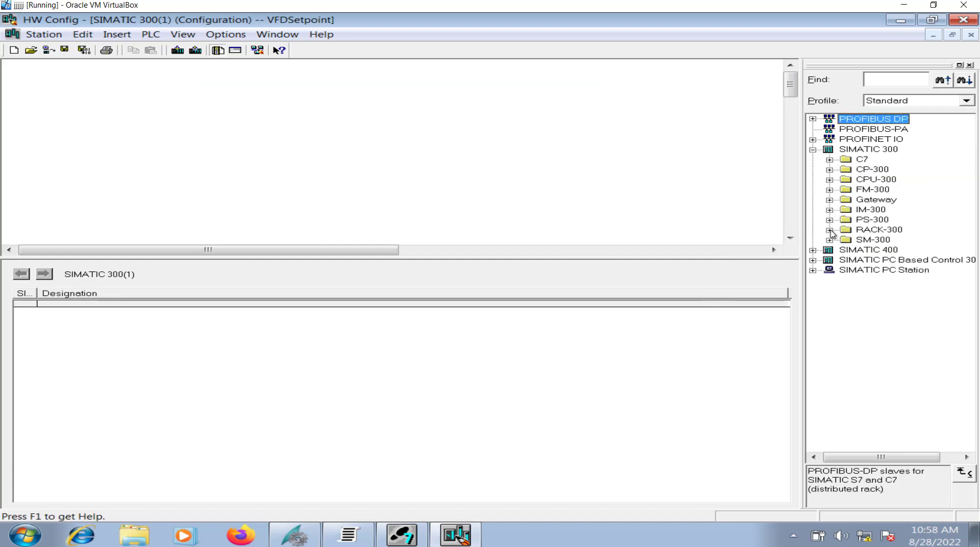
click(830, 230)
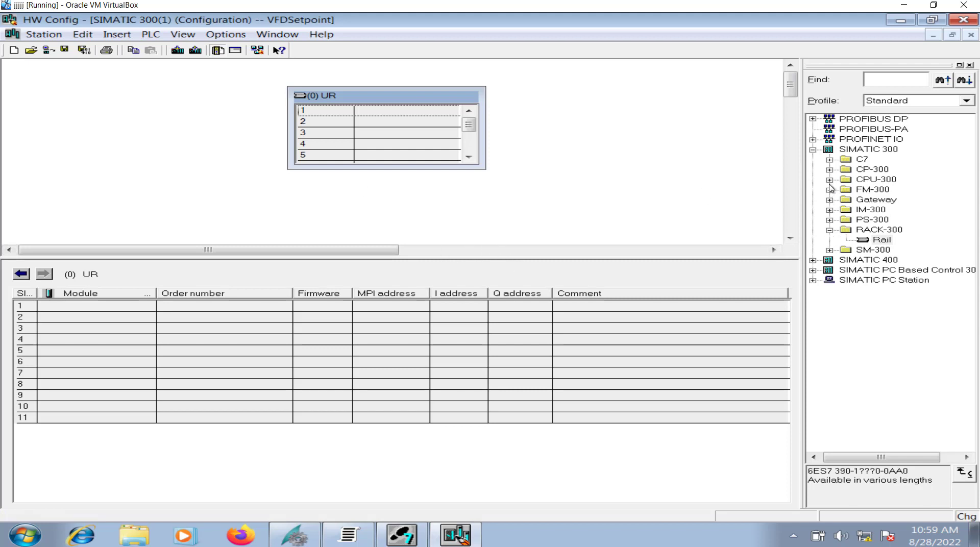
click(818, 179)
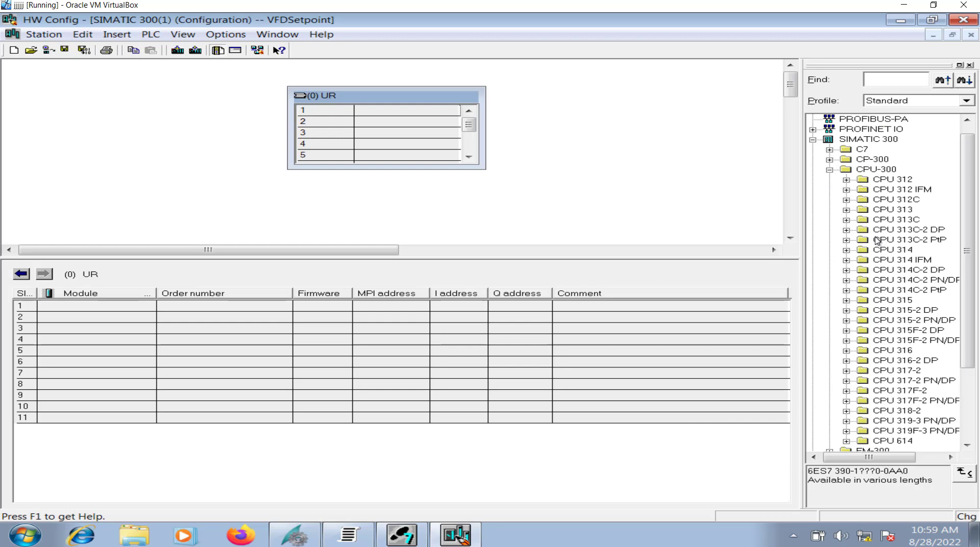
click(845, 310)
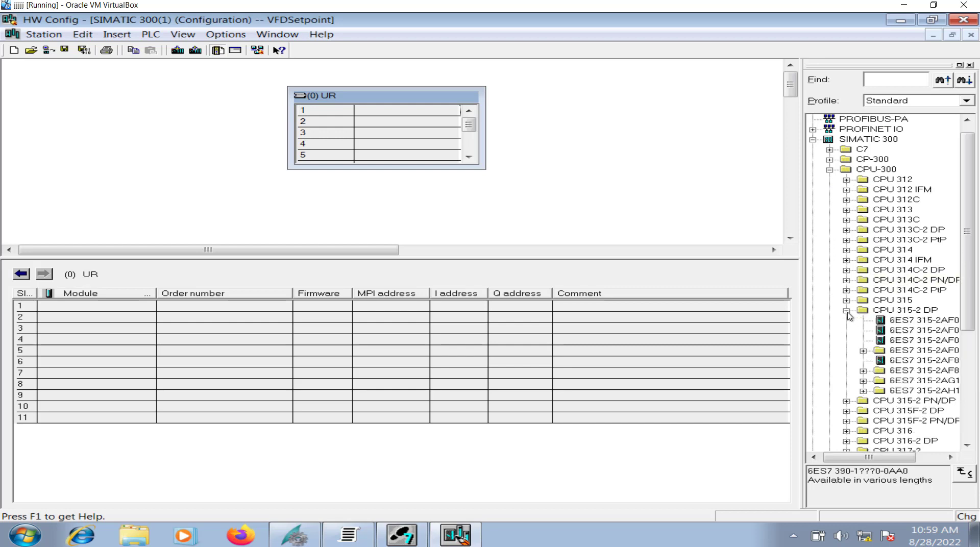
drag(923, 320, 425, 121)
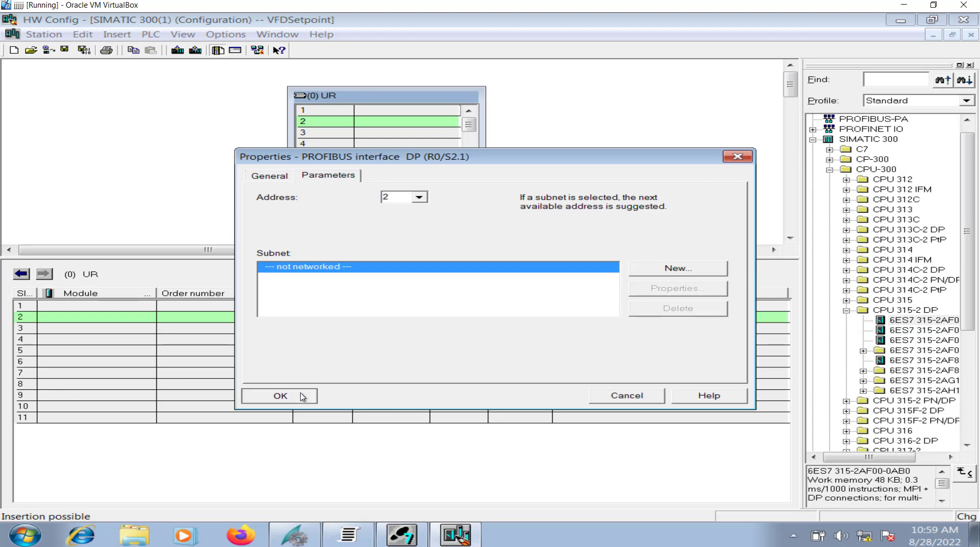
click(279, 396)
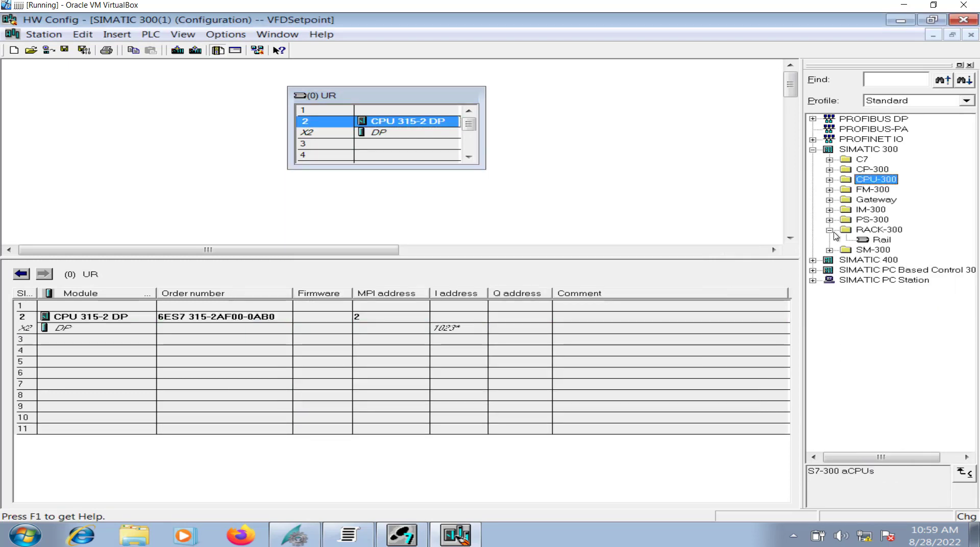
Add an SM 332 AO8x12Bit analog output module into slot 4
click(830, 249)
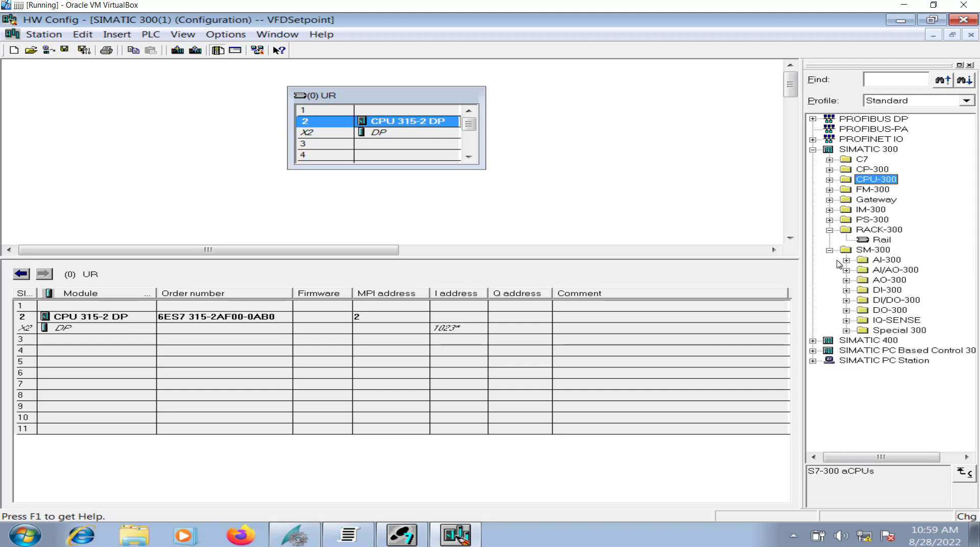
click(845, 280)
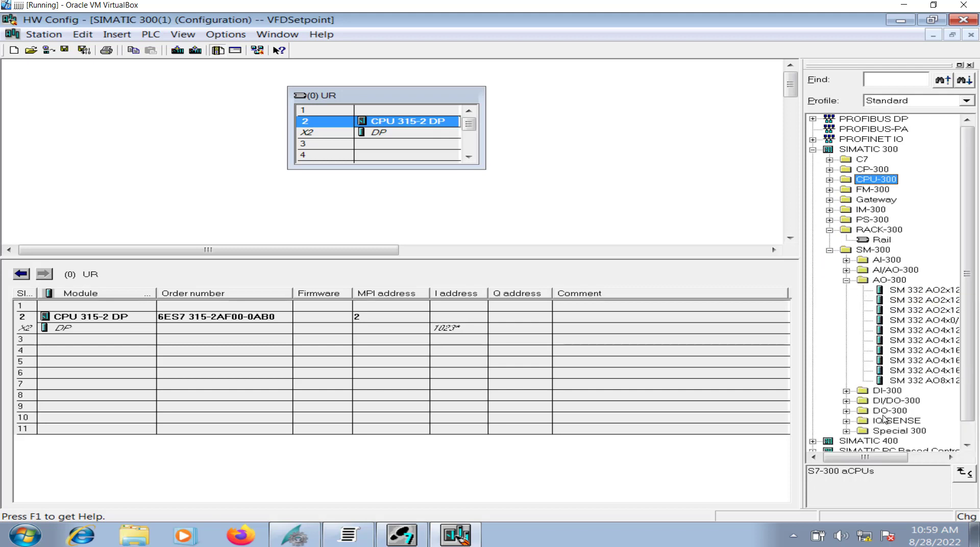
drag(862, 458, 925, 457)
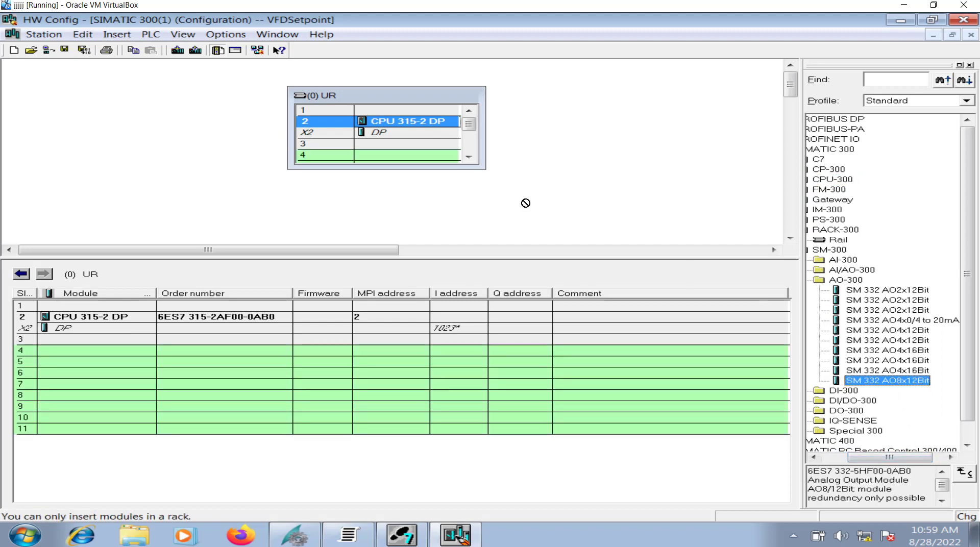
mouse_move(441, 108)
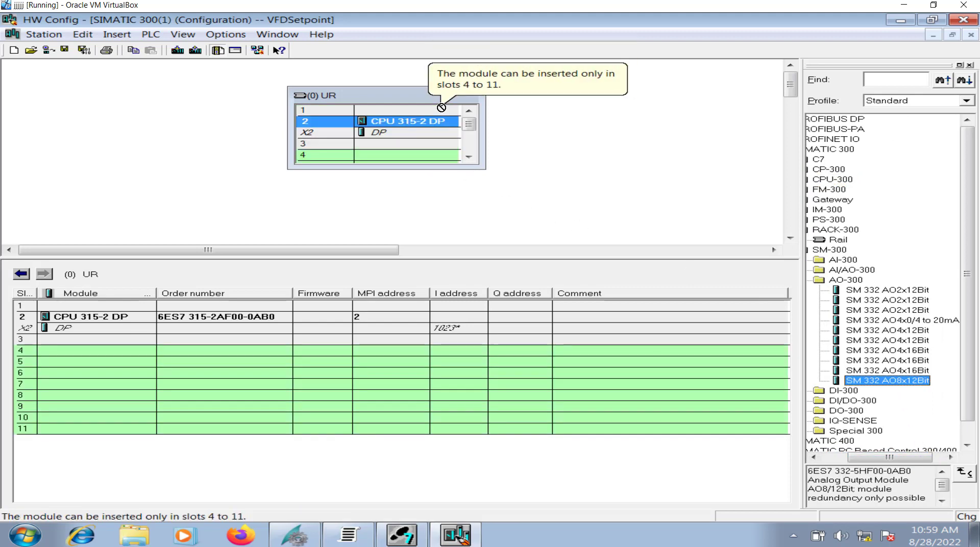
drag(887, 380, 406, 155)
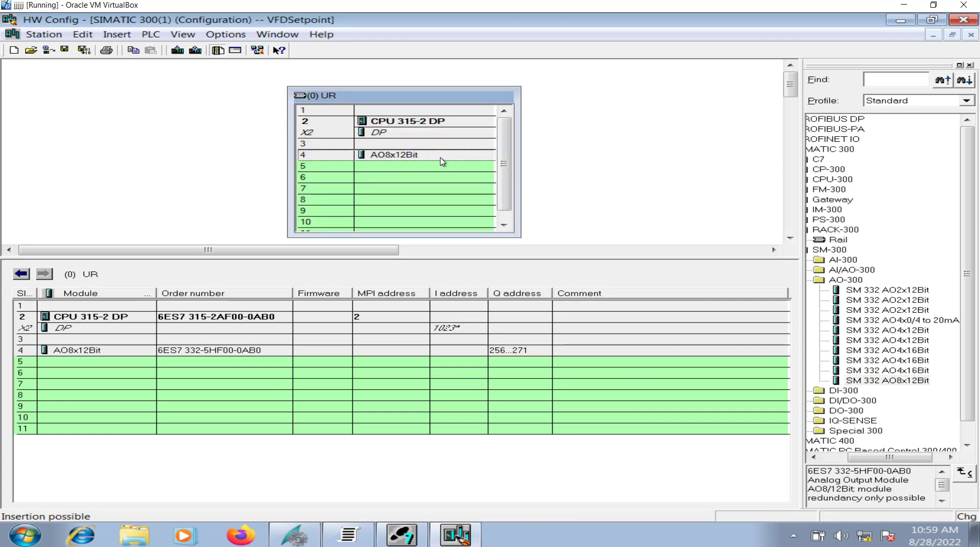
right_click(394, 156)
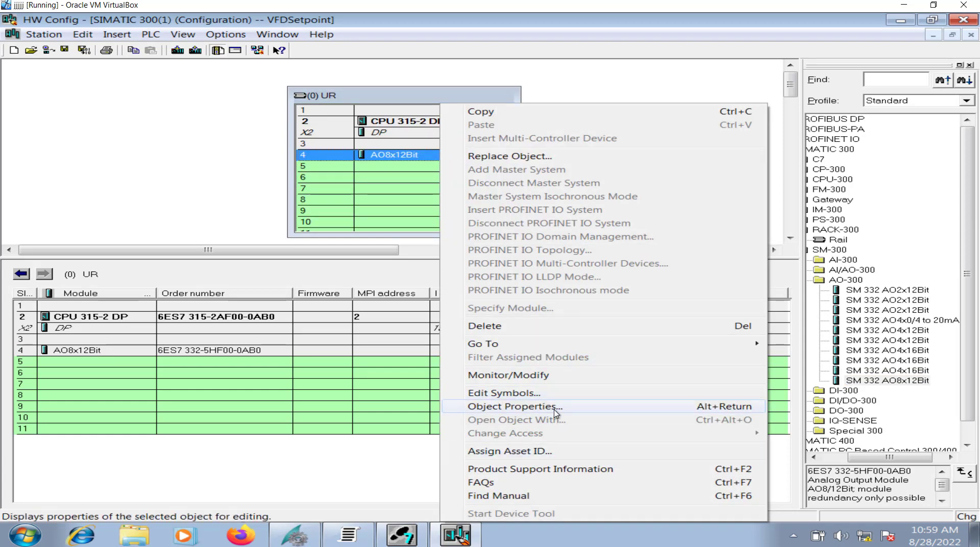
click(513, 407)
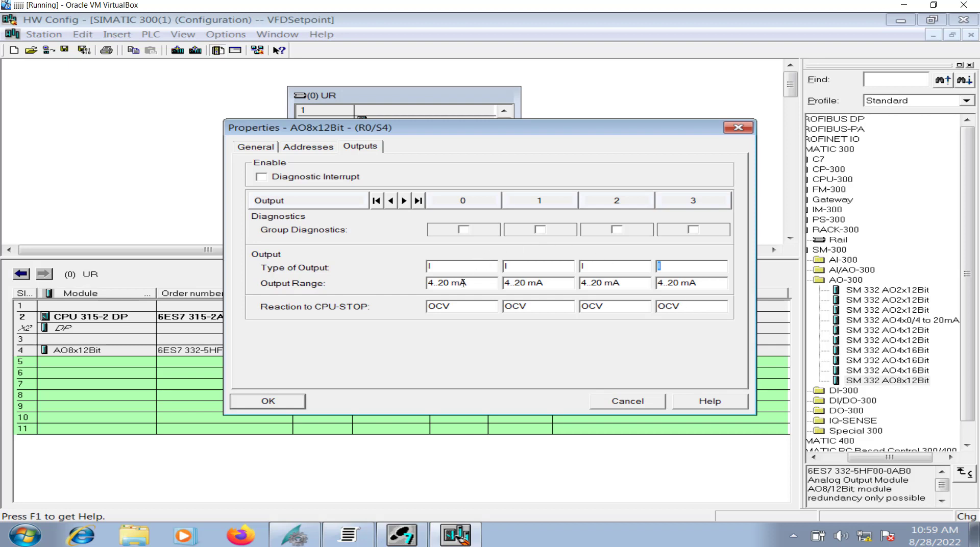
click(462, 283)
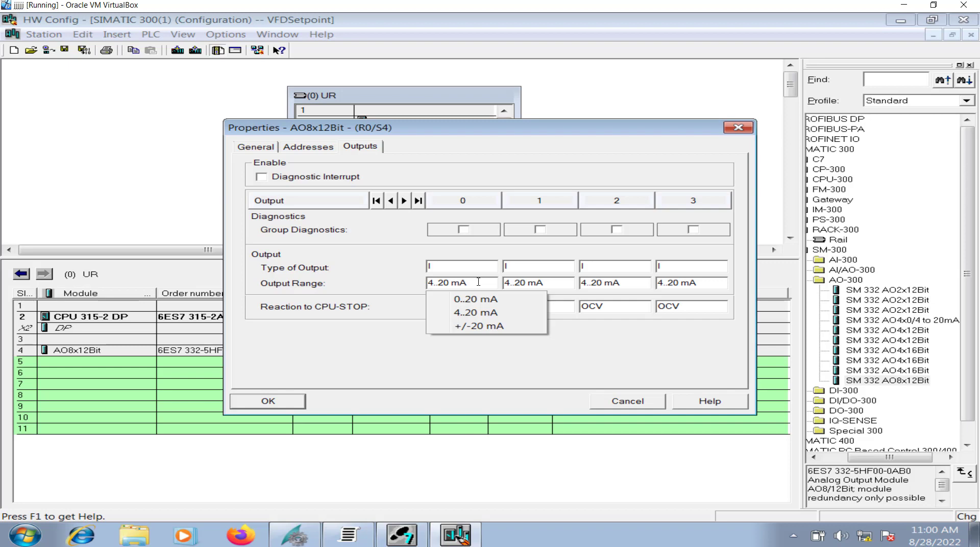
mouse_move(457, 266)
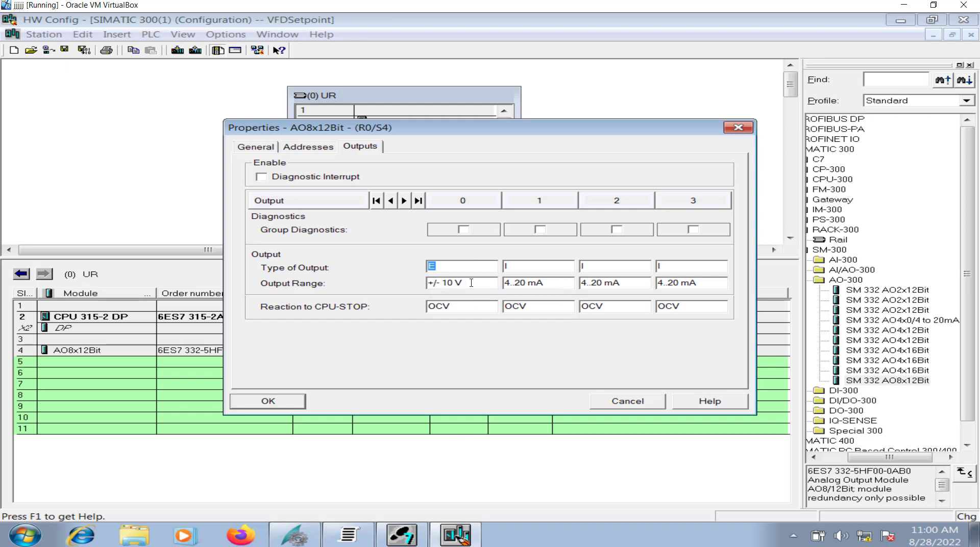
click(461, 266)
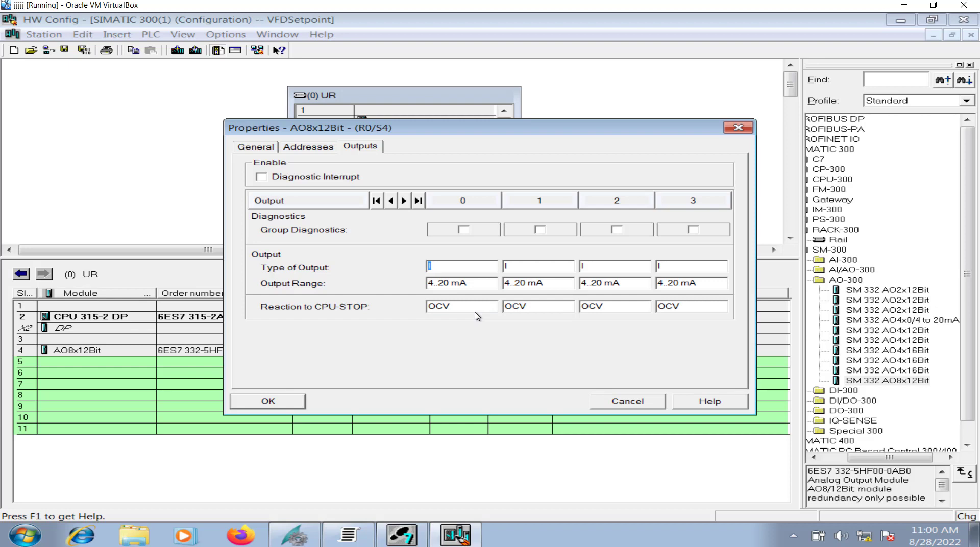
mouse_move(418, 233)
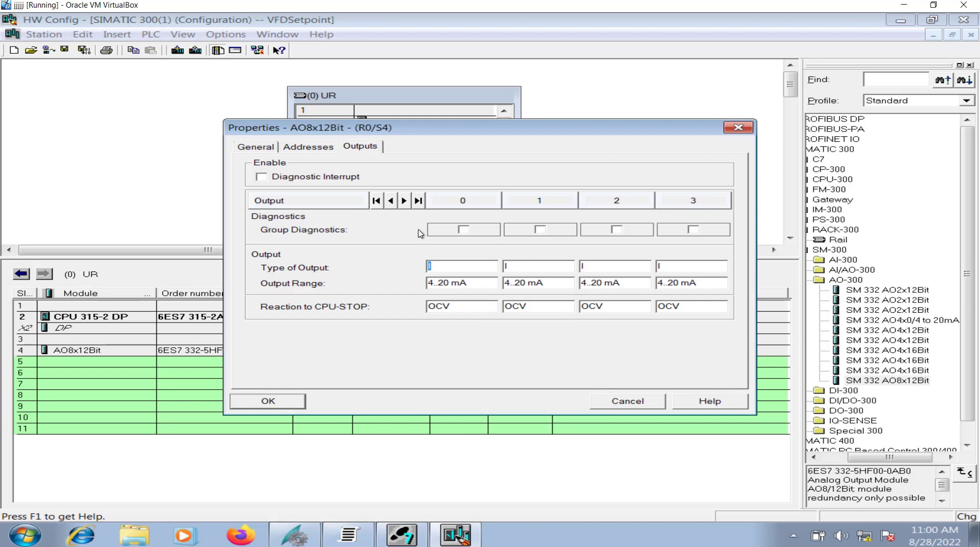
mouse_move(481, 300)
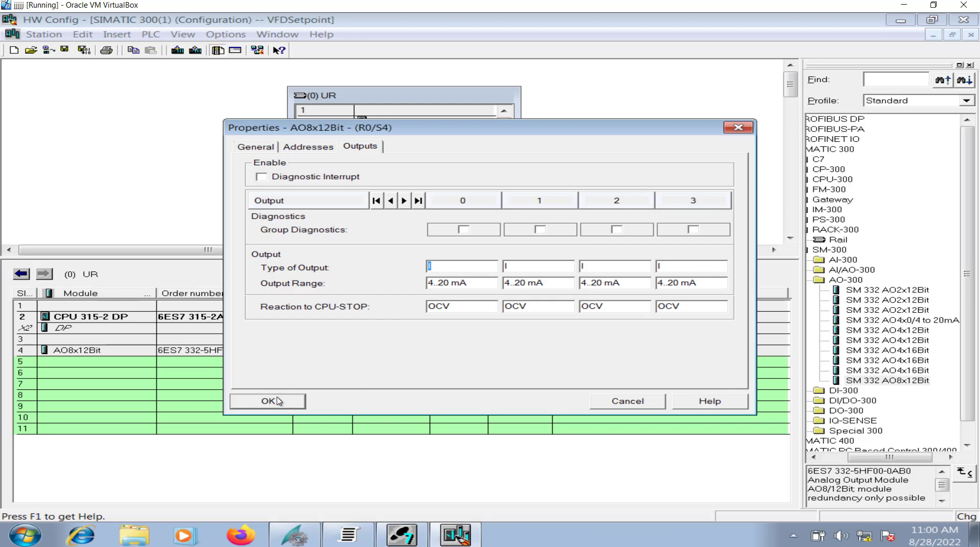
click(267, 401)
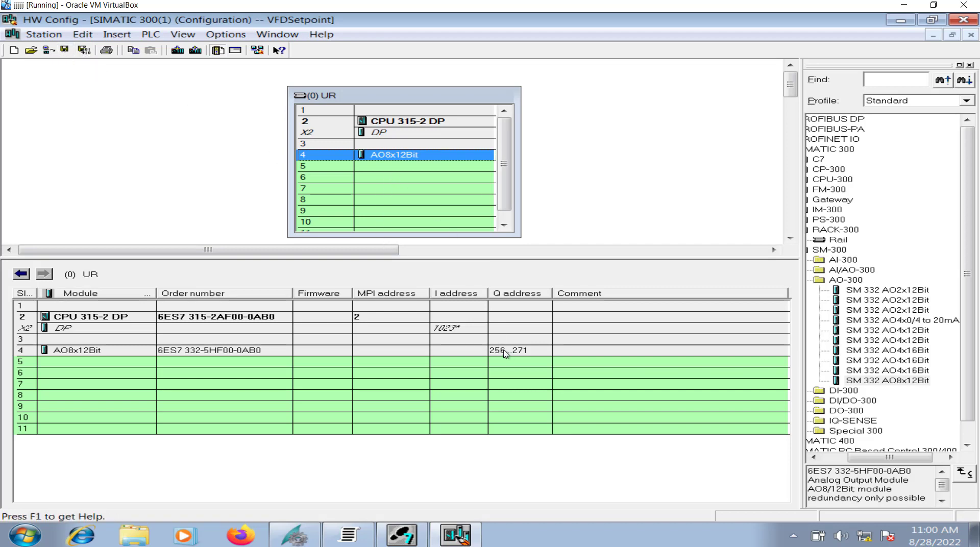
mouse_move(505, 354)
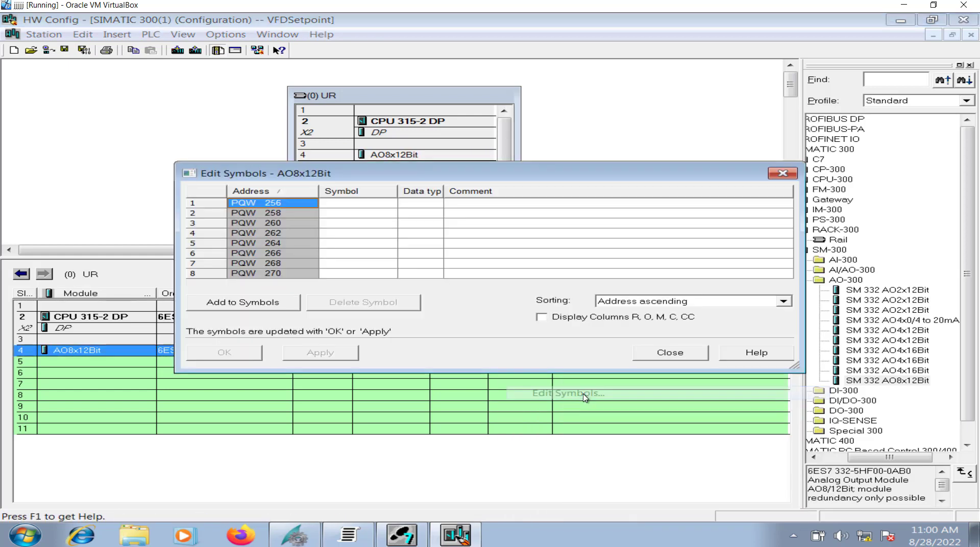
Name PQW 256 as VFD_SP with comment 'Set point for variable frequency drive'
click(353, 203)
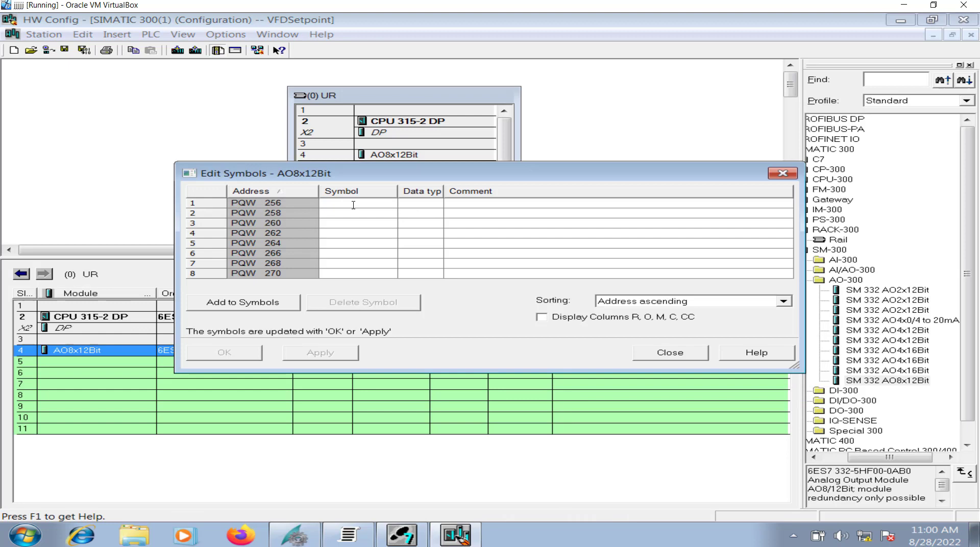
text(VFD_SP)
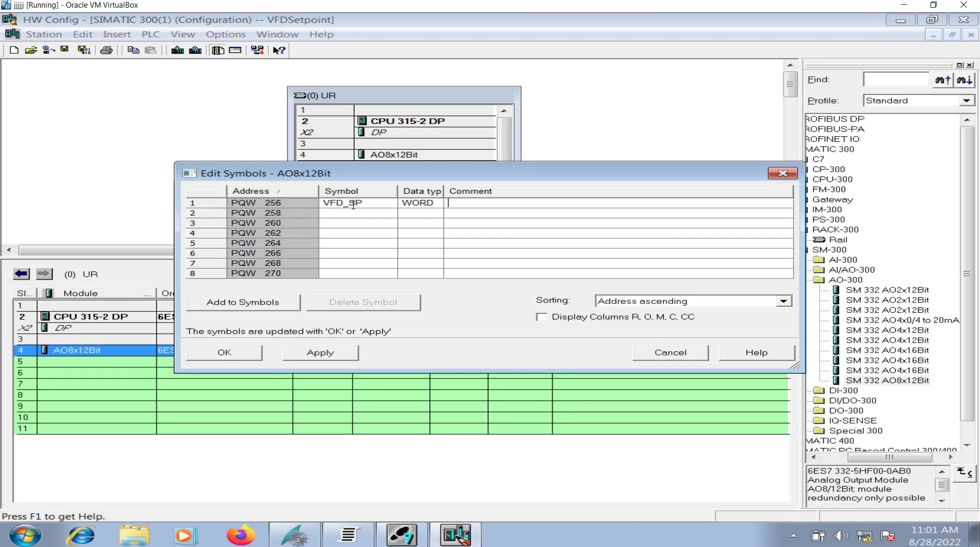
text(Set po)
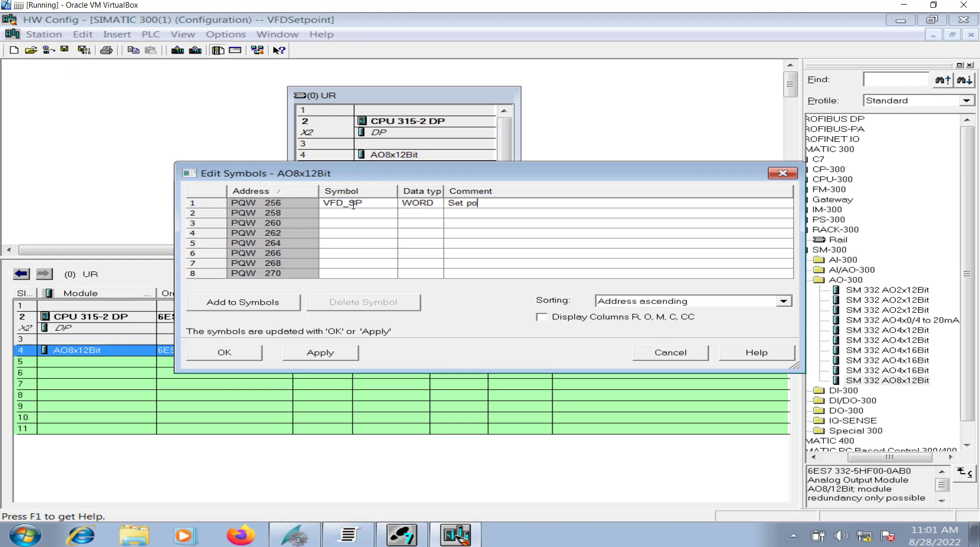
text(int for)
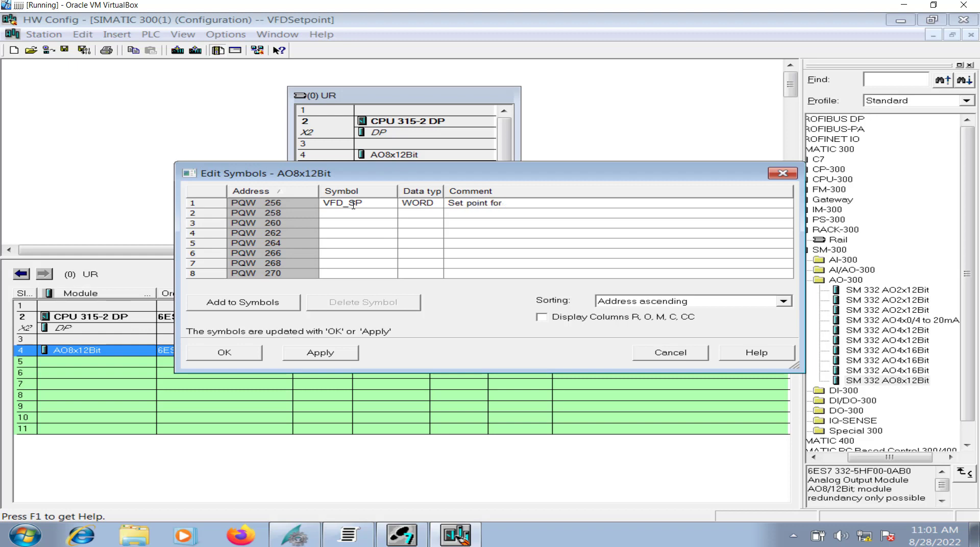
text(variable freq)
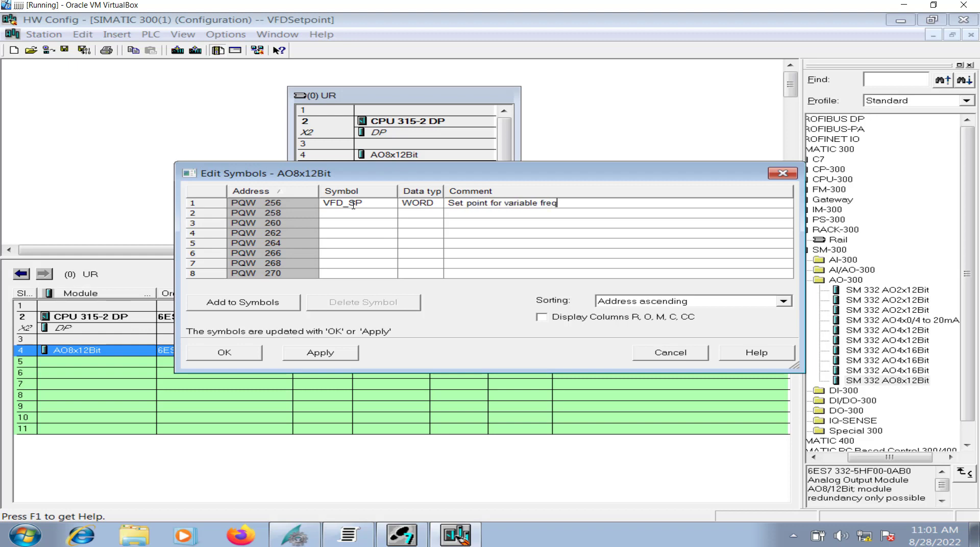
text(uency drive)
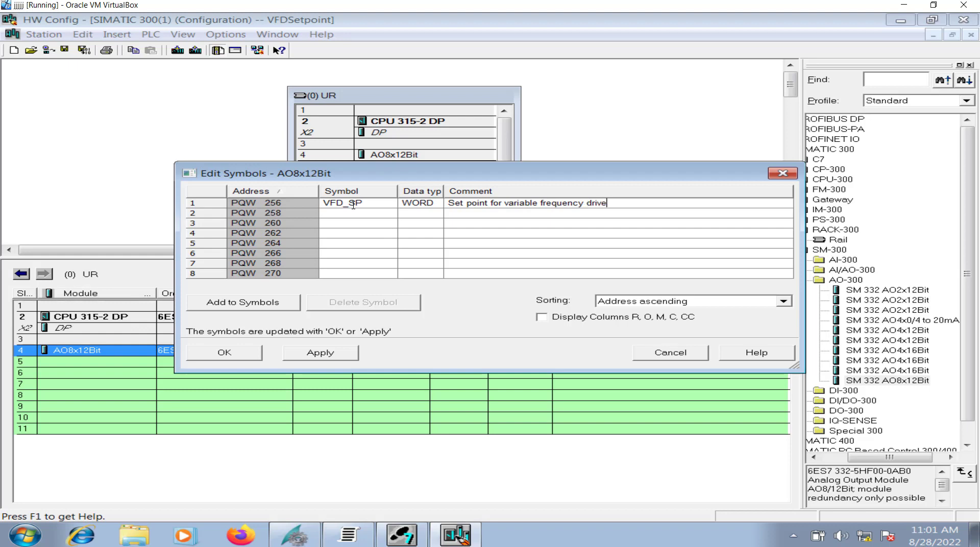
click(224, 352)
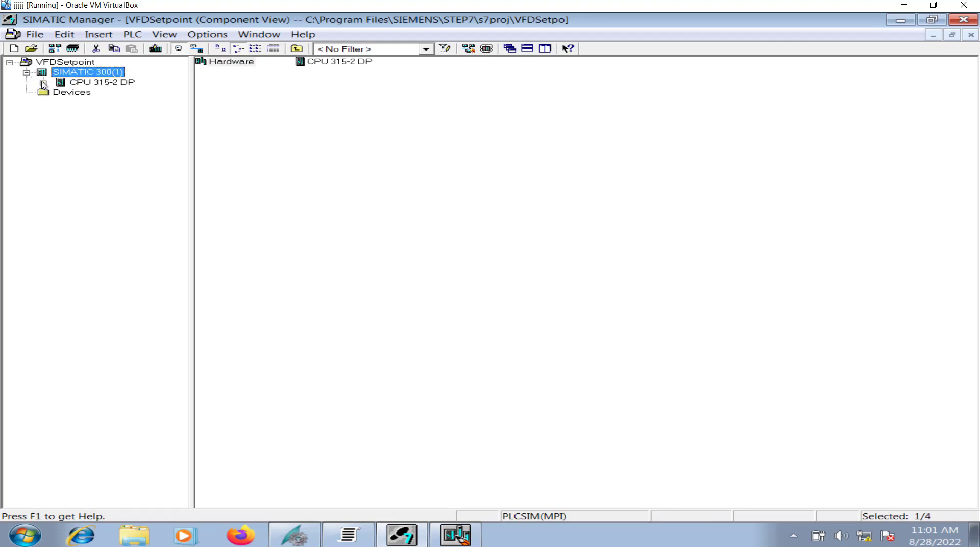
Open OB1 from the CPU 315-2 DP's Blocks folder, accepting its properties
click(43, 82)
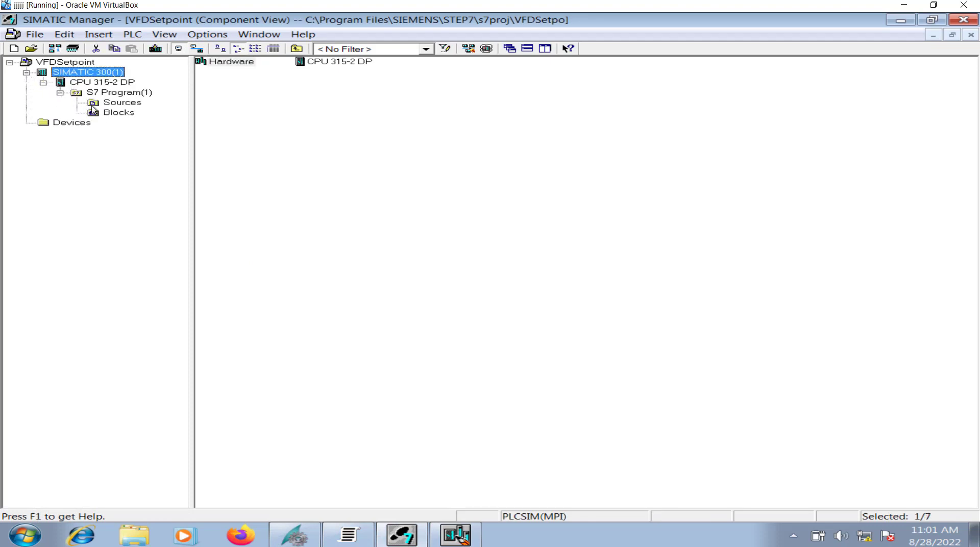
click(119, 112)
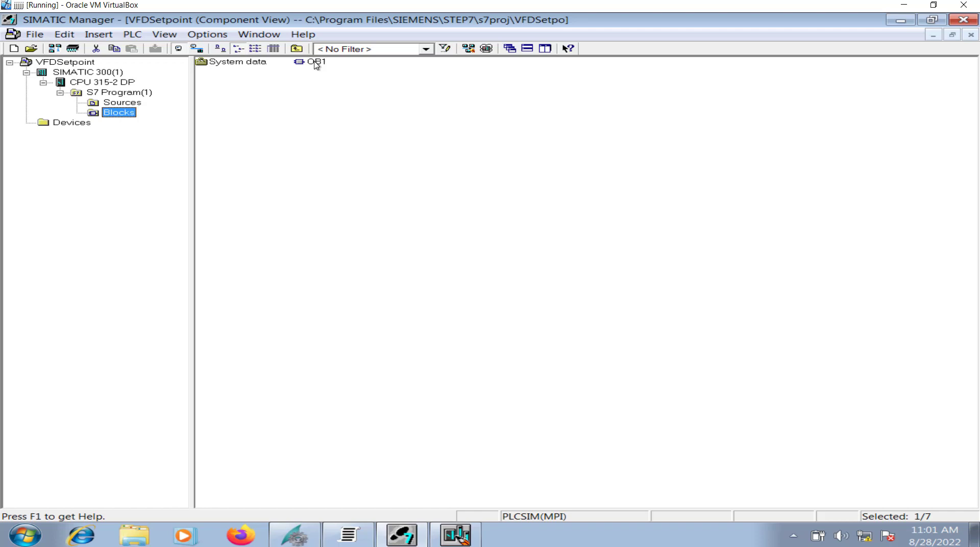
double_click(311, 63)
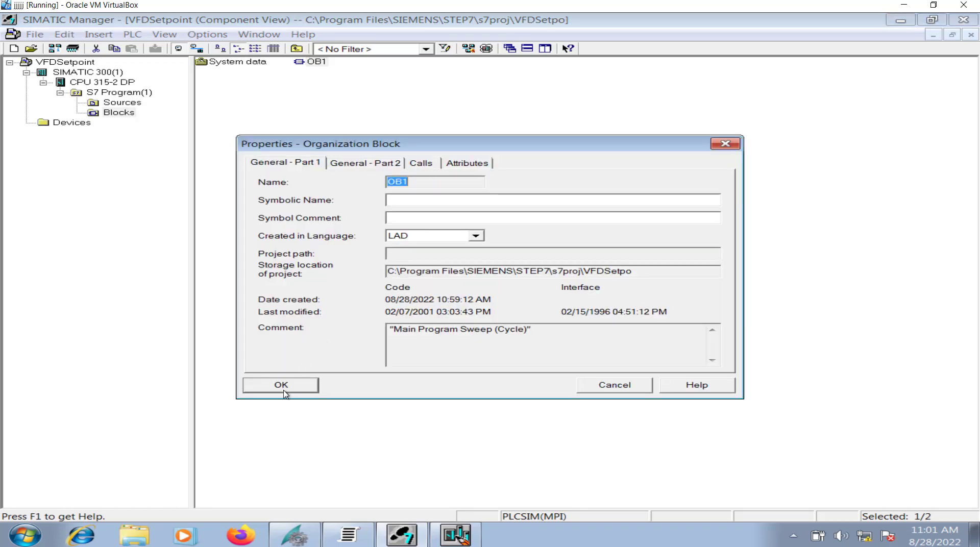
click(280, 385)
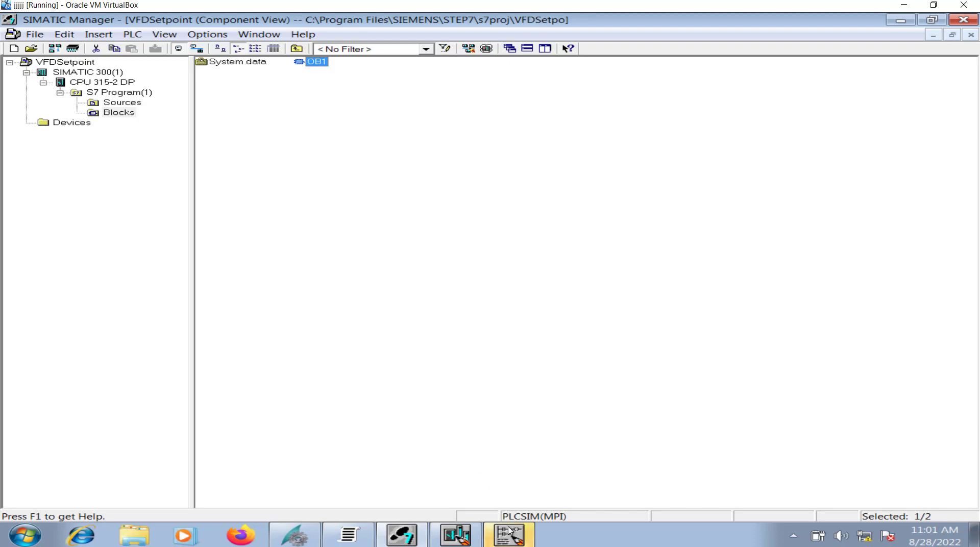
Insert FC106 UNSCALE in Network 1 wired MD30, 60.0, 0.0, M1.0, MW2, QW256
double_click(314, 62)
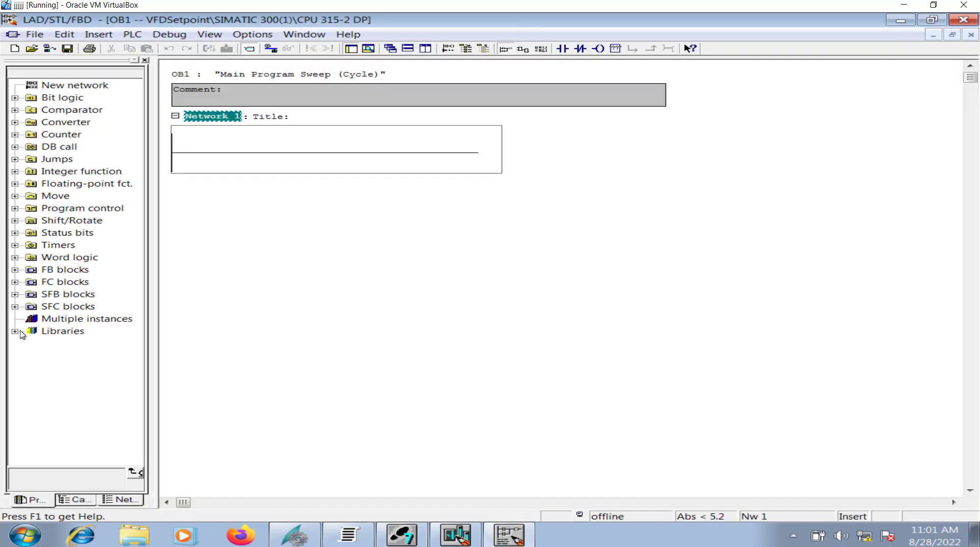
mouse_move(237, 304)
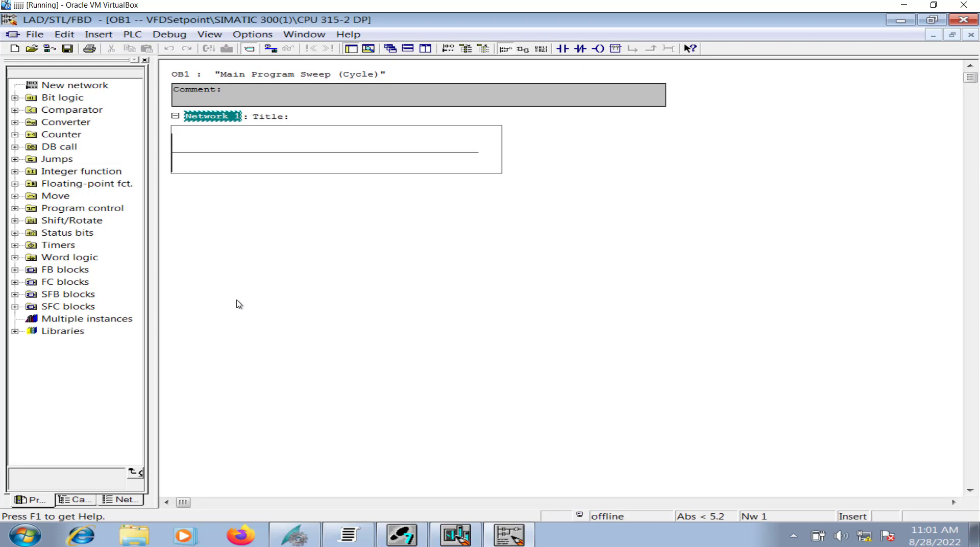
mouse_move(12, 313)
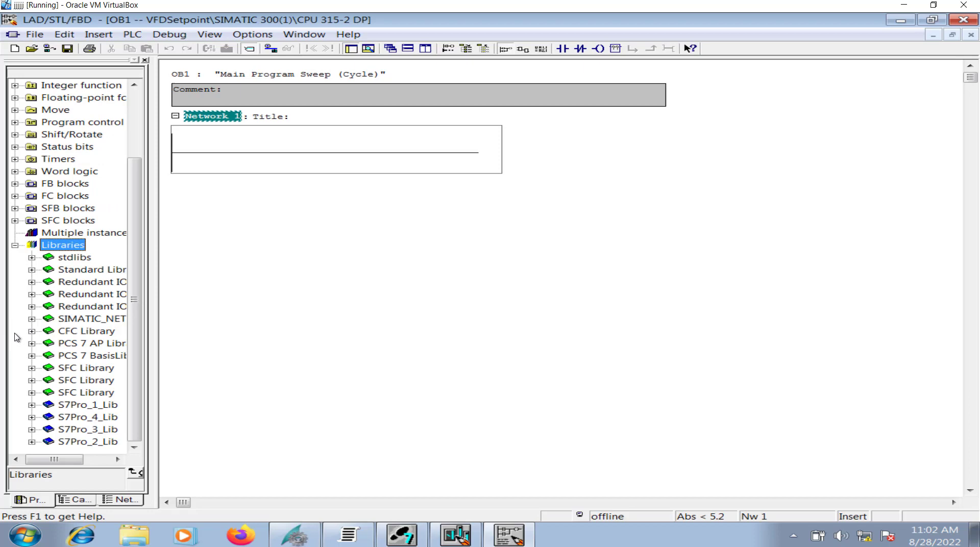
click(33, 269)
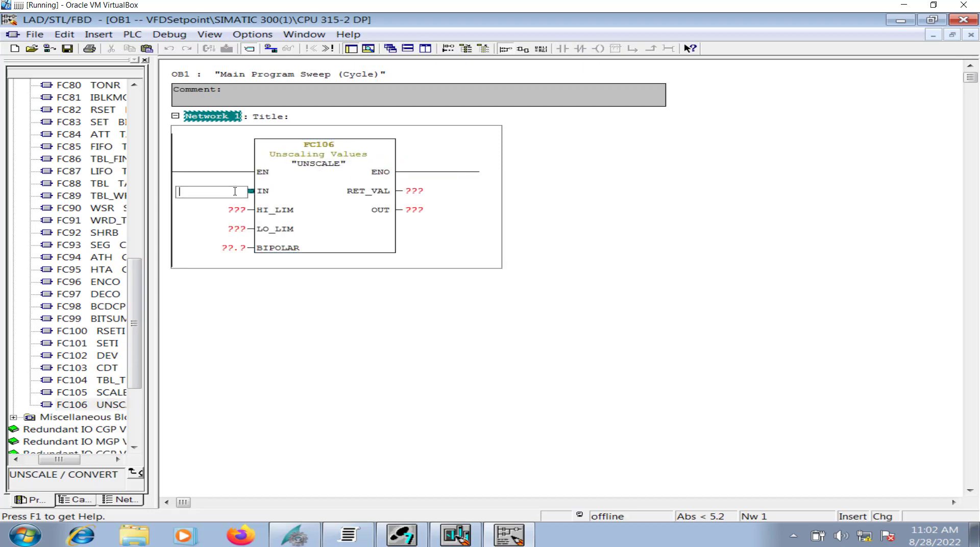
text(MD30)
click(415, 191)
text(MW2)
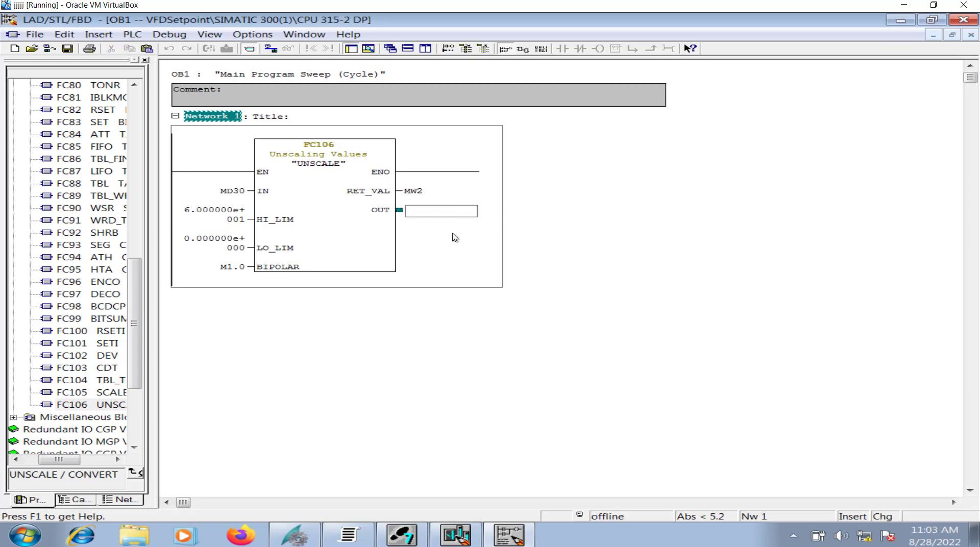
text(q)
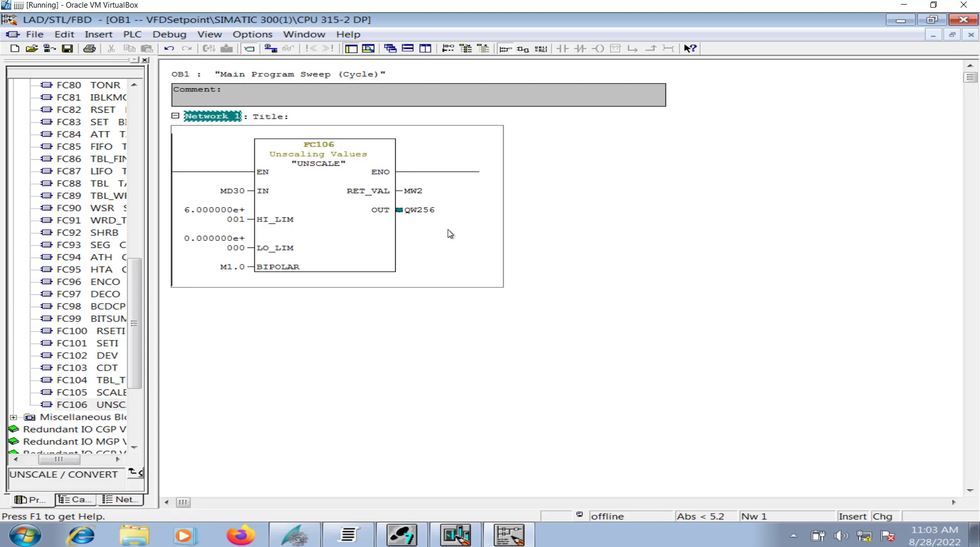
double_click(419, 210)
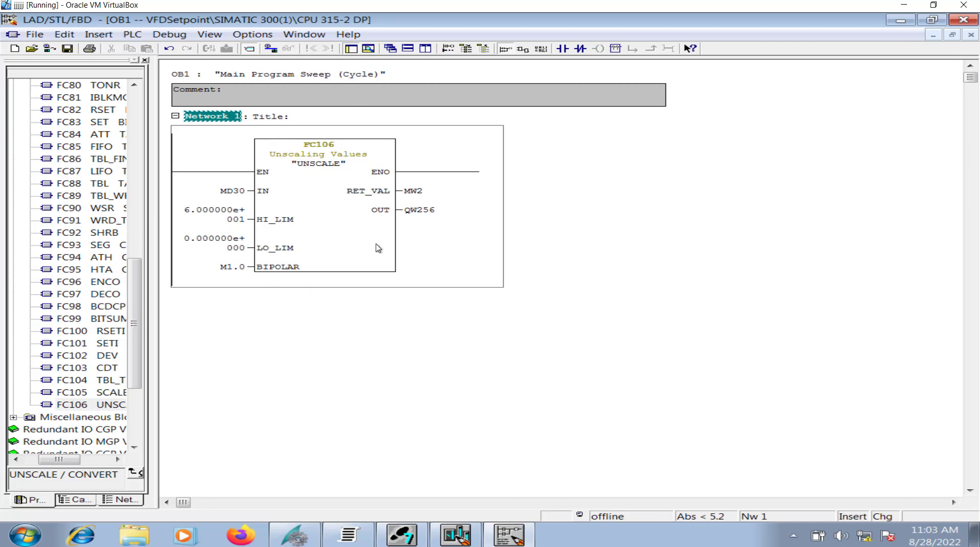
mouse_move(307, 275)
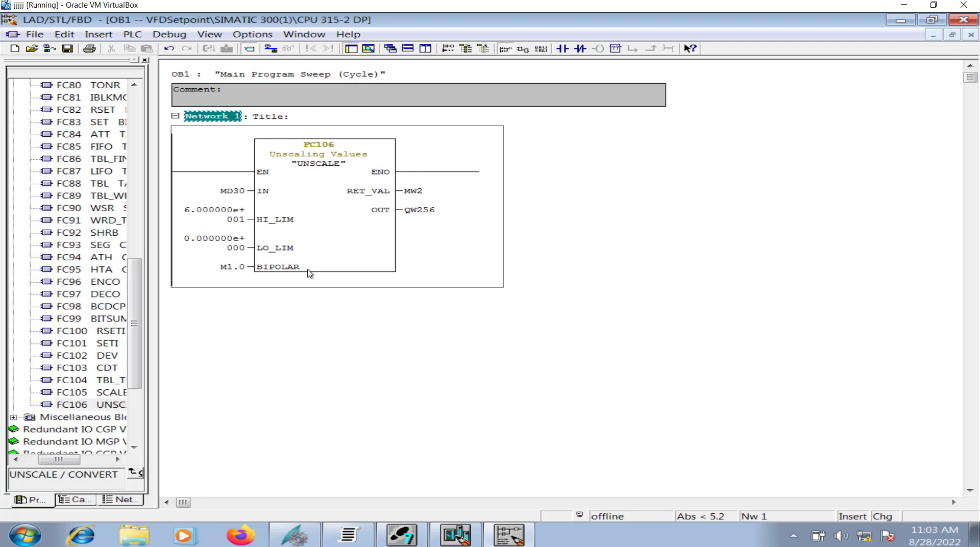
mouse_move(250, 236)
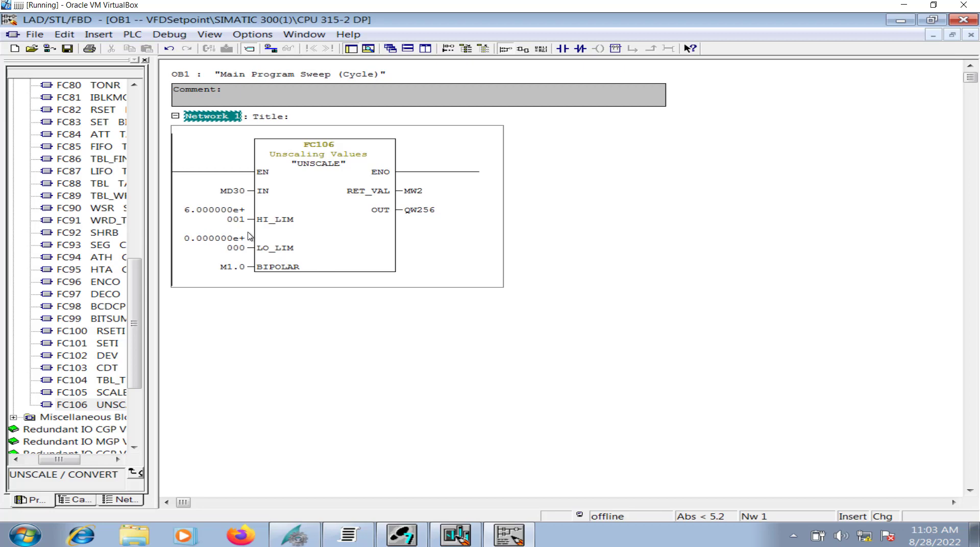
mouse_move(236, 199)
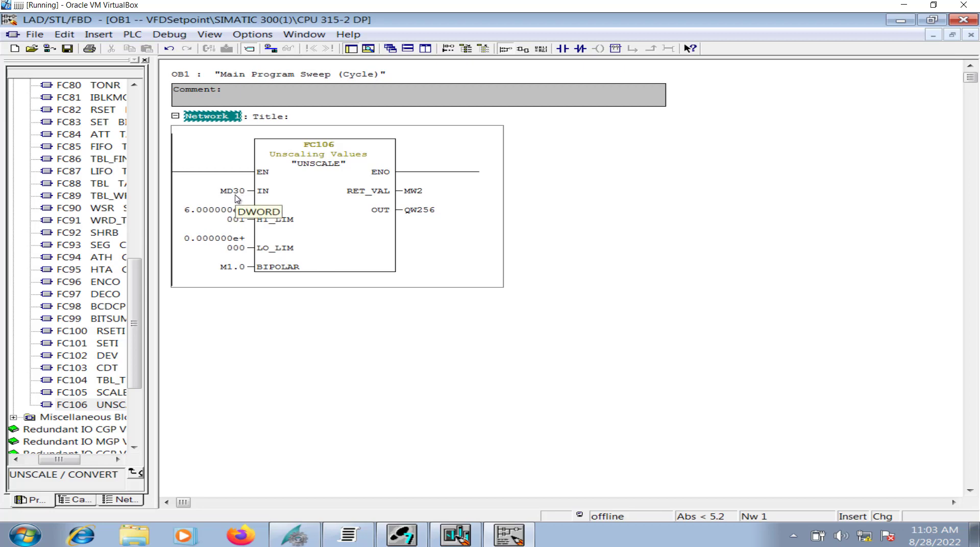
mouse_move(232, 184)
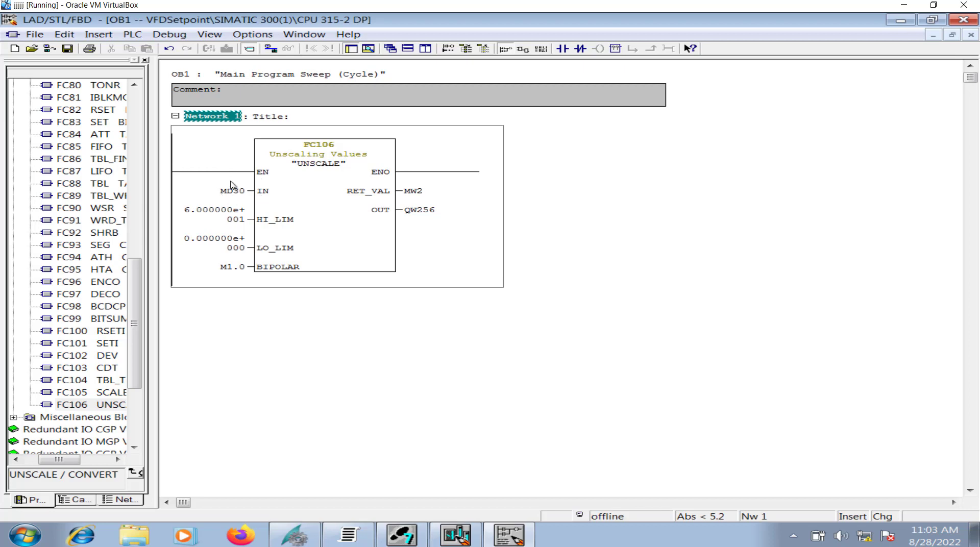
mouse_move(215, 190)
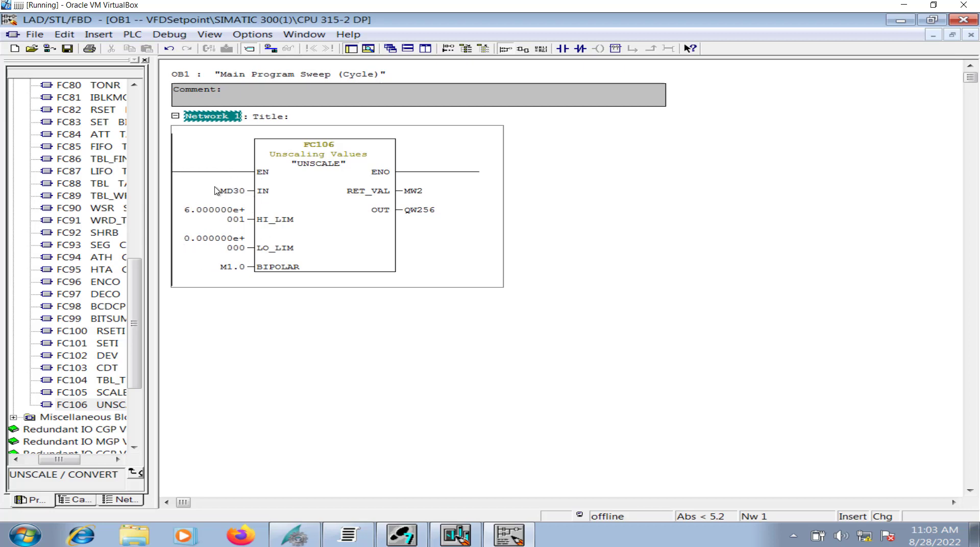
mouse_move(219, 224)
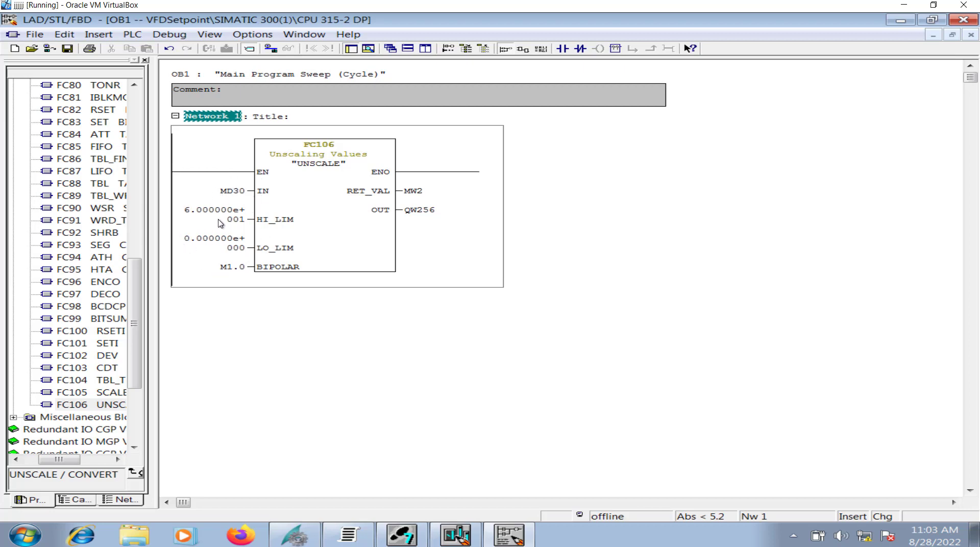
mouse_move(416, 220)
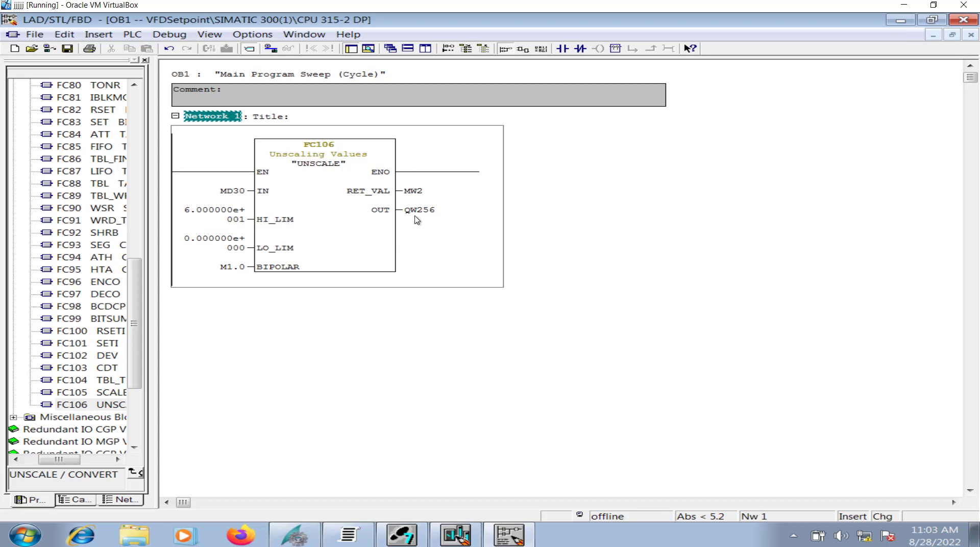
mouse_move(408, 202)
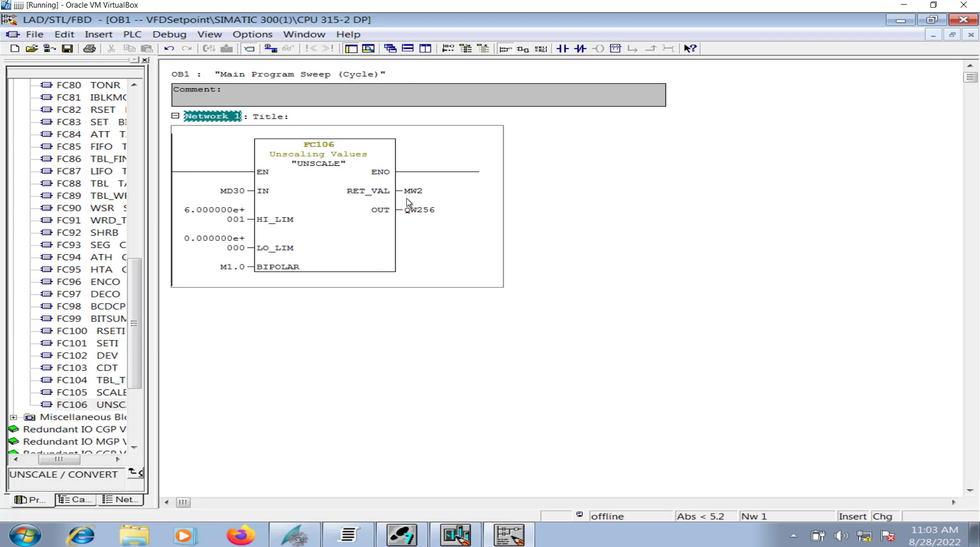
mouse_move(348, 166)
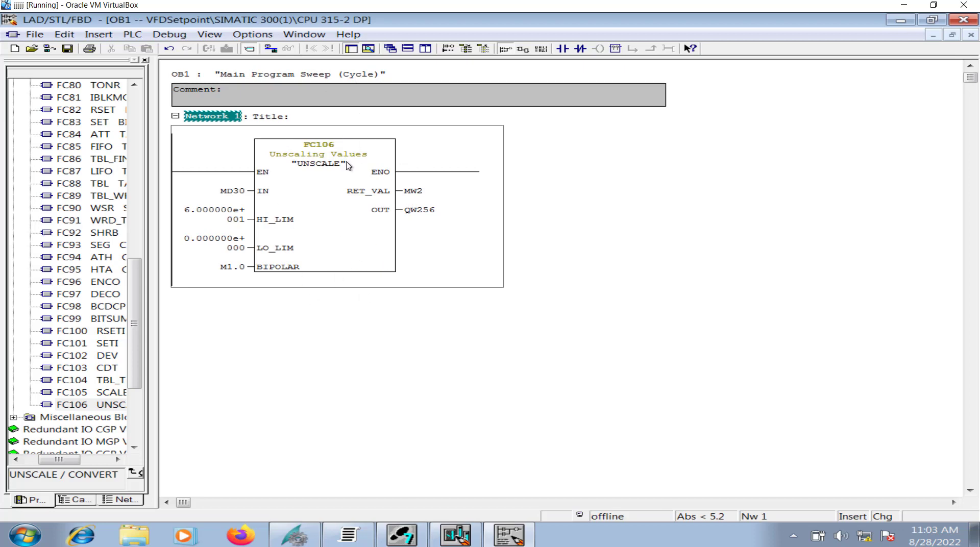
mouse_move(418, 213)
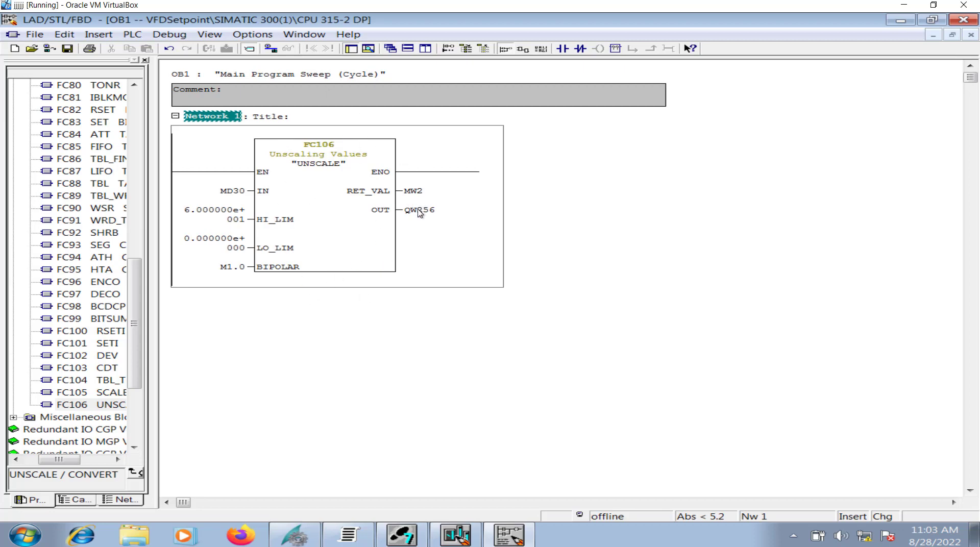
mouse_move(420, 213)
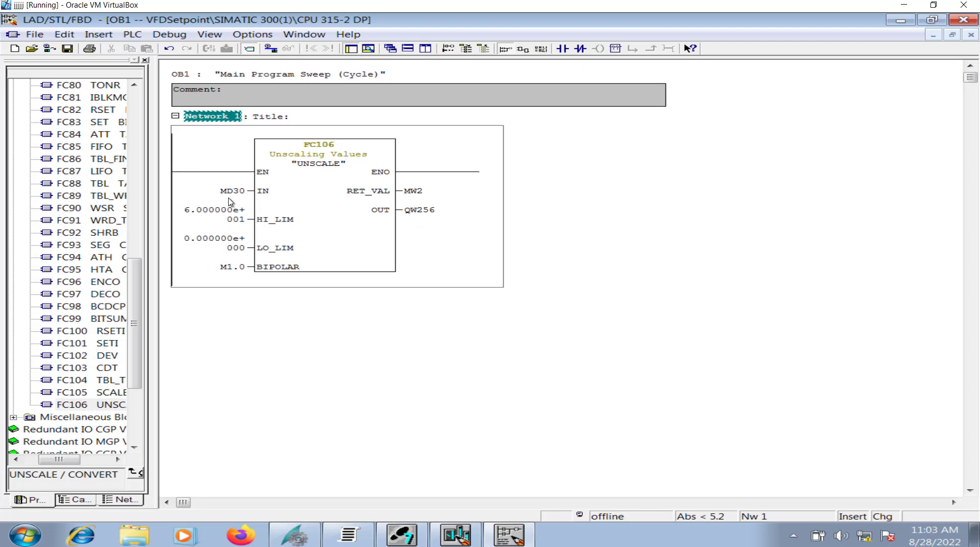
mouse_move(421, 219)
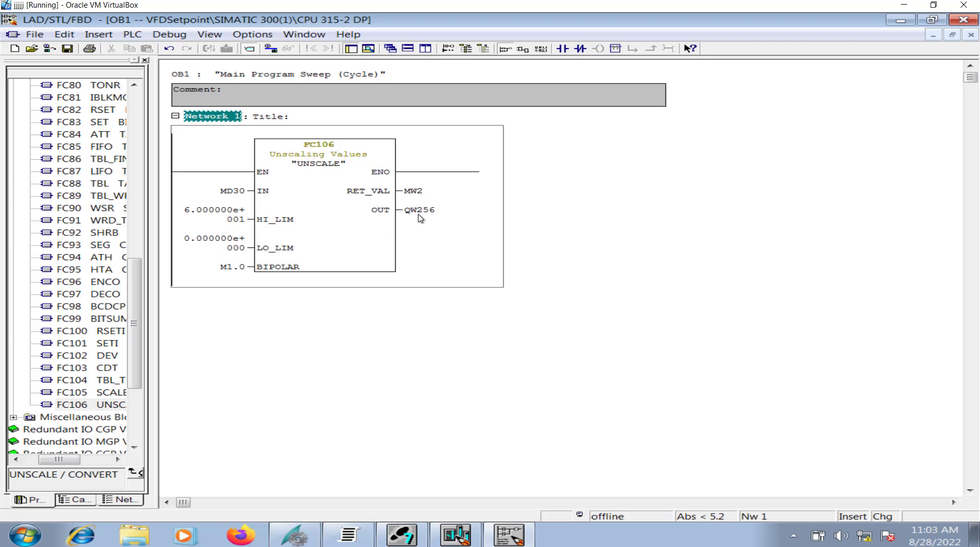
mouse_move(423, 221)
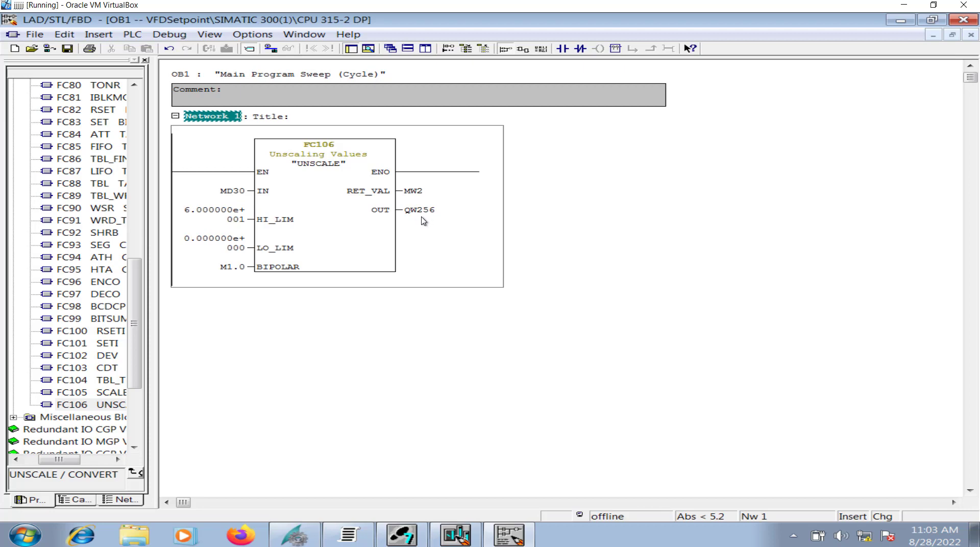
mouse_move(395, 228)
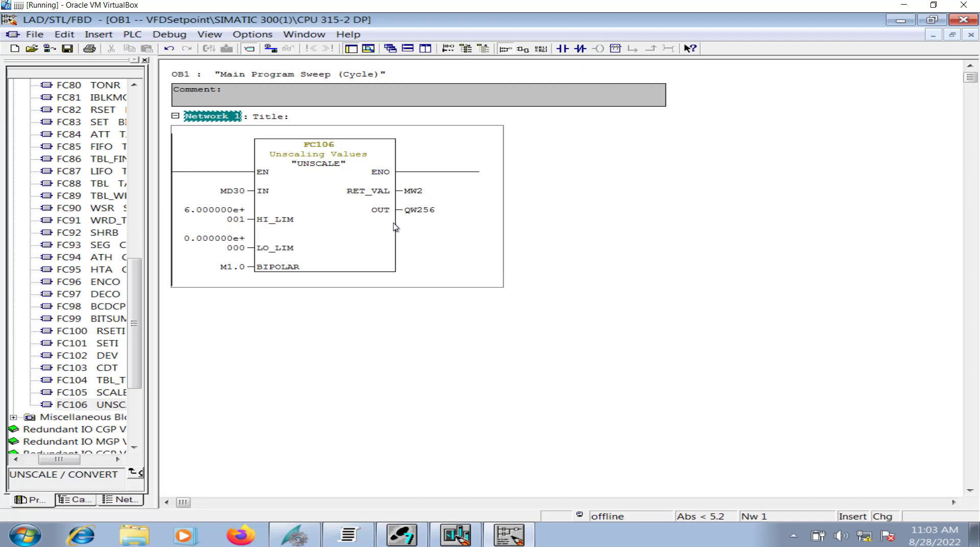
mouse_move(416, 215)
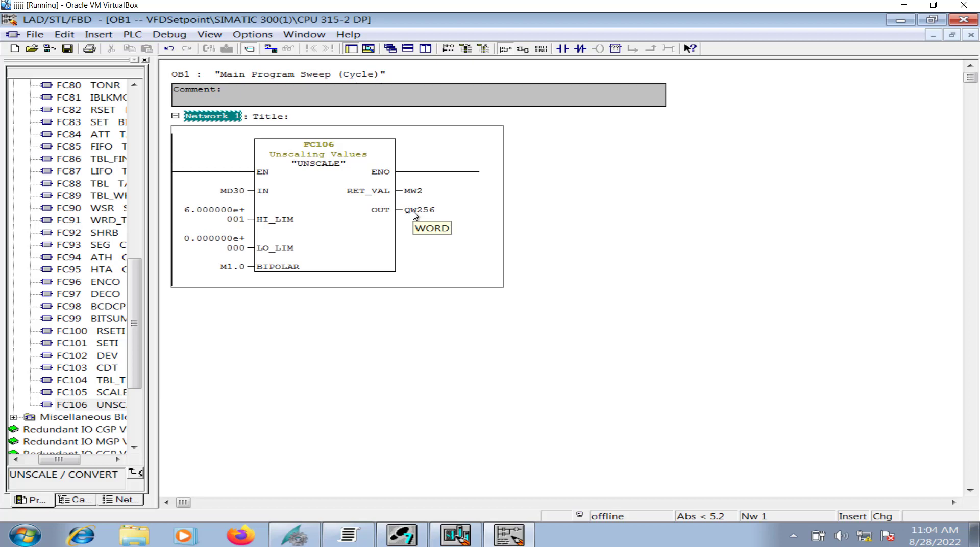
mouse_move(415, 215)
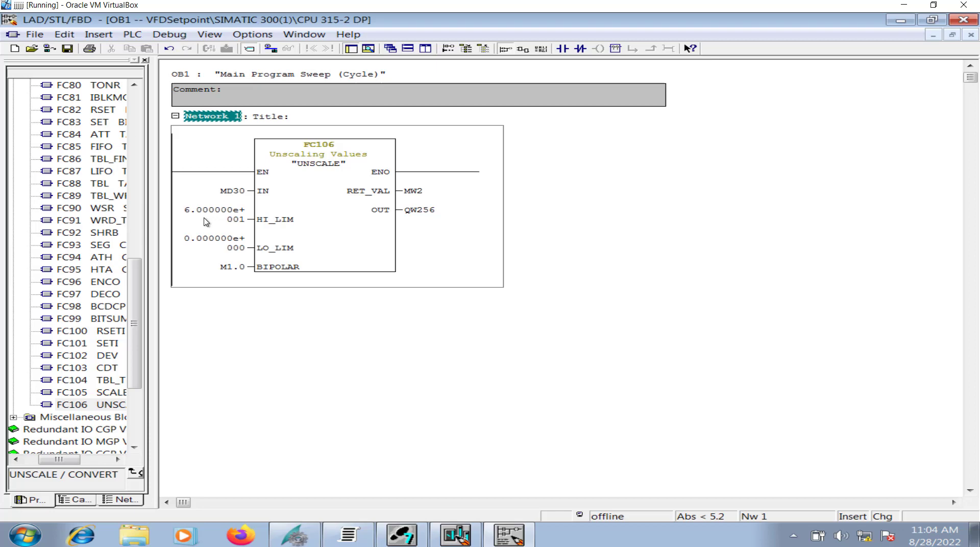
mouse_move(230, 248)
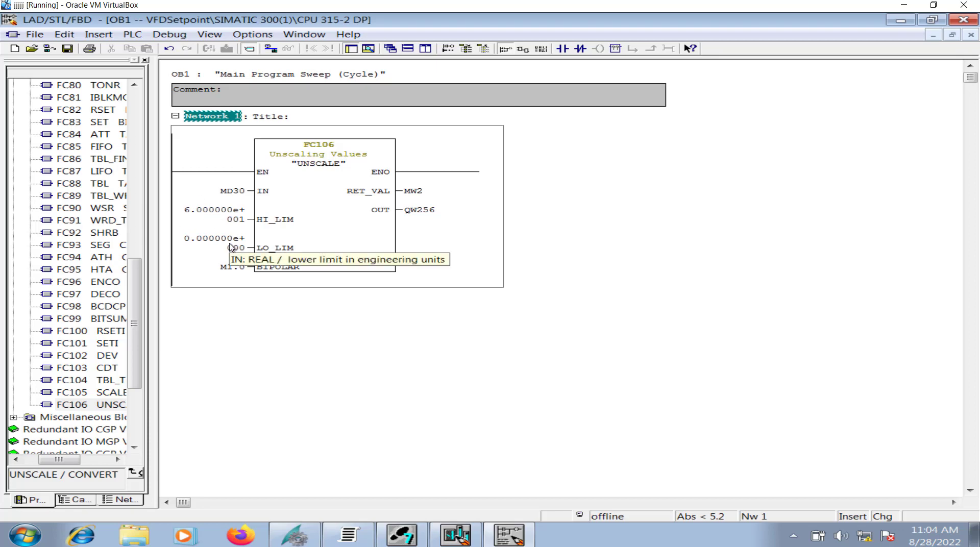
mouse_move(227, 159)
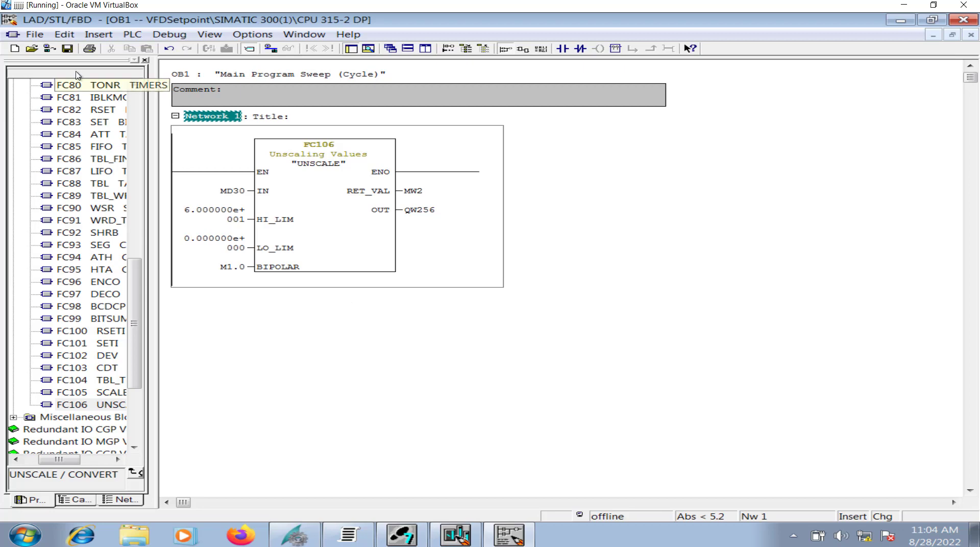
Save OB1 and download to PLCSIM, replacing system data, then set the CPU to RUN-P
click(69, 48)
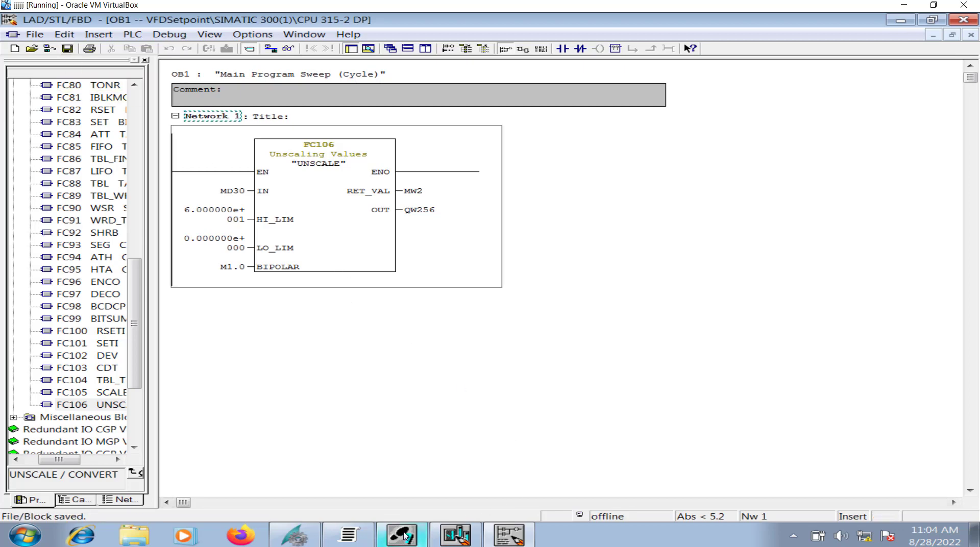
right_click(77, 73)
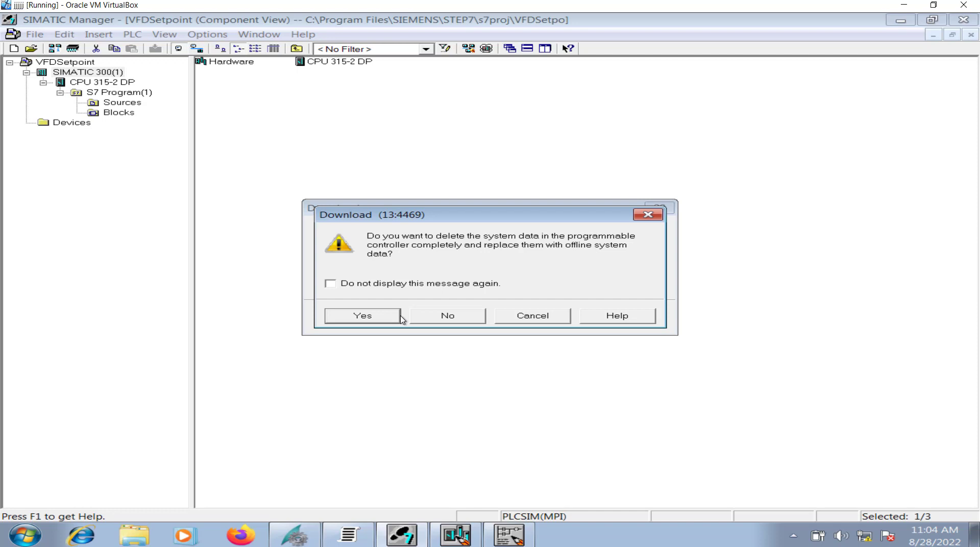
click(363, 315)
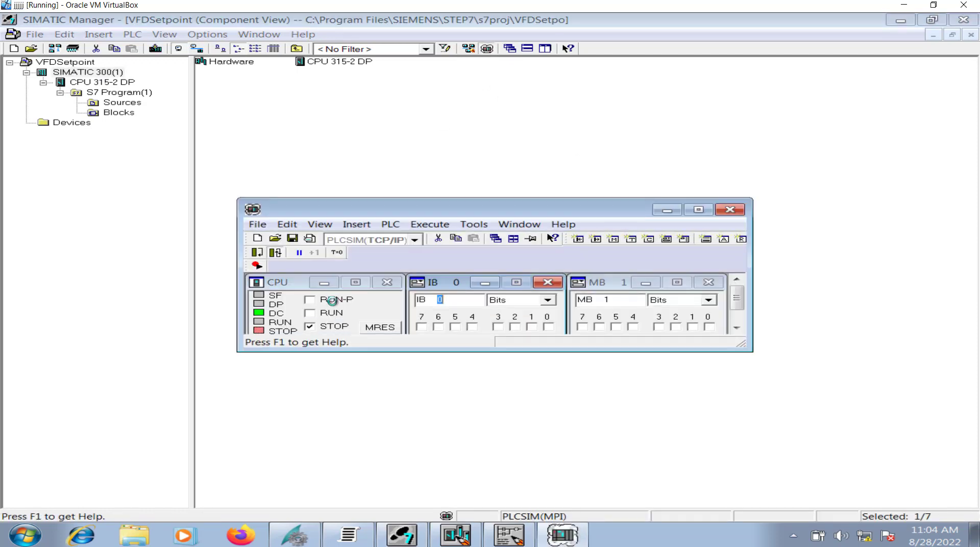
click(414, 238)
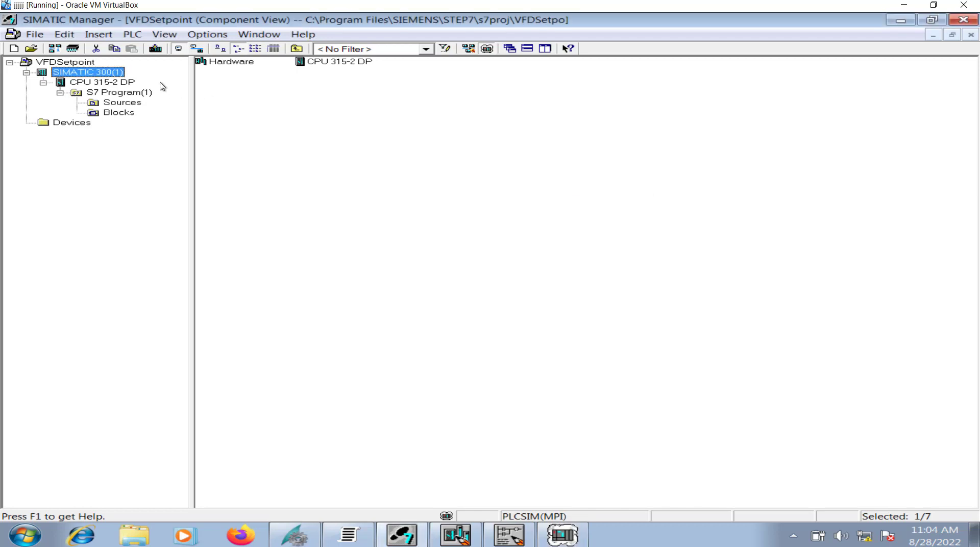
Download the SIMATIC 300(1) station again, confirming replacement of system data
right_click(86, 71)
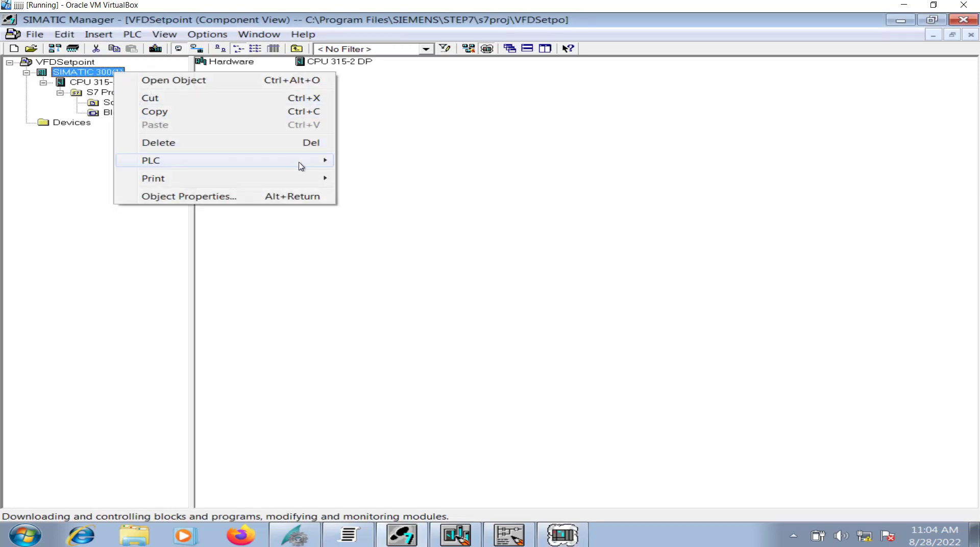
click(150, 160)
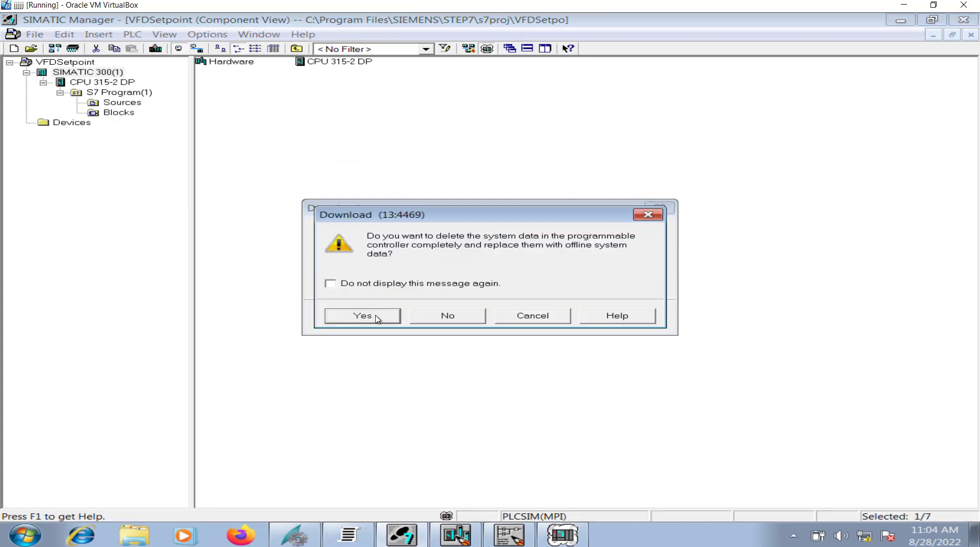
click(362, 315)
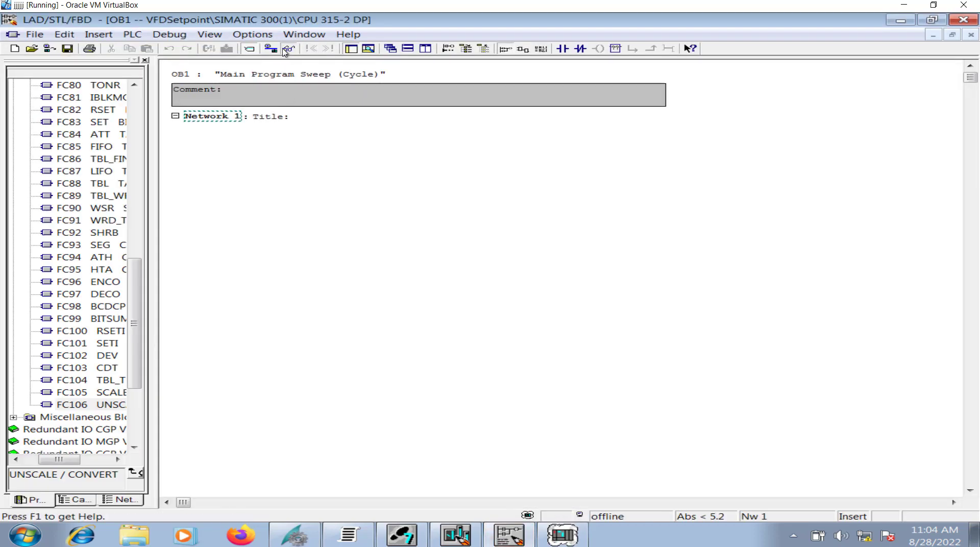
Turn on online monitoring of OB1 to show live UNSCALE values
click(286, 48)
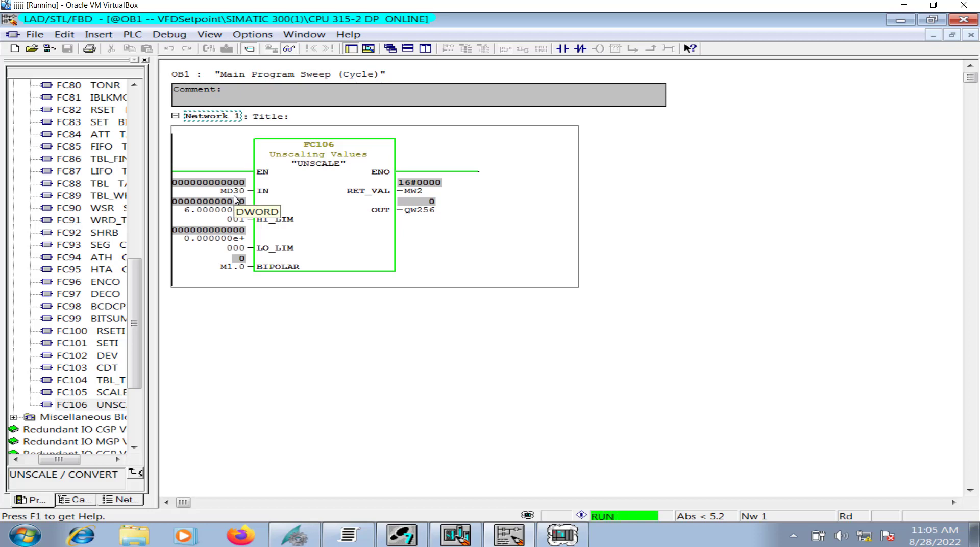
mouse_move(415, 220)
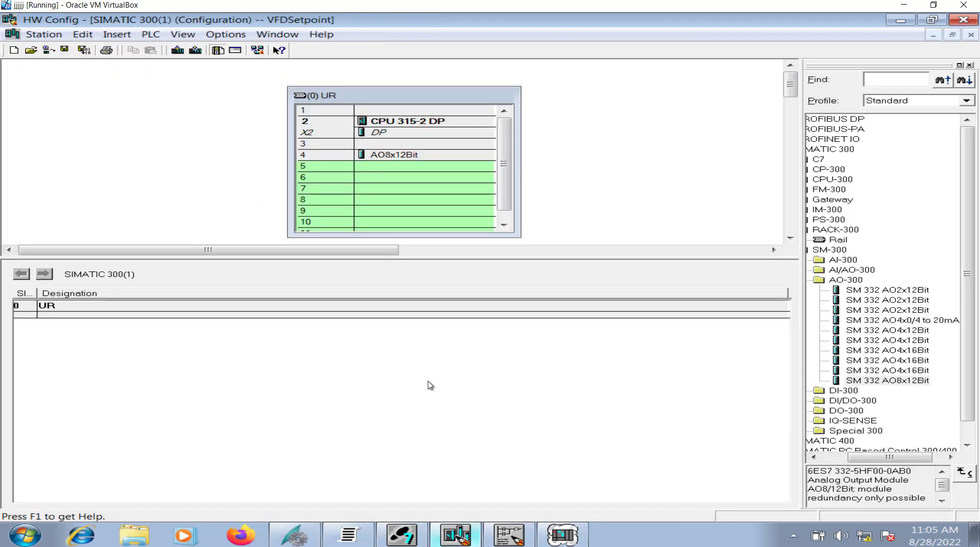
mouse_move(394, 158)
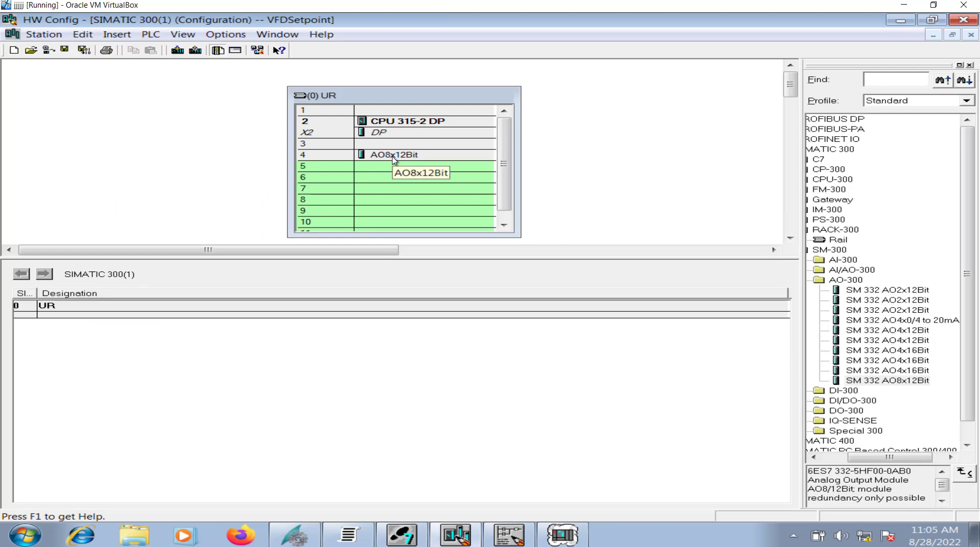
Select the AO8x12Bit module in slot 4 to check its addresses
click(392, 154)
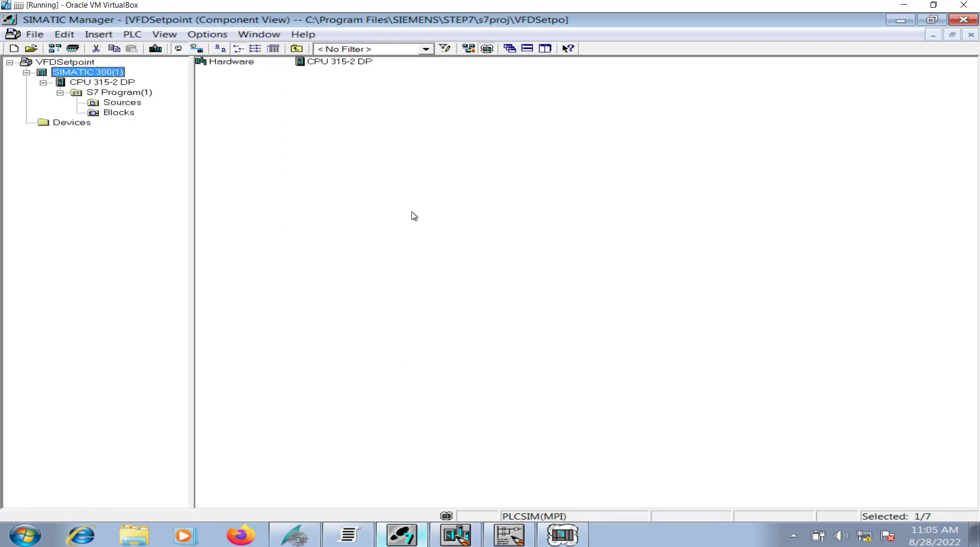
mouse_move(500, 331)
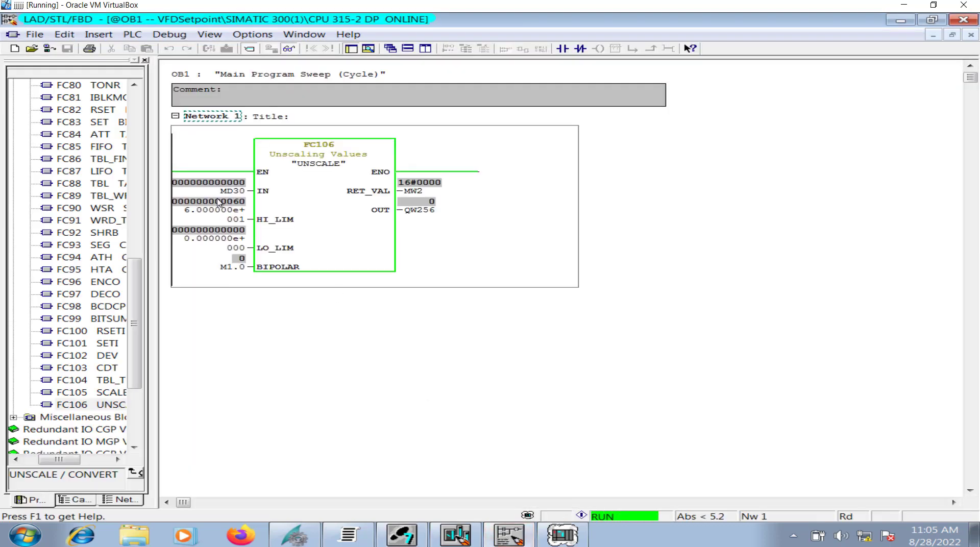
Inspect the monitored values in OB1's UNSCALE network
double_click(192, 191)
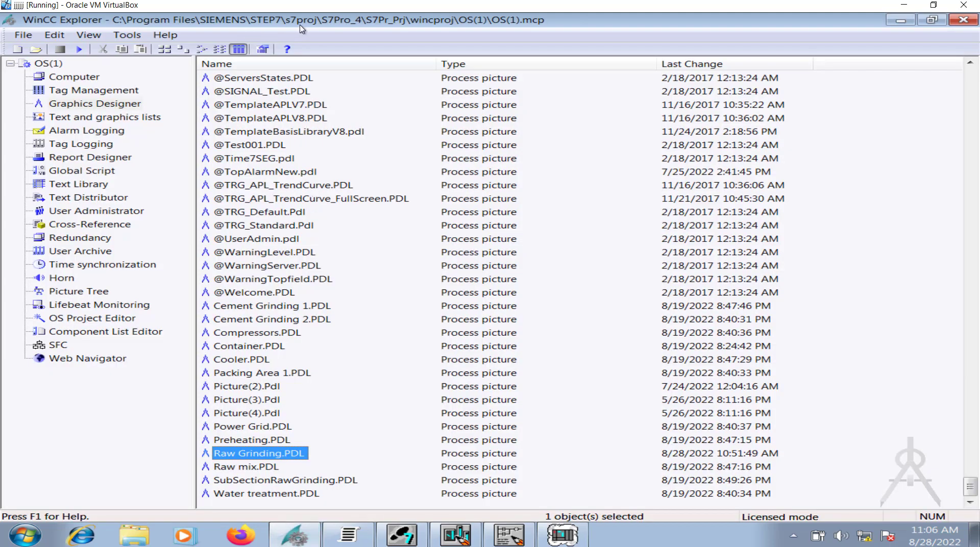
mouse_move(87, 99)
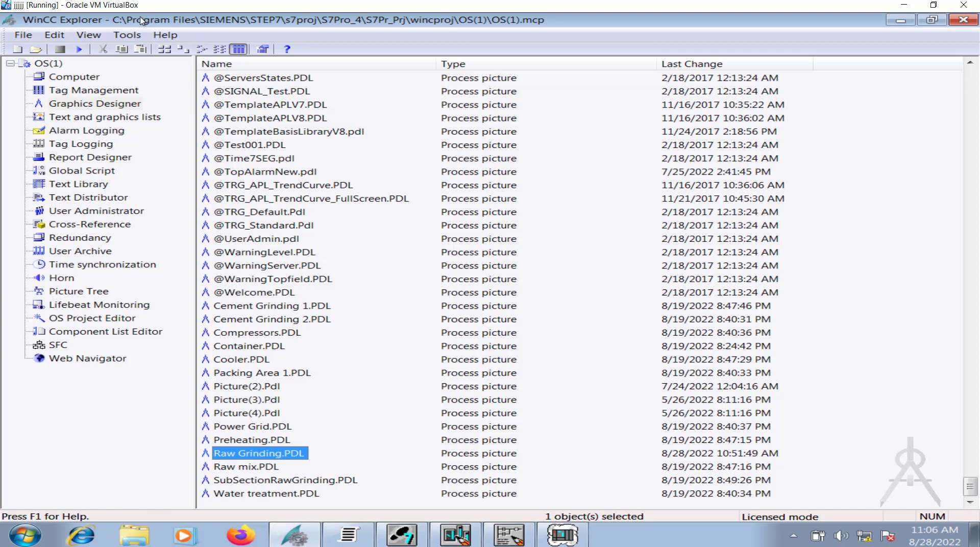
mouse_move(389, 371)
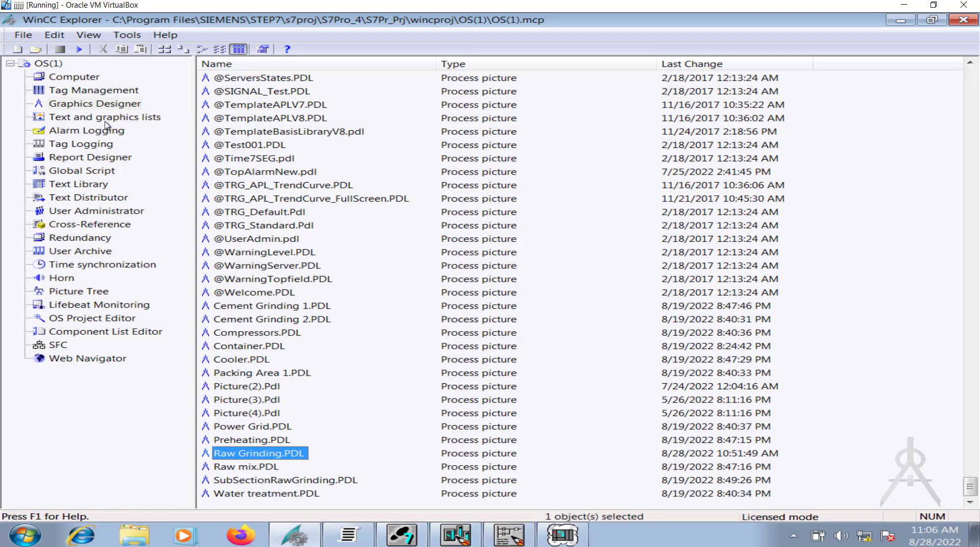
Show the OS(1) project's Tag Management section
click(94, 90)
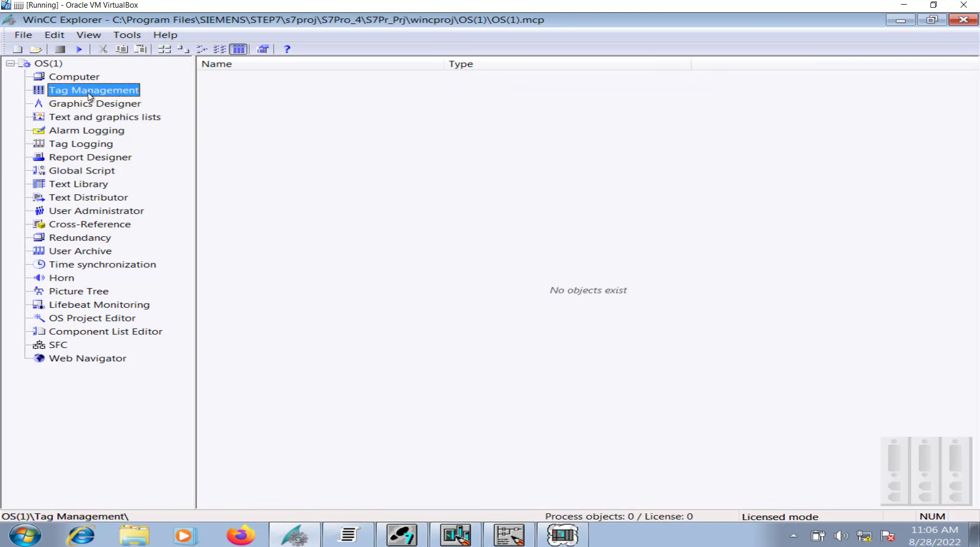
Browse NewConnection_1 under the MPI channel in Tag Management, leaving its name unchanged
double_click(93, 90)
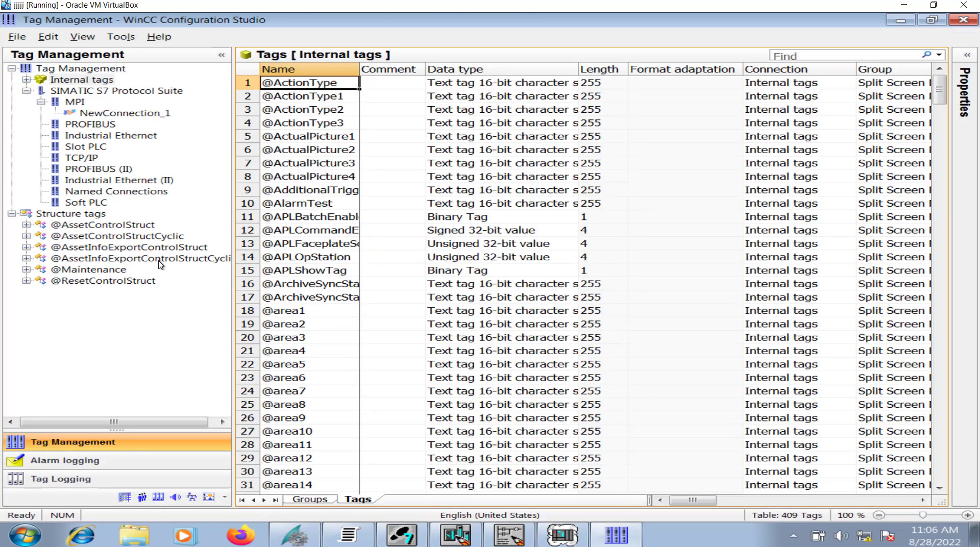
mouse_move(102, 117)
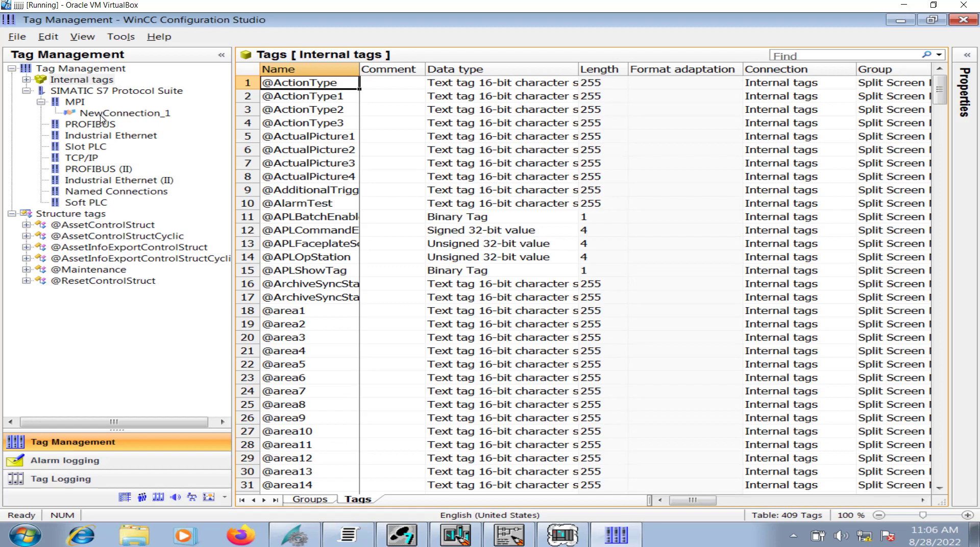
click(125, 112)
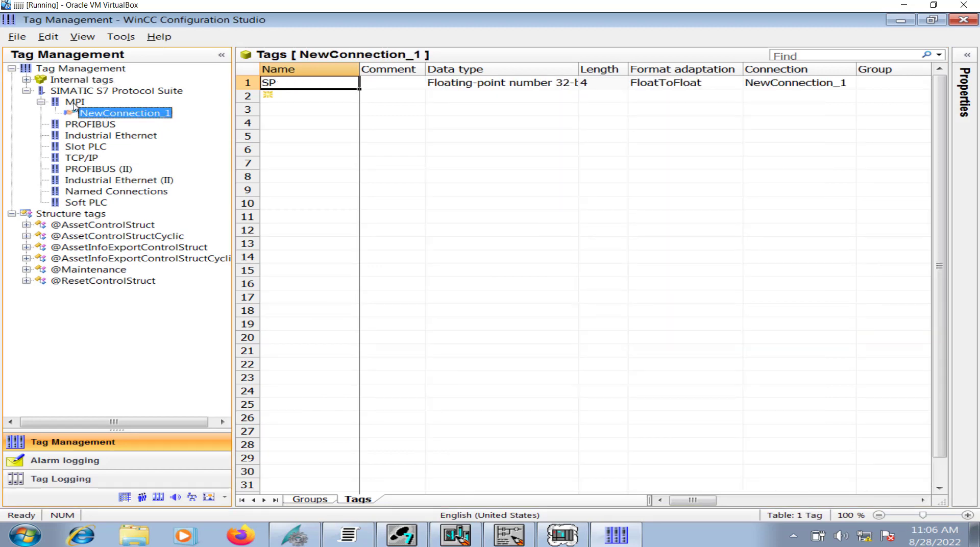
right_click(75, 103)
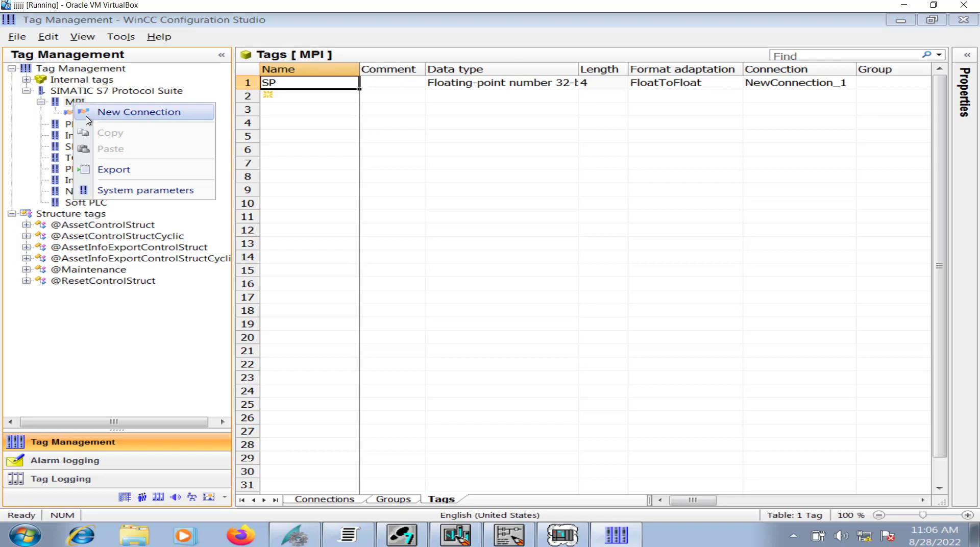
click(140, 112)
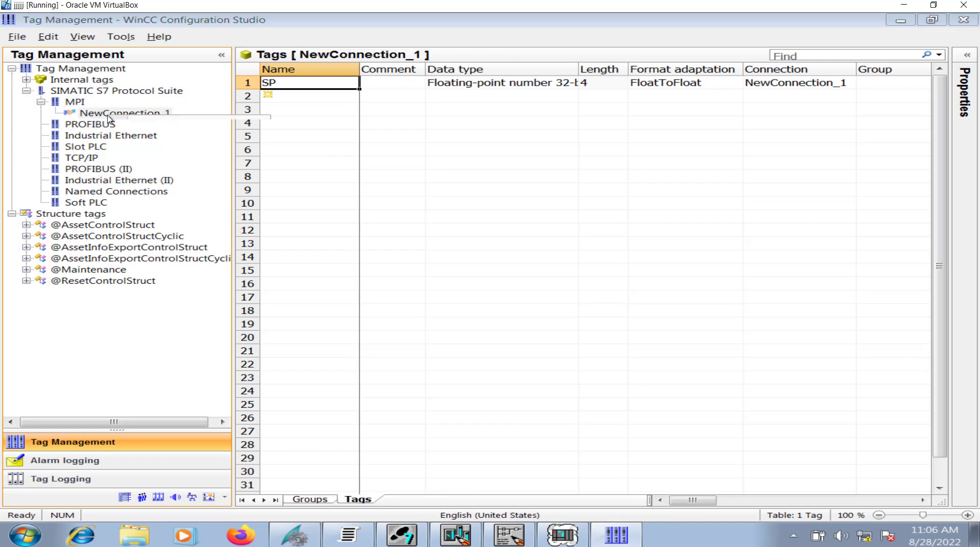
double_click(125, 112)
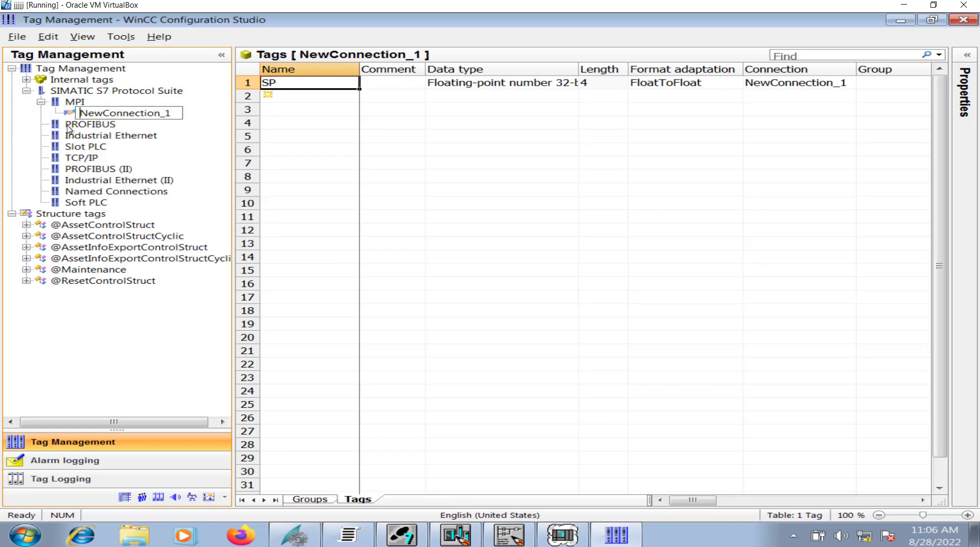
click(127, 113)
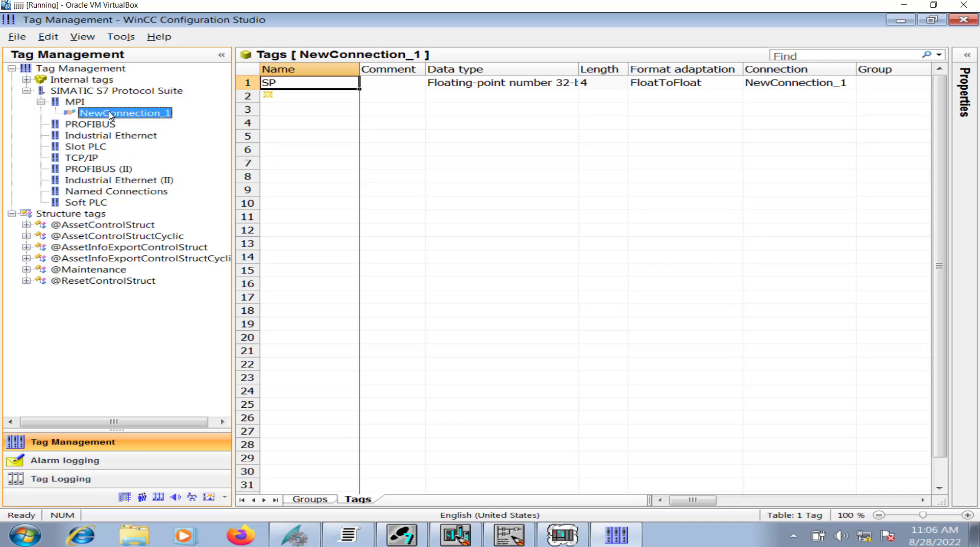
Set NewConnection_1's MPI parameters to station address 2, segment 0, rack 0, slot 2
double_click(125, 112)
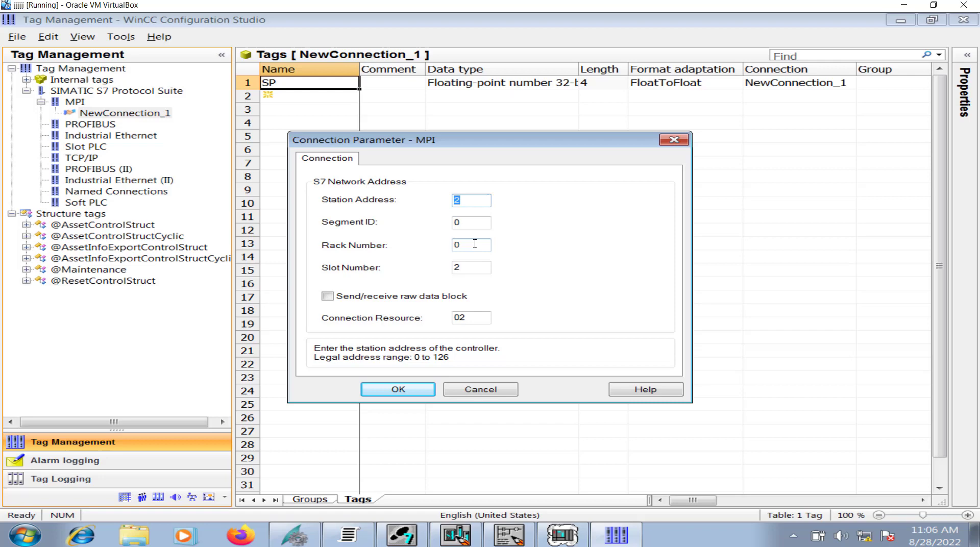
click(471, 245)
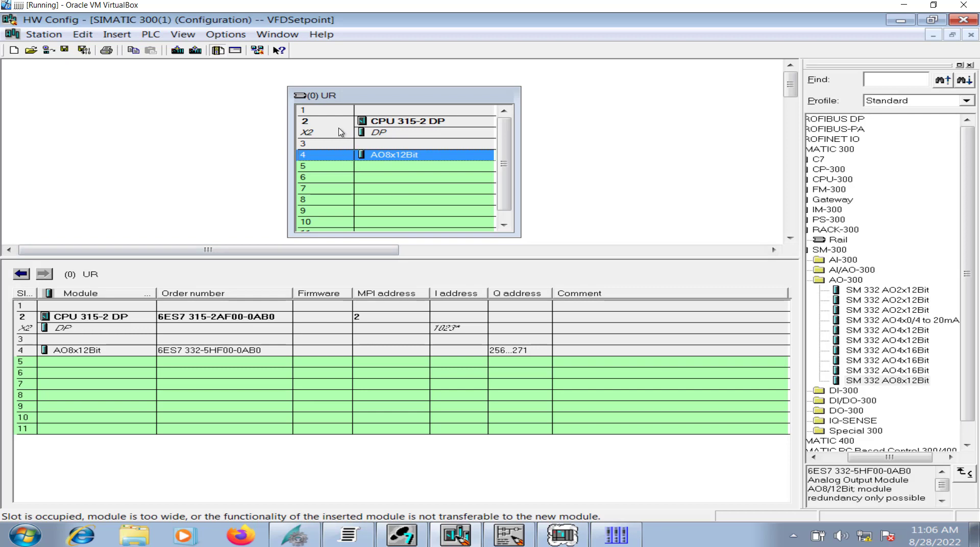
mouse_move(377, 123)
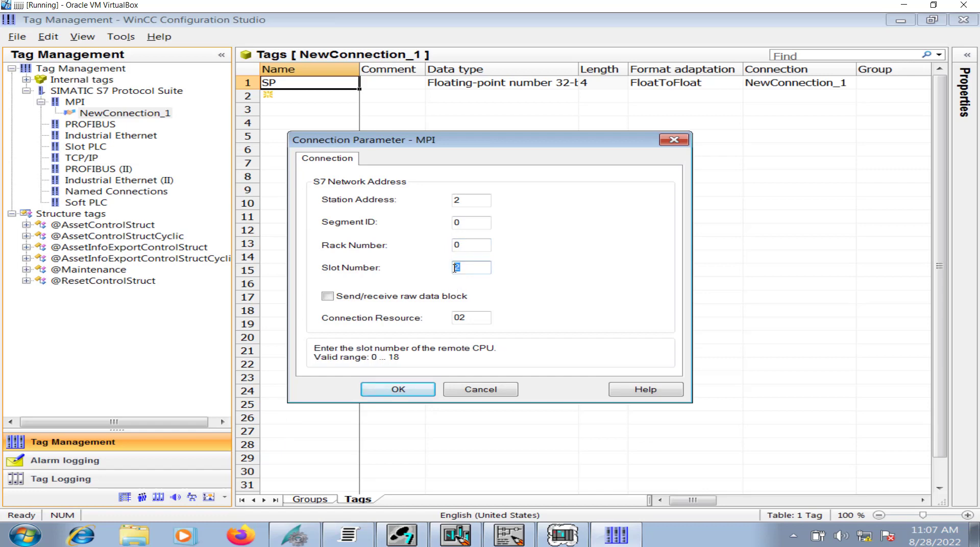
click(398, 389)
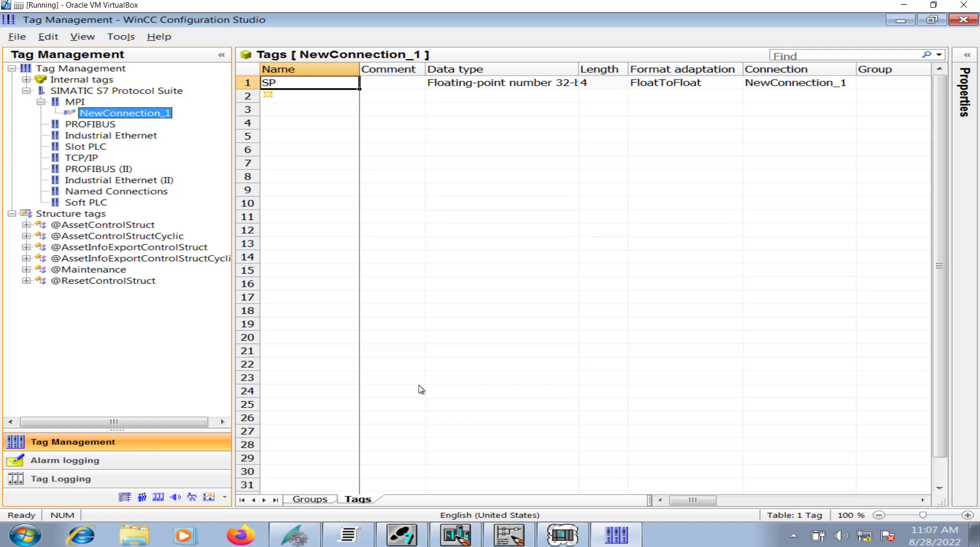
mouse_move(289, 177)
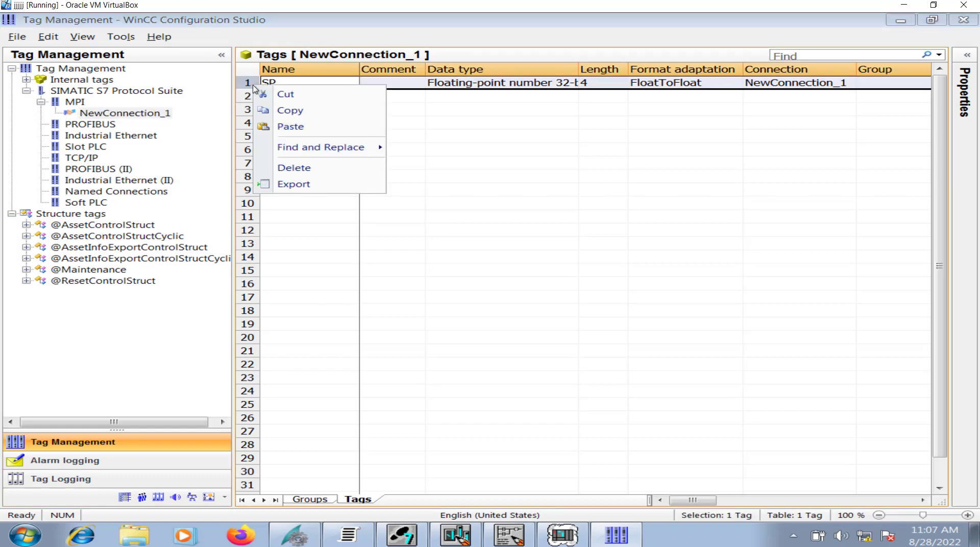
Delete the SP tag and create a new tag named Operator_Setpoint
click(294, 167)
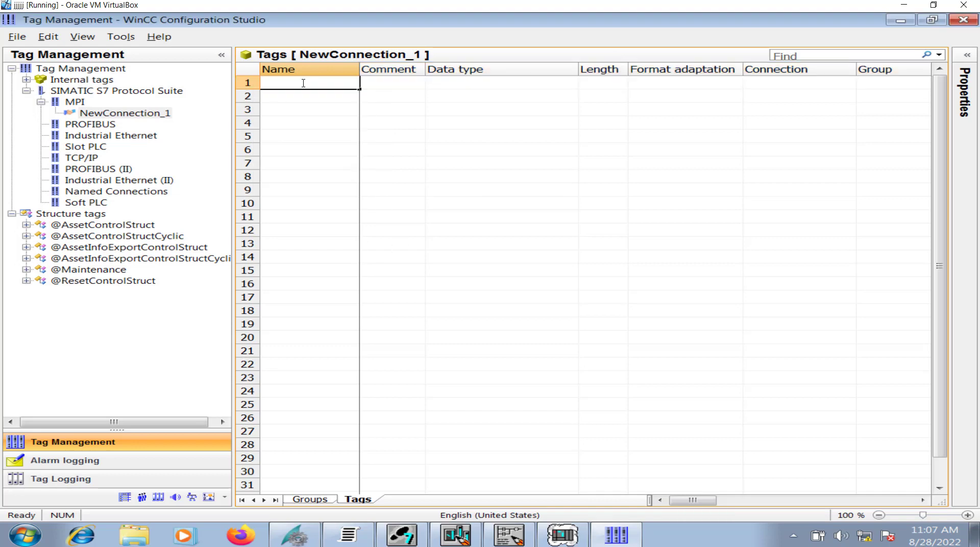
text(O)
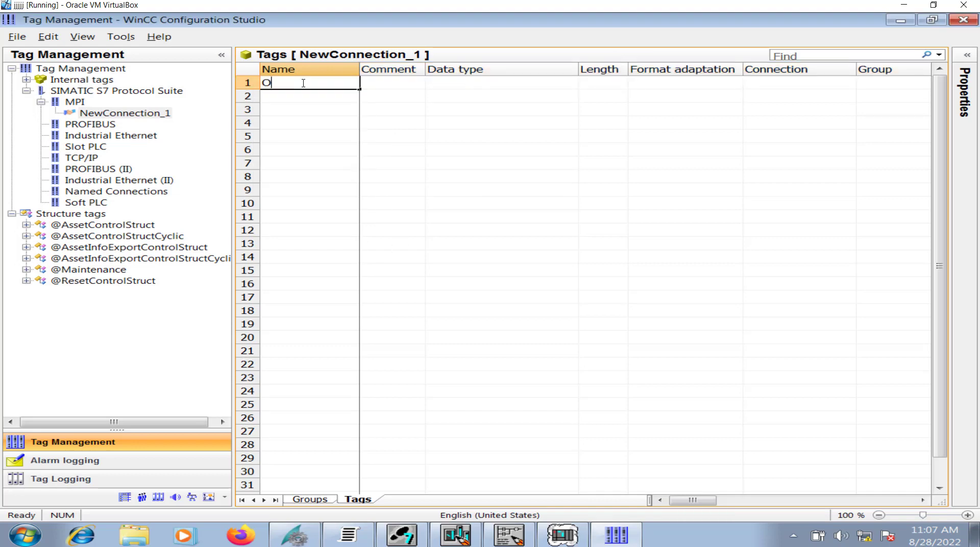
text(perator_)
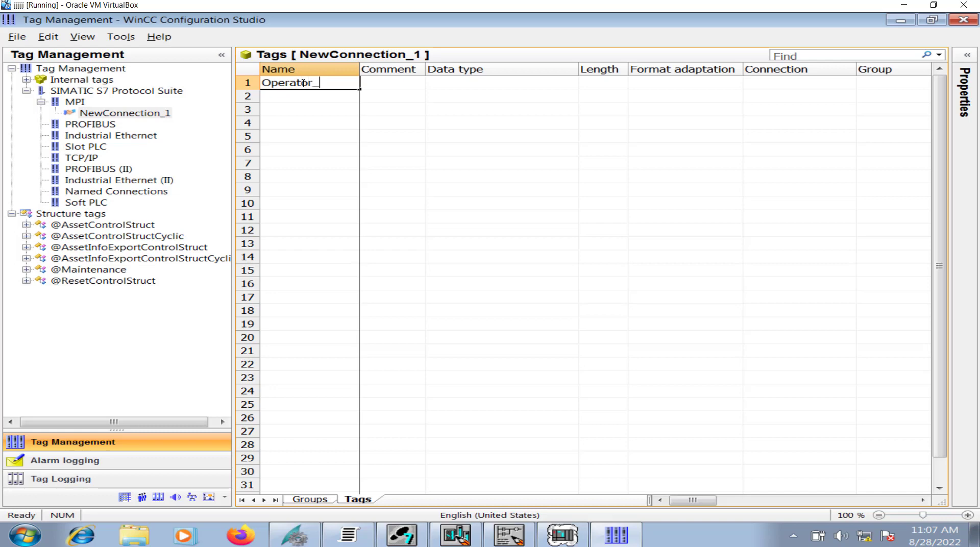
text(Setpo)
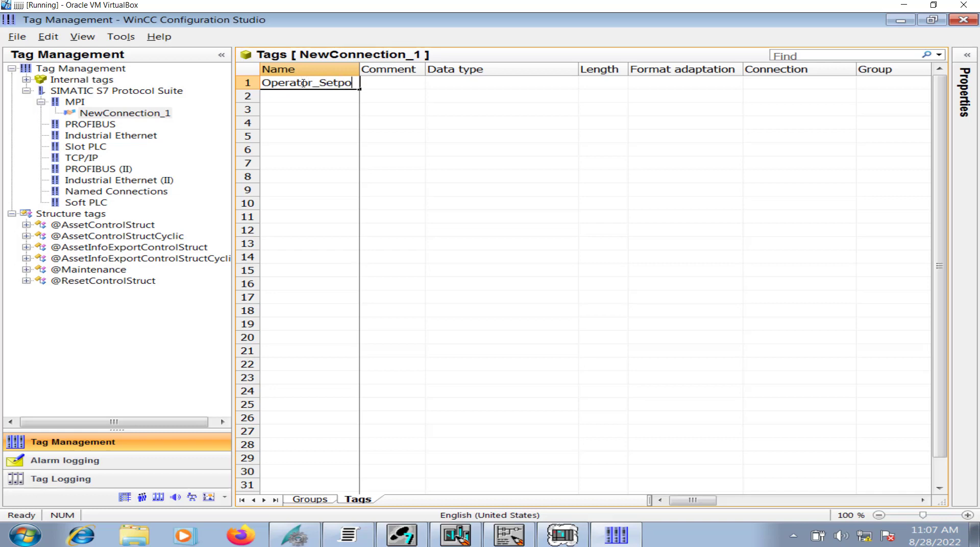
key(Enter)
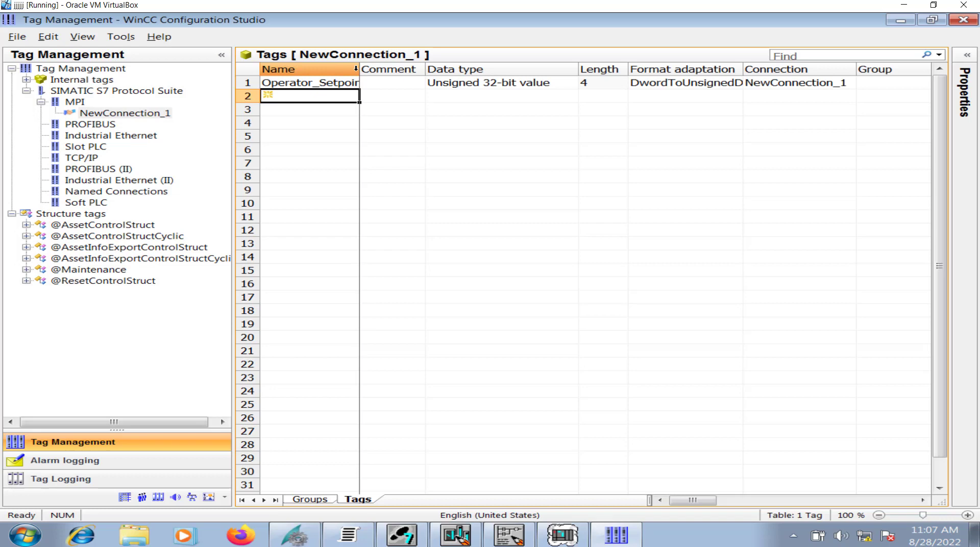
Set Operator_Setpoint's data type to Floating-point number 32-bit IEEE 754
click(492, 82)
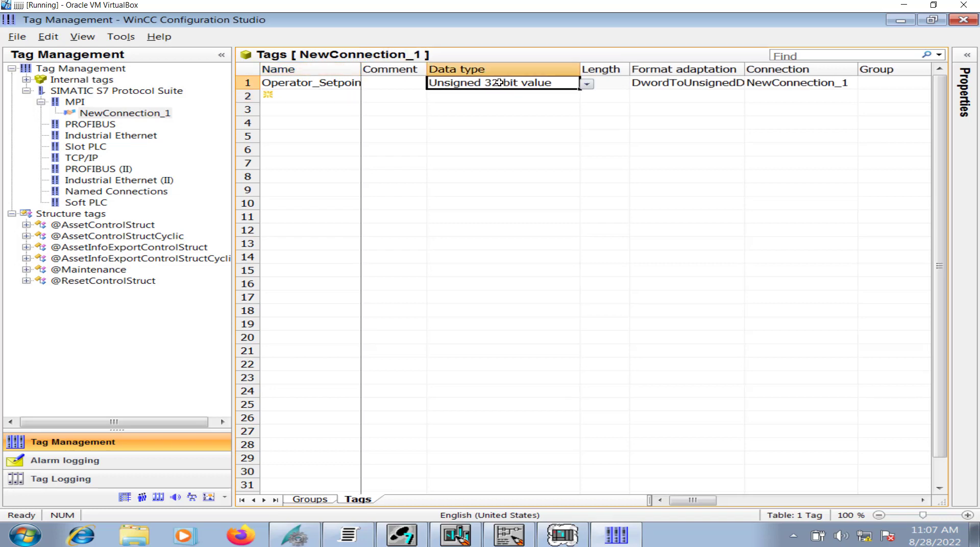
click(586, 83)
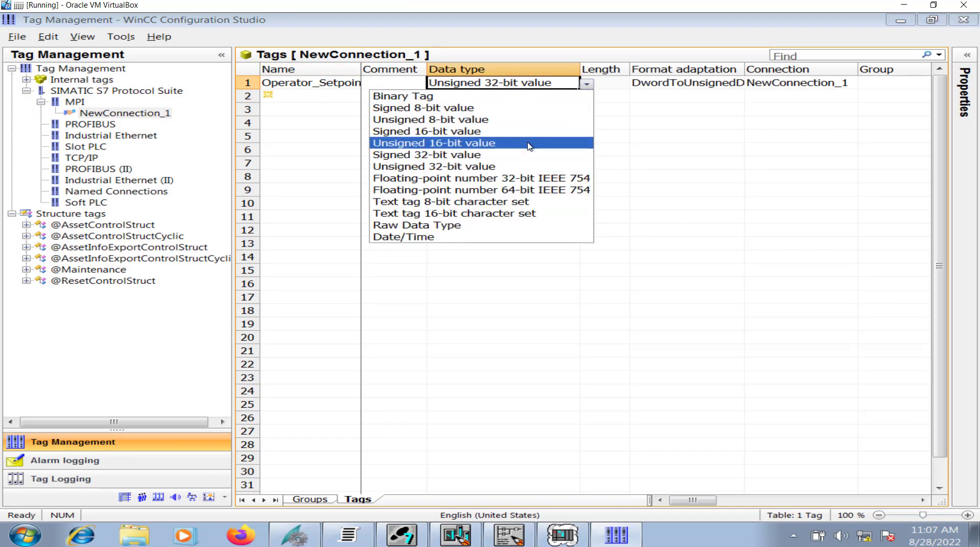
click(481, 178)
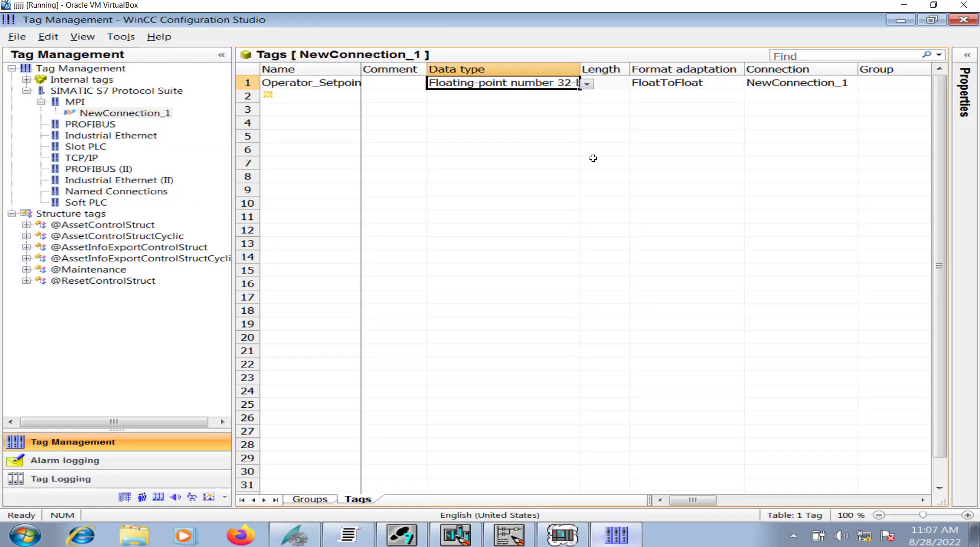
click(799, 83)
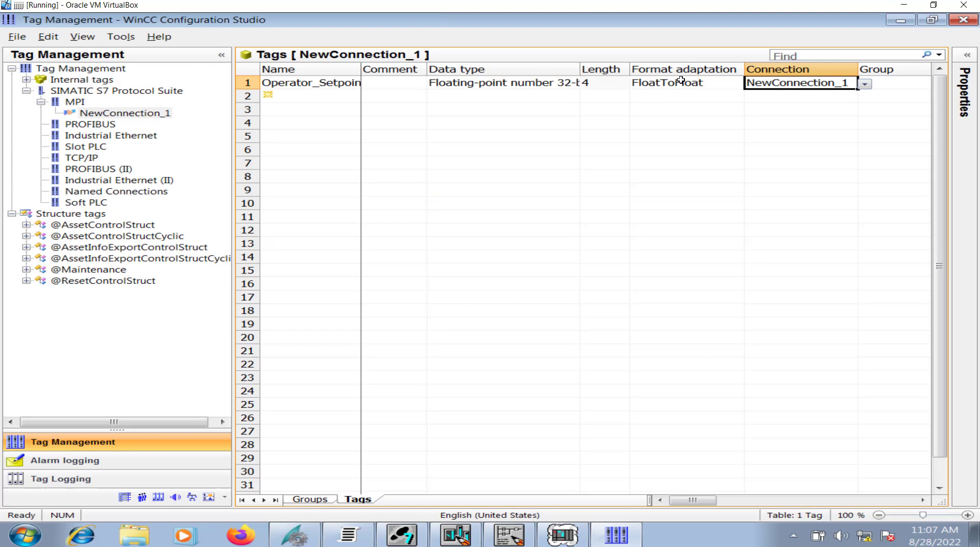
mouse_move(811, 127)
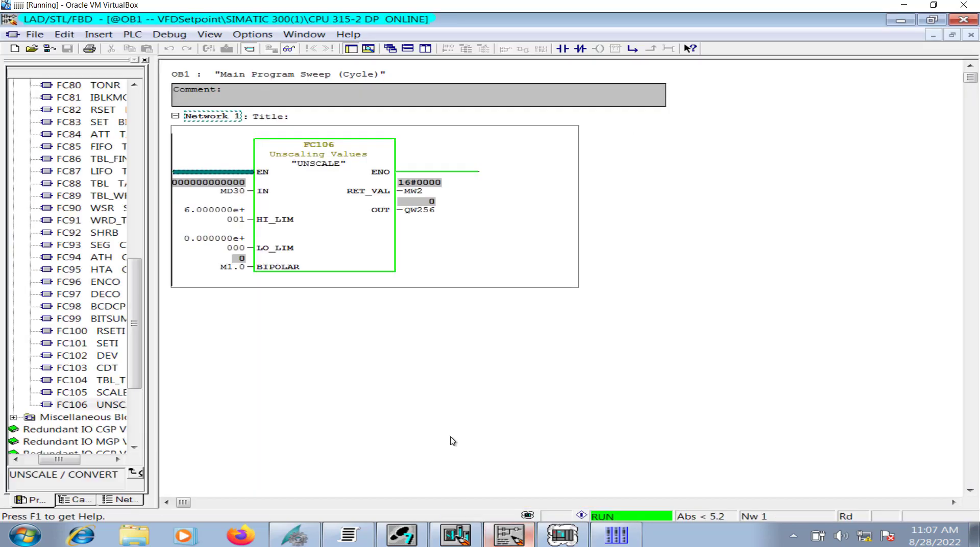
Recheck OB1's UNSCALE MD30 input online, then return to the WinCC tag table
right_click(616, 534)
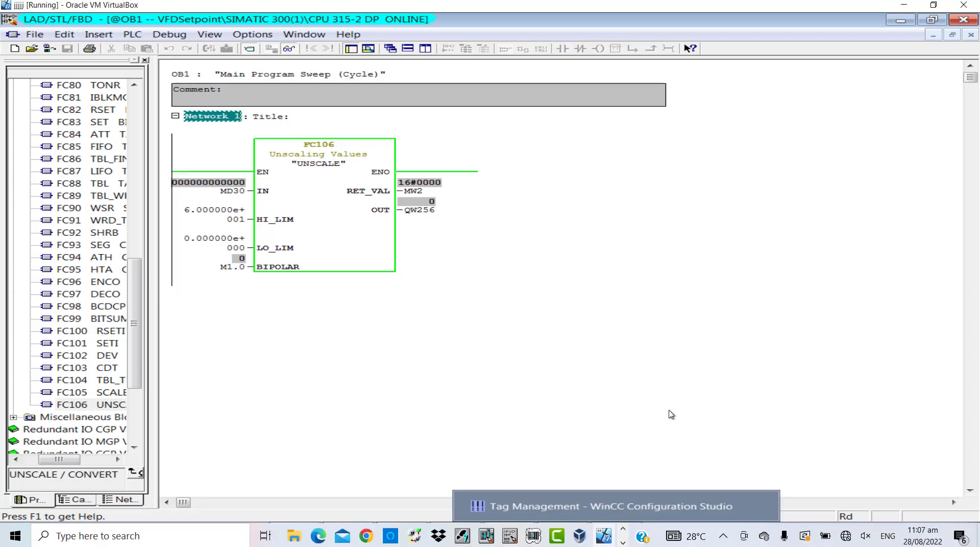
click(601, 506)
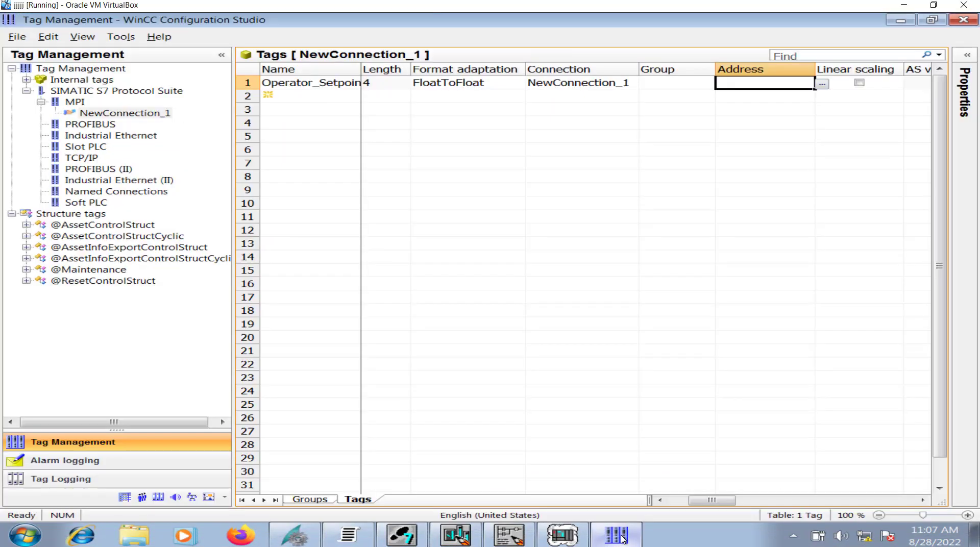
Address Operator_Setpoint to bit memory double word MD30
click(822, 82)
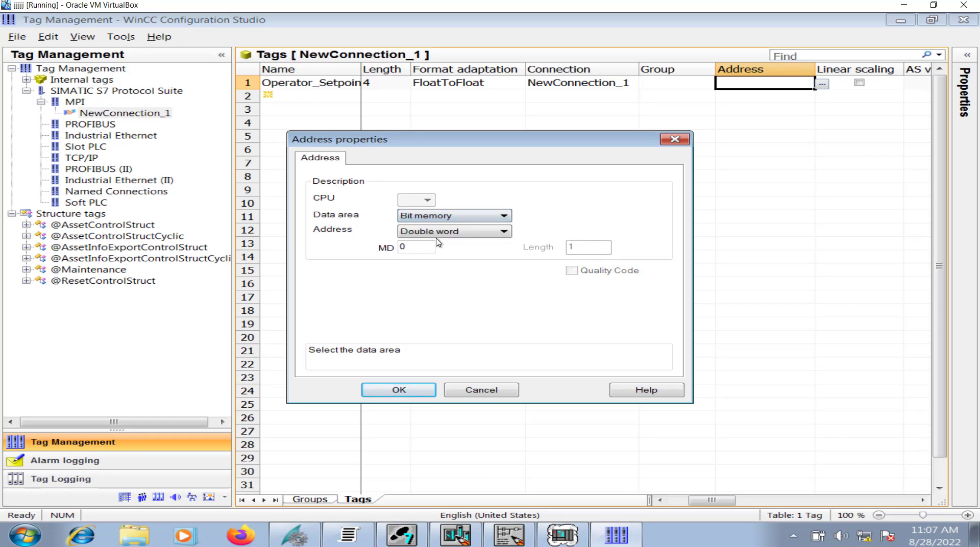
click(415, 247)
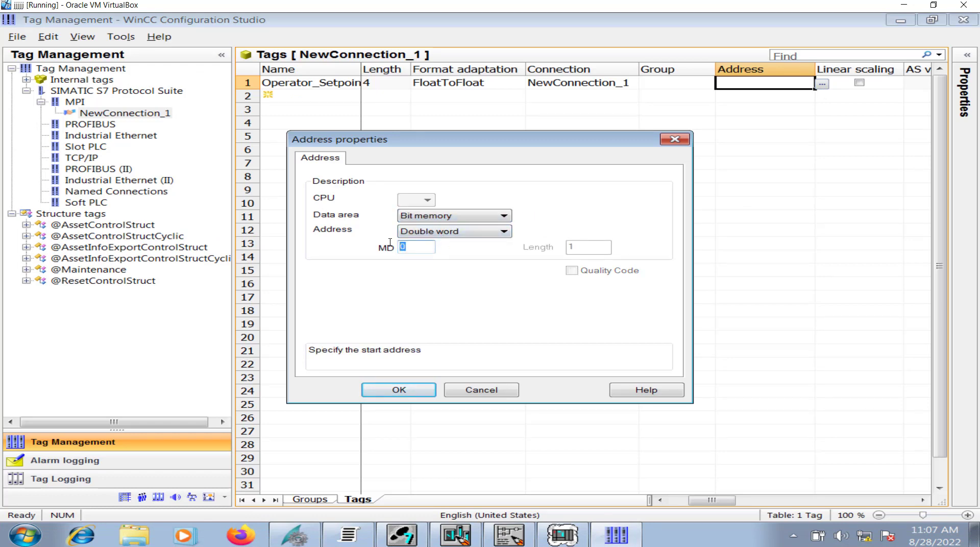
text(30)
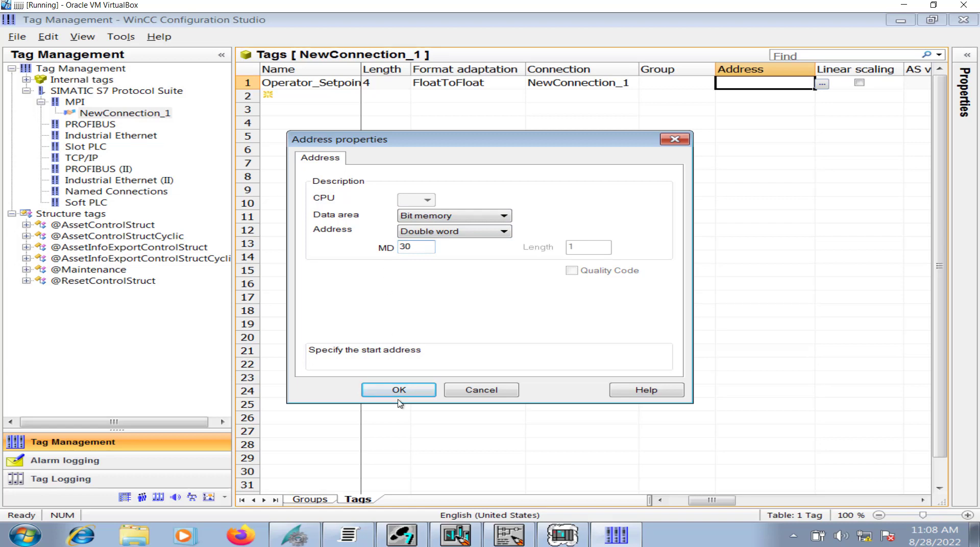
click(399, 390)
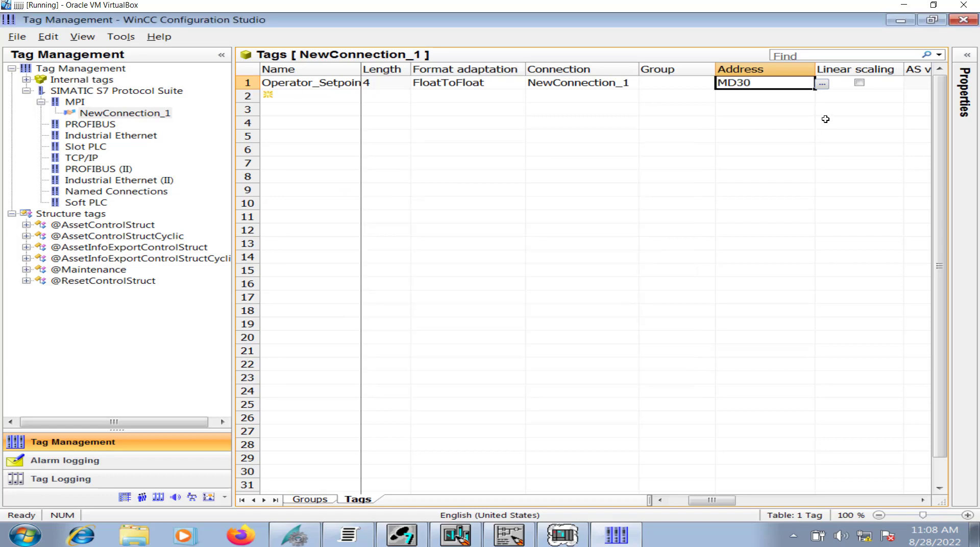
mouse_move(379, 128)
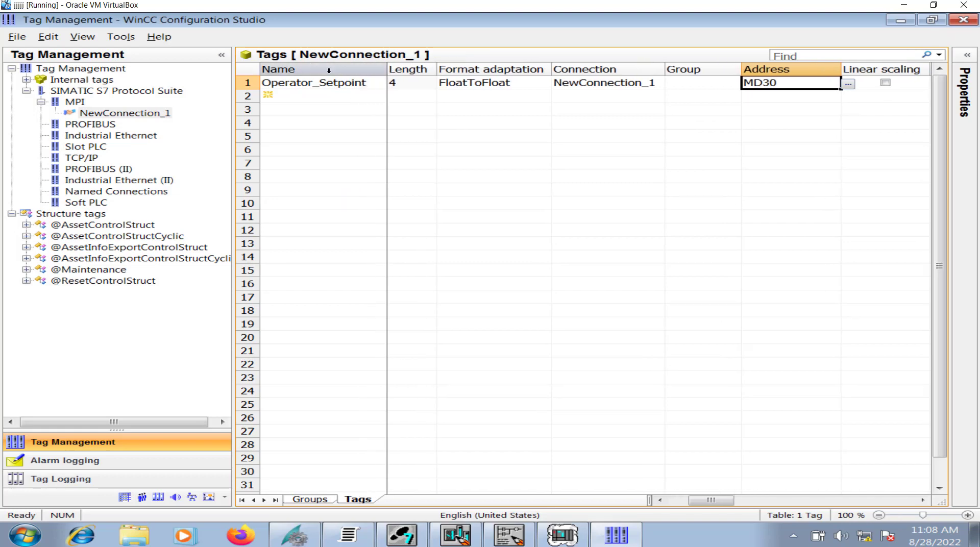
click(246, 81)
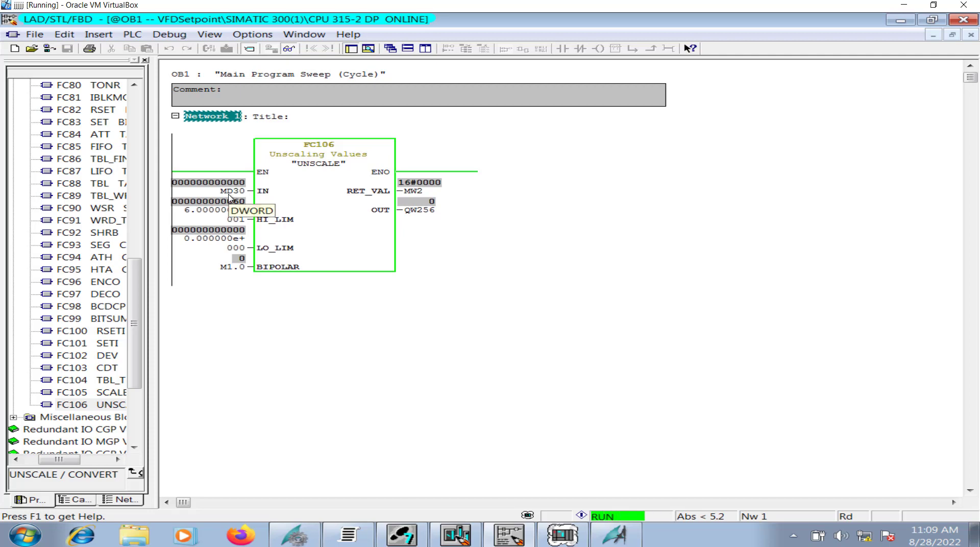
mouse_move(438, 411)
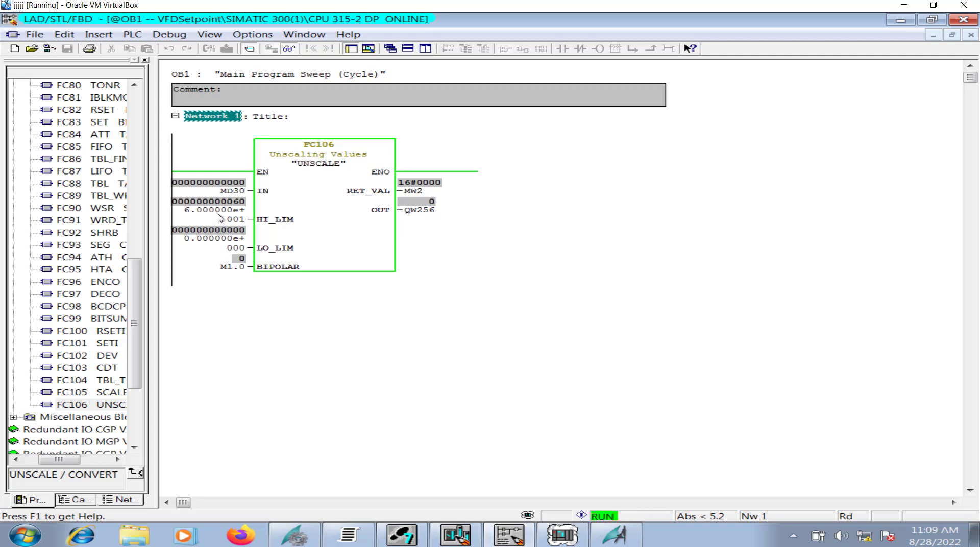
mouse_move(425, 212)
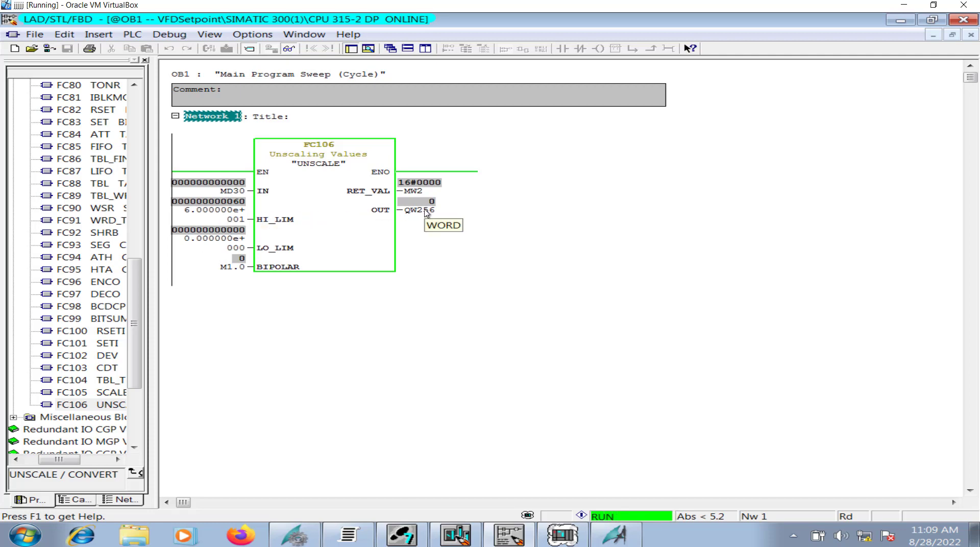
mouse_move(429, 221)
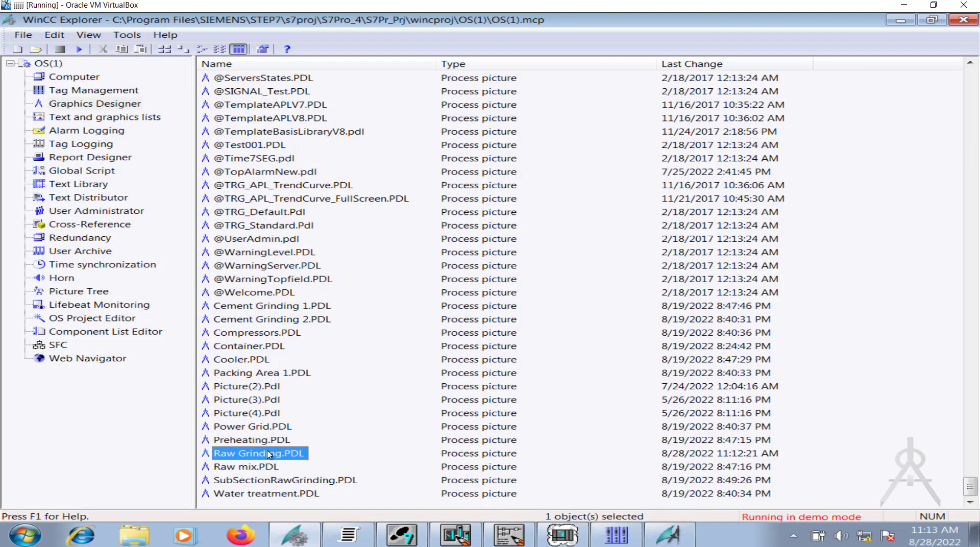
mouse_move(113, 113)
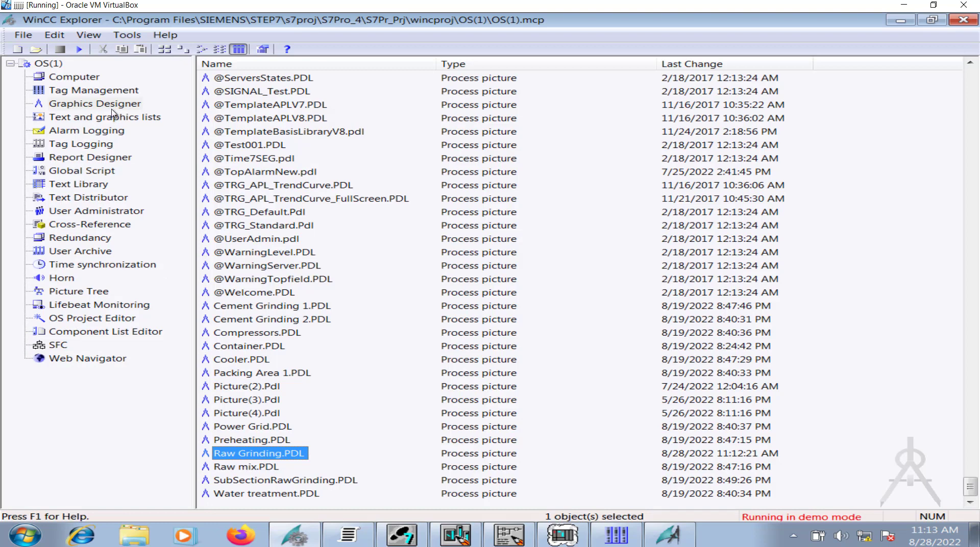
click(94, 104)
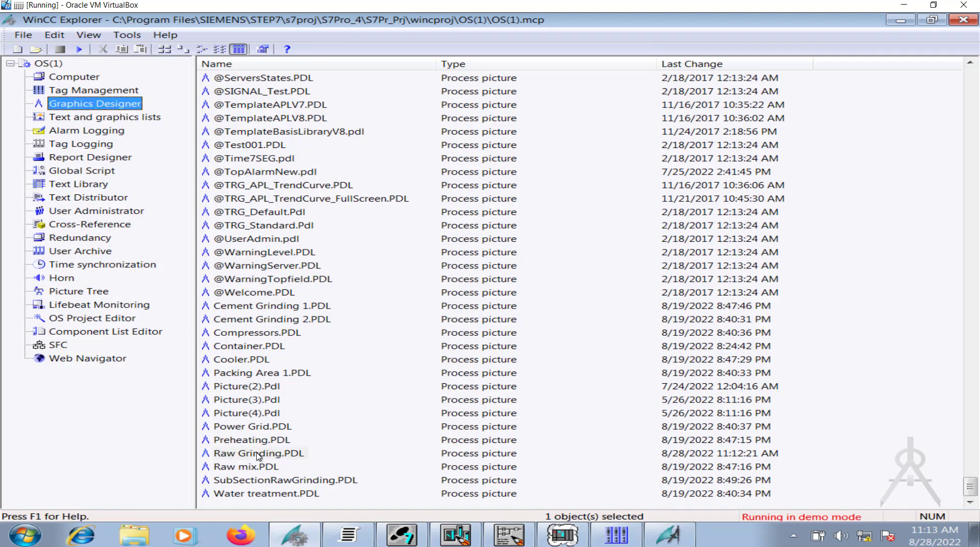
double_click(249, 453)
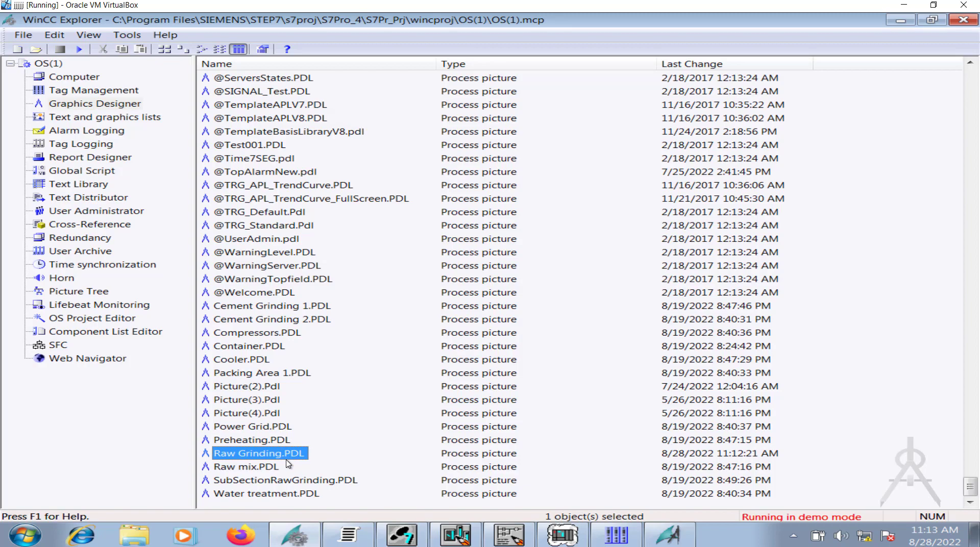
mouse_move(269, 454)
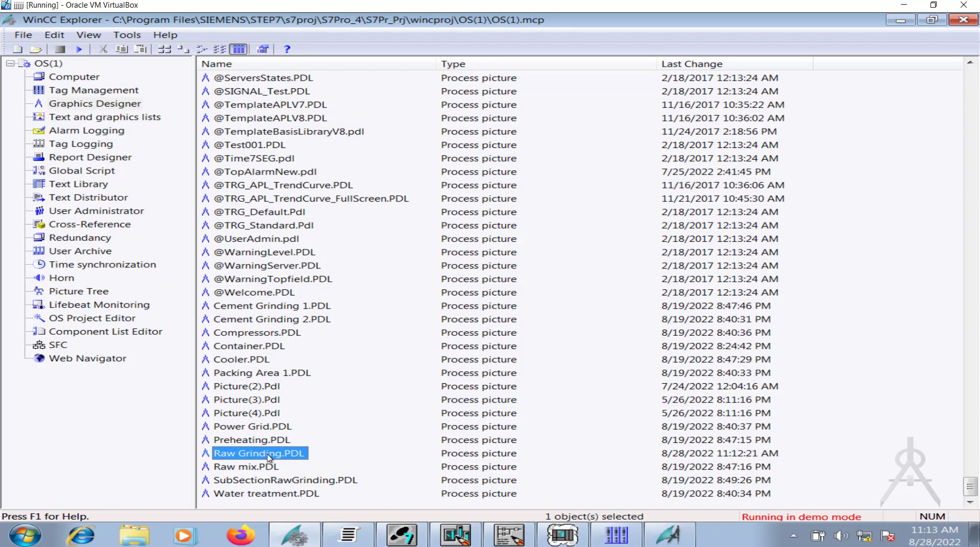
Bind the Raw Grinding setpoint I/O field to the Operator_Setpoint tag on NewConnection_1
double_click(260, 453)
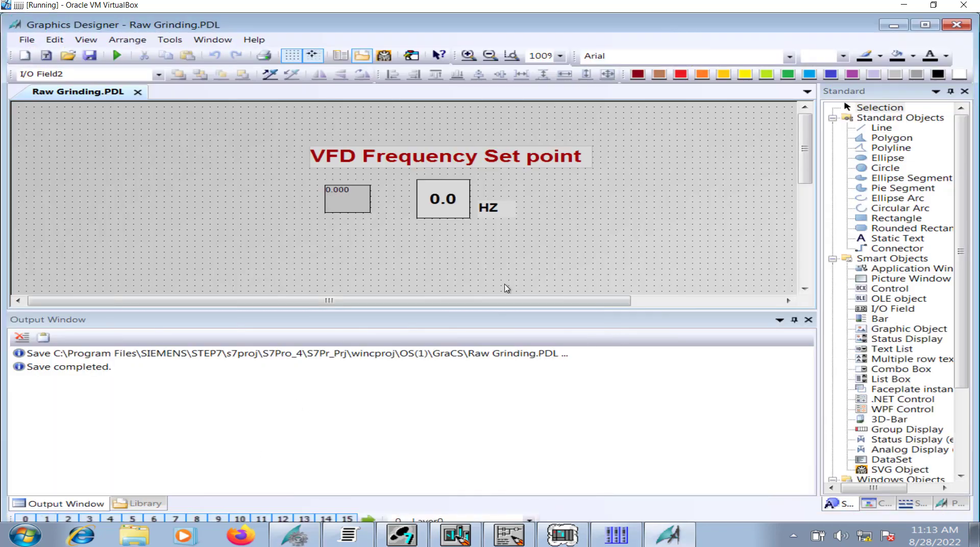
mouse_move(433, 157)
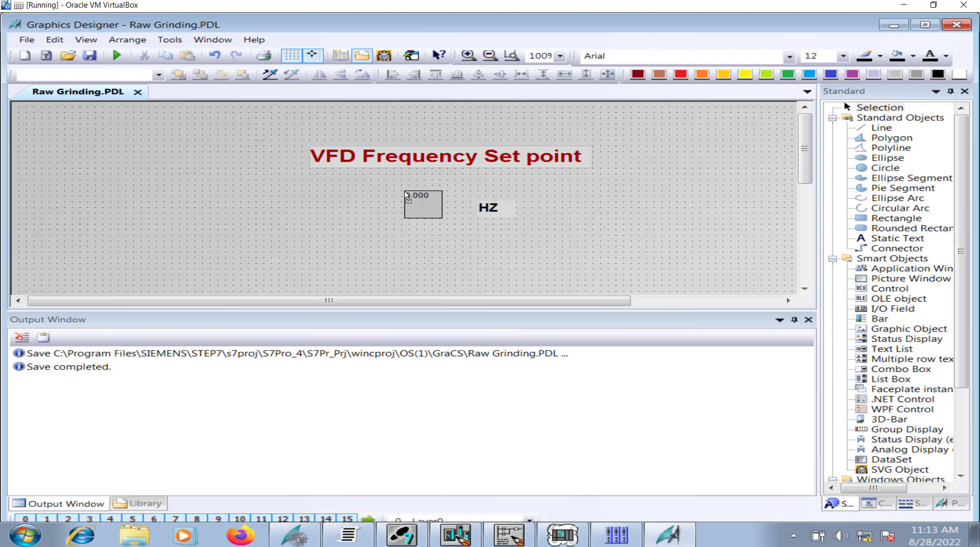
double_click(422, 208)
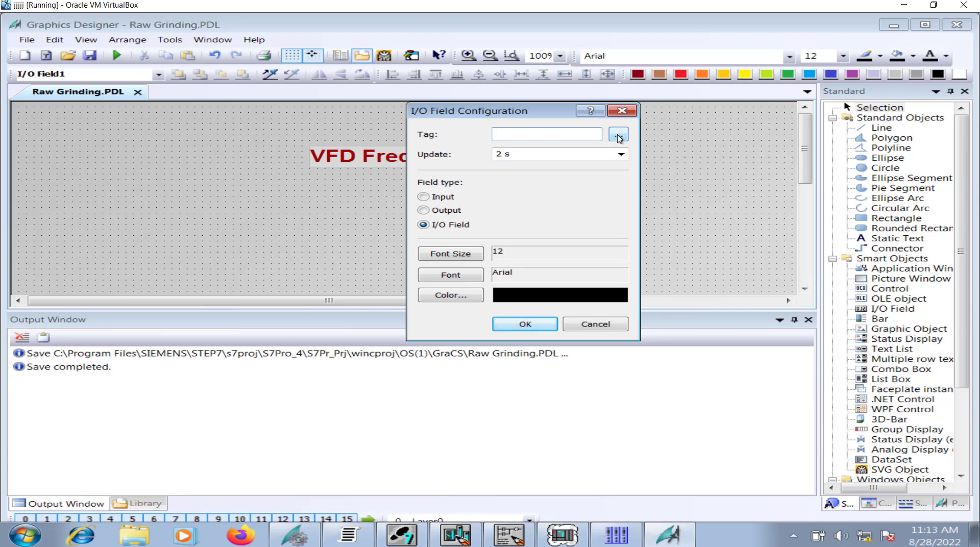
click(617, 134)
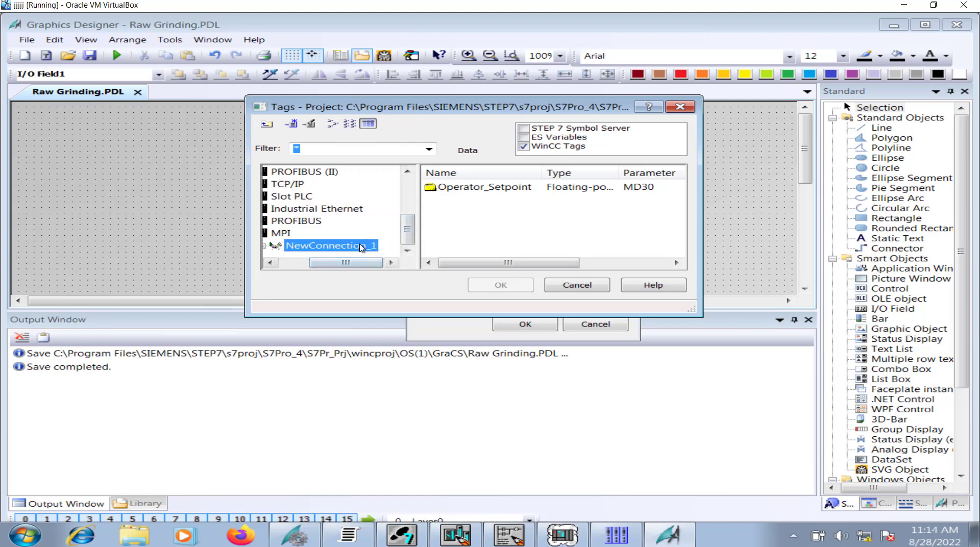
click(483, 186)
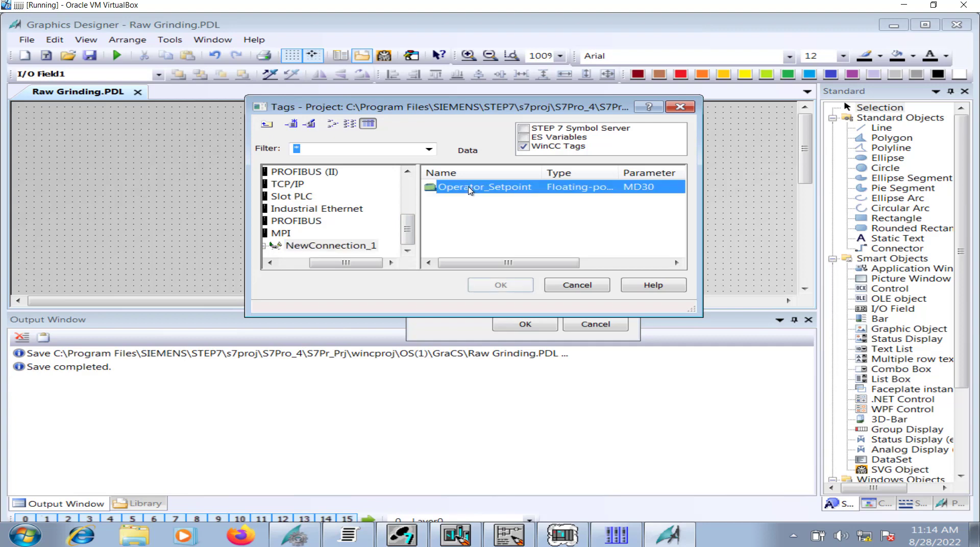
click(500, 285)
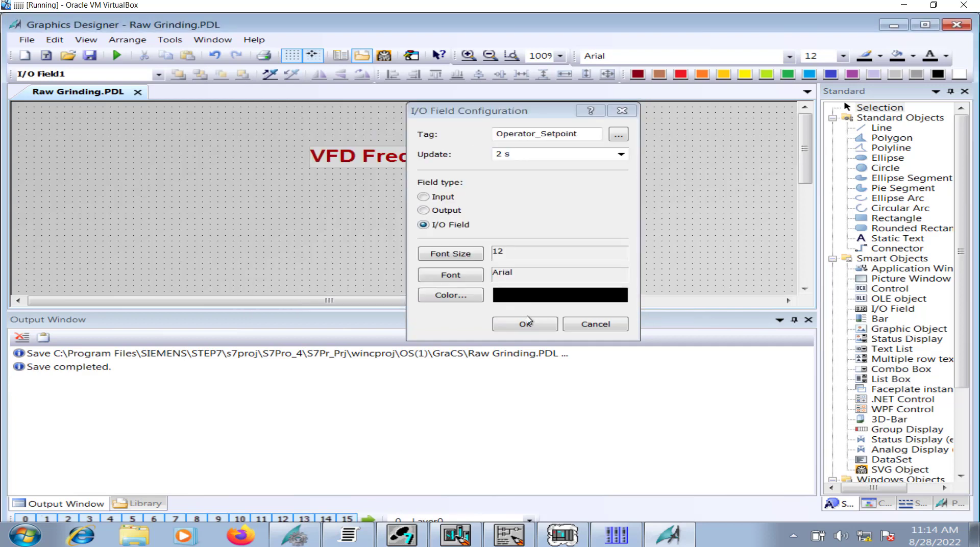
Set the I/O field's type to Input and confirm the configuration
click(423, 196)
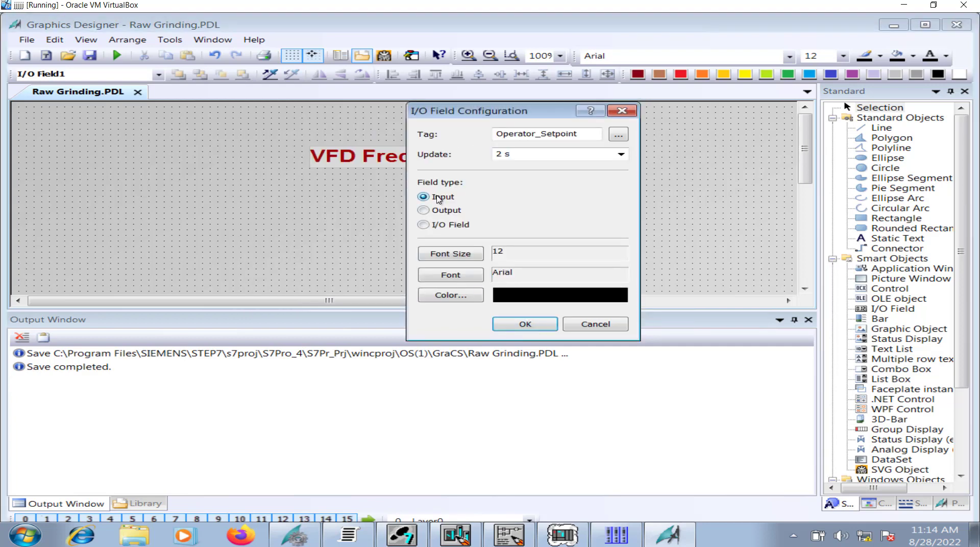
click(524, 324)
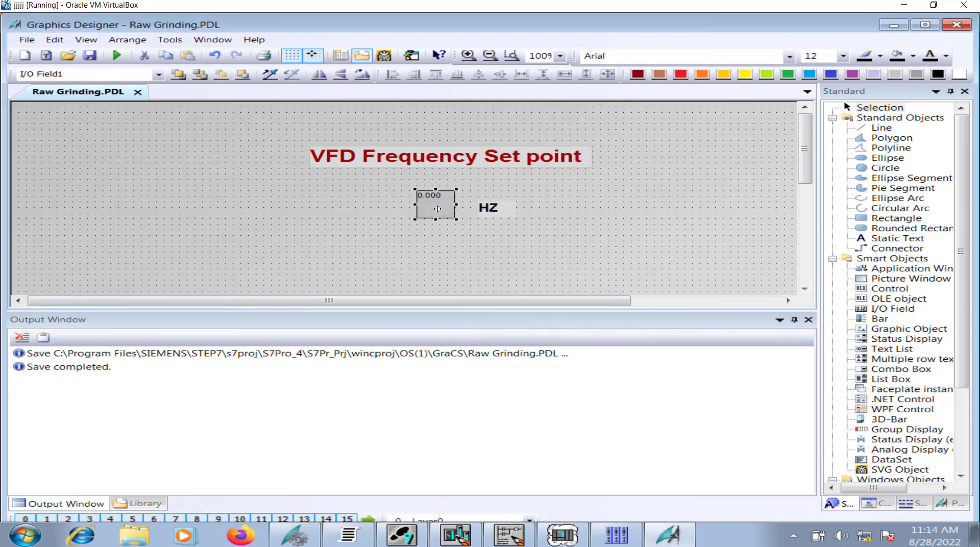
Set the setpoint field's font size to 25 and bold in Object Properties
right_click(438, 208)
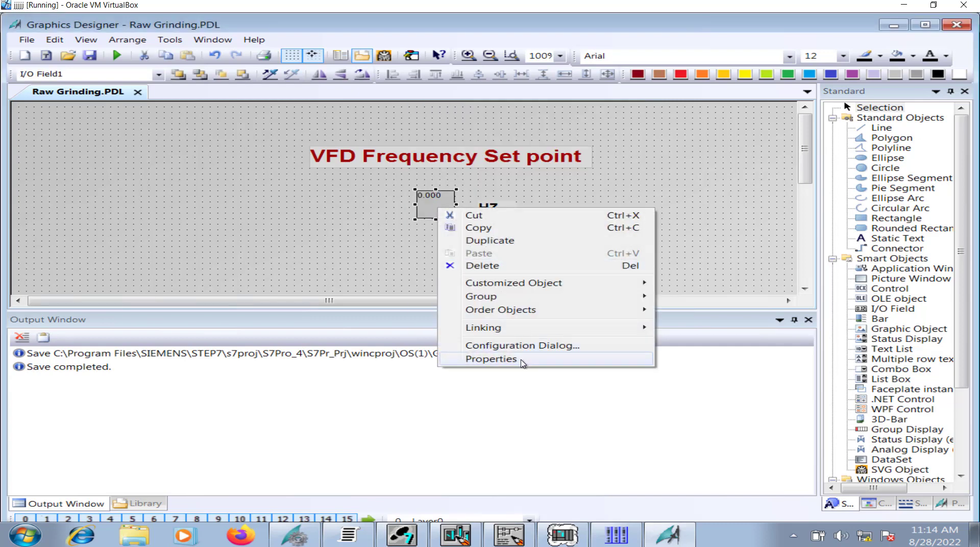
click(491, 359)
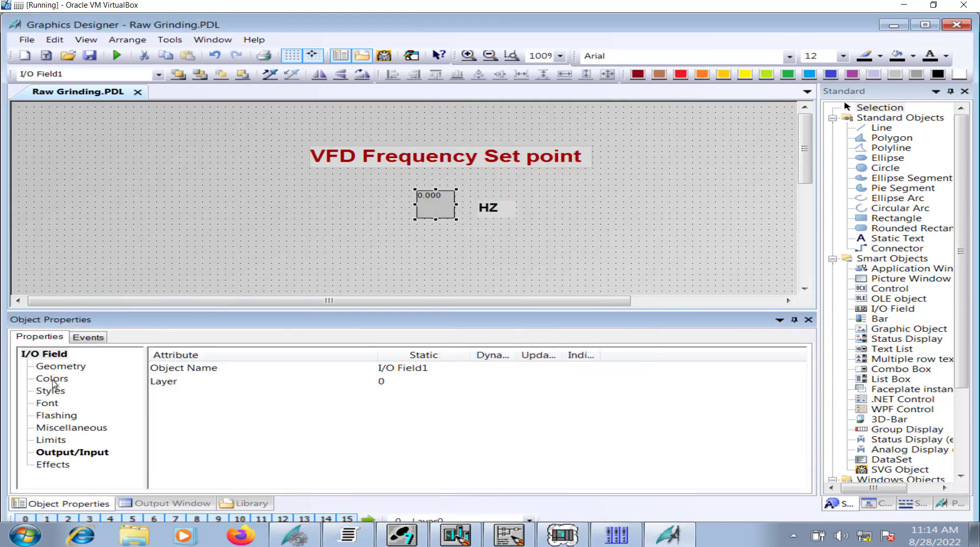
click(51, 379)
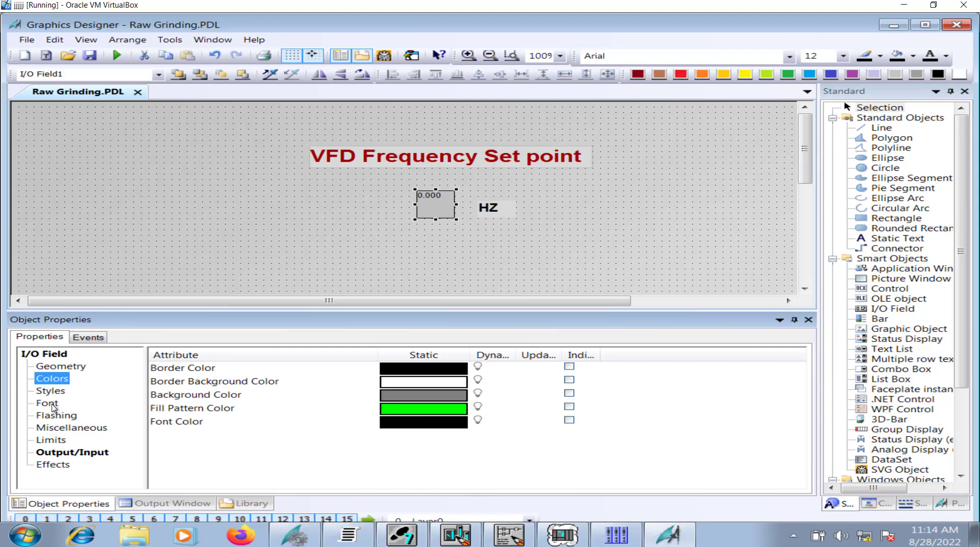
click(46, 403)
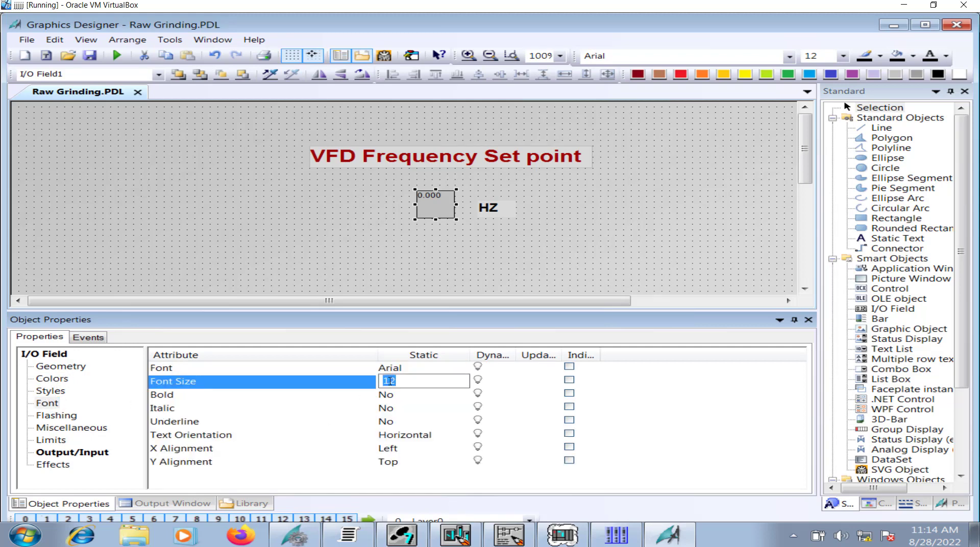
text(25)
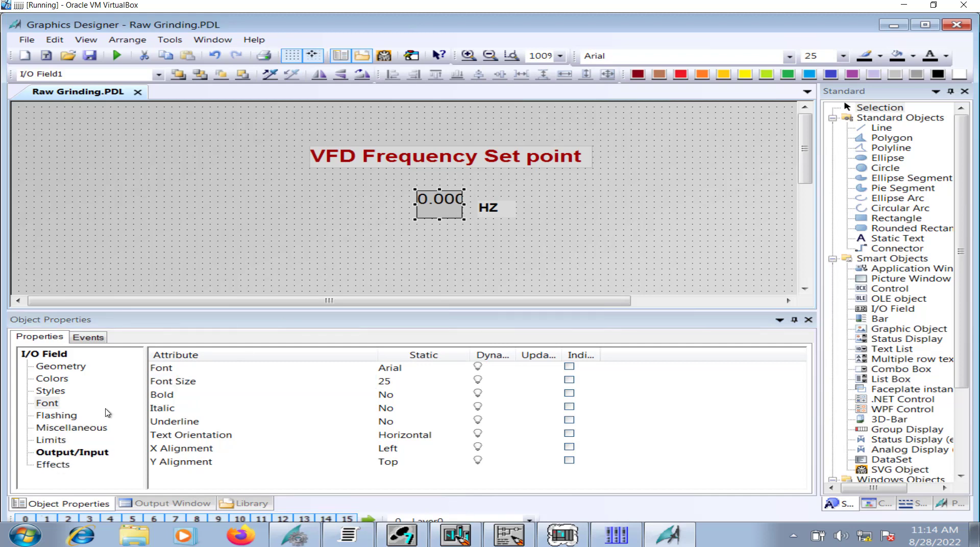
mouse_move(293, 380)
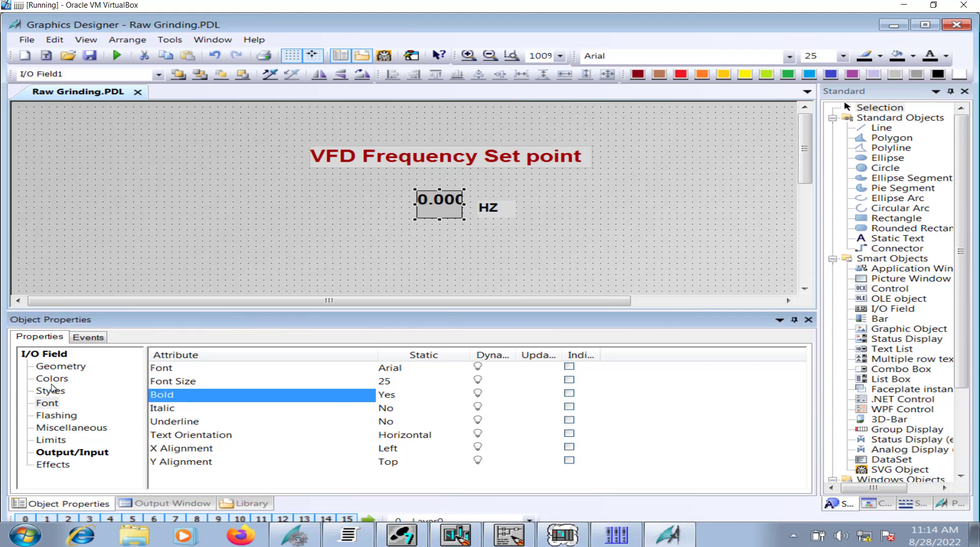
Set the field's border background and background colors to light grey
click(51, 378)
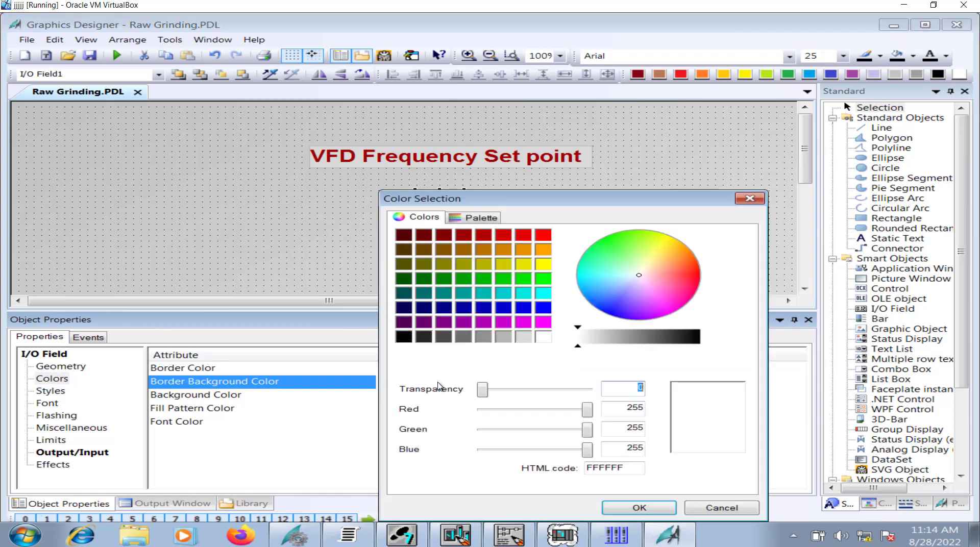
click(522, 337)
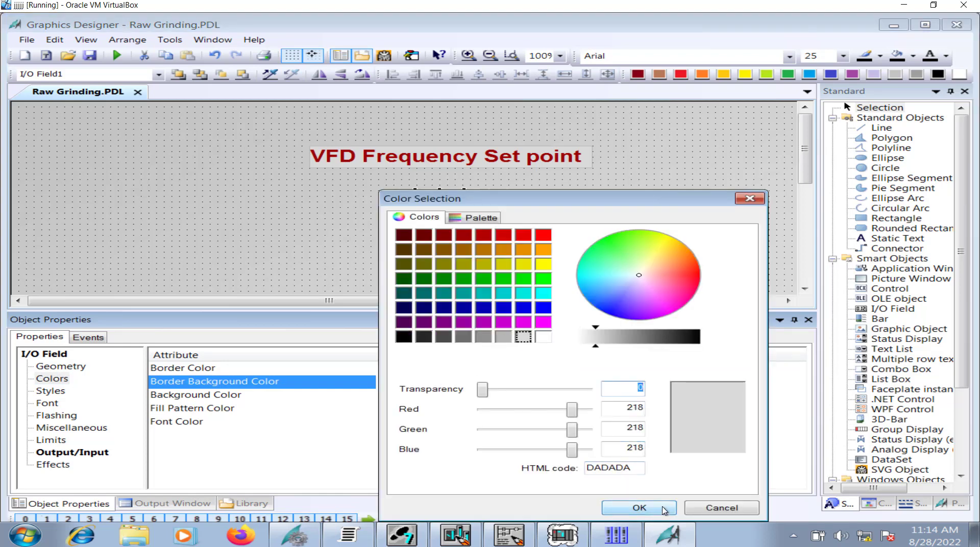
click(639, 509)
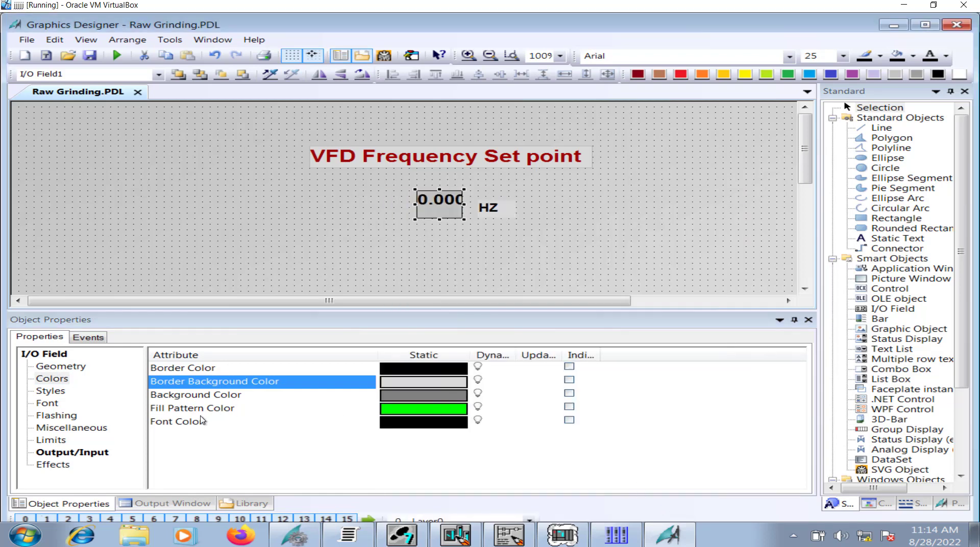
mouse_move(220, 412)
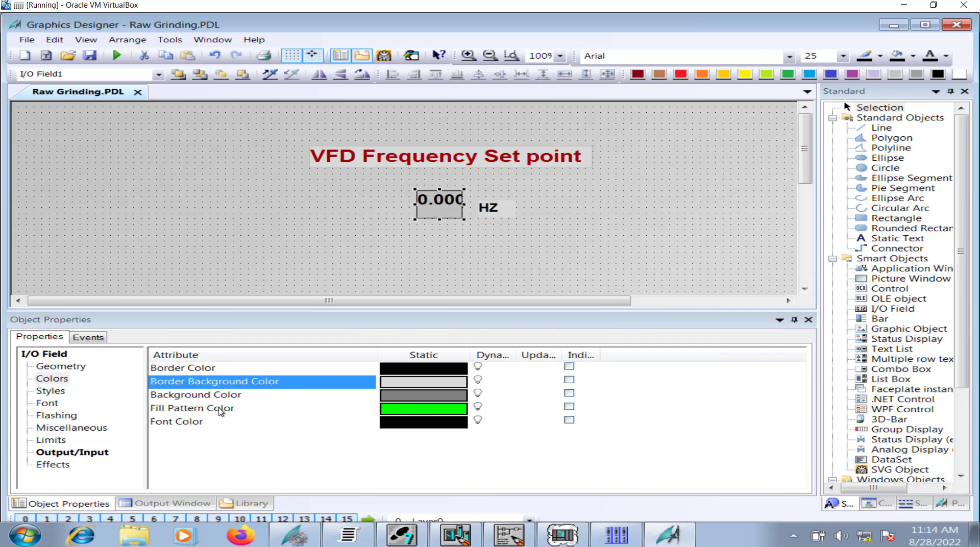
double_click(423, 395)
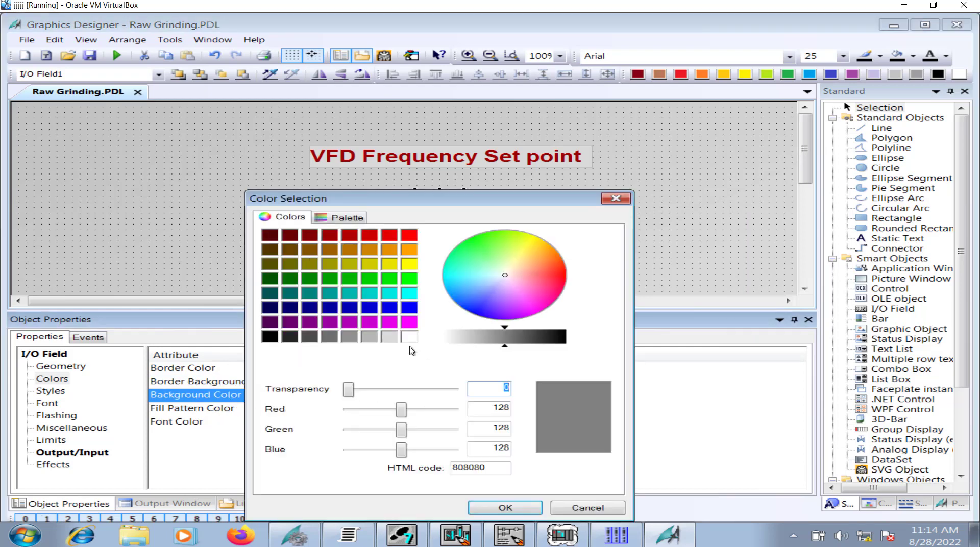
click(505, 508)
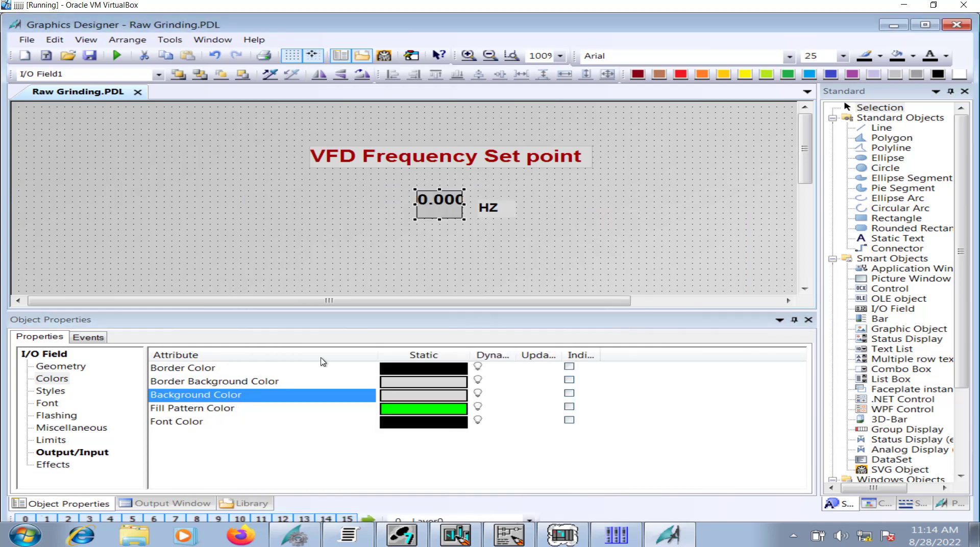
click(52, 465)
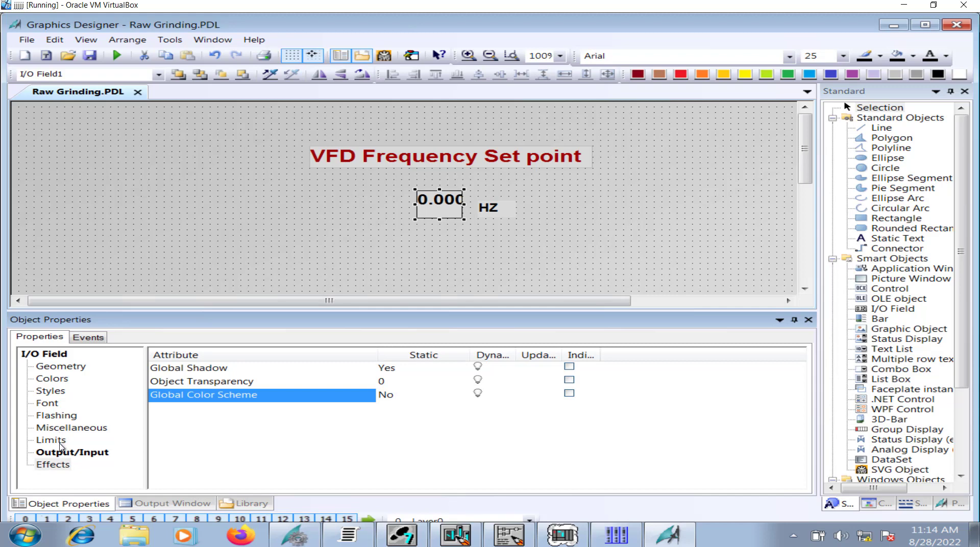
Change the field's output format from 999.999 to 999.9 for one decimal place
click(72, 452)
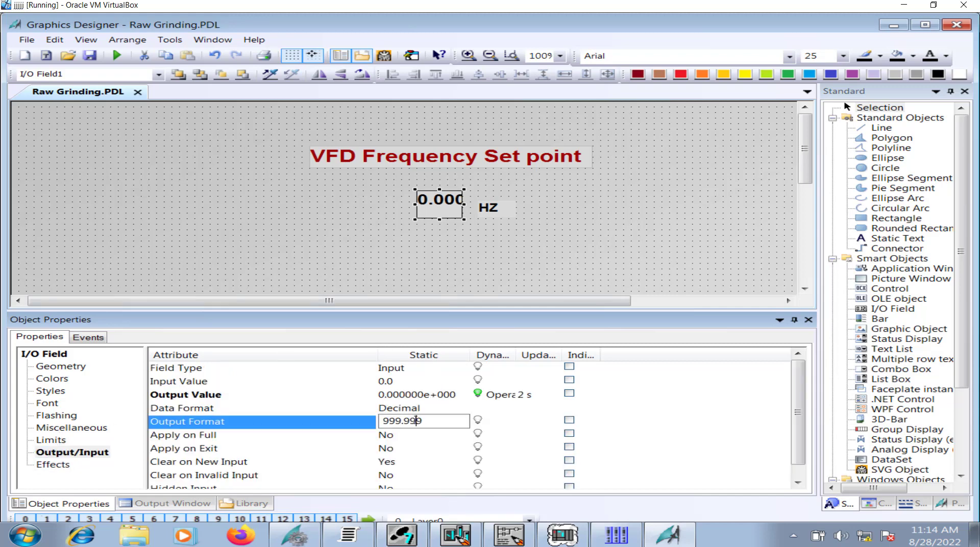
key(BackSpace)
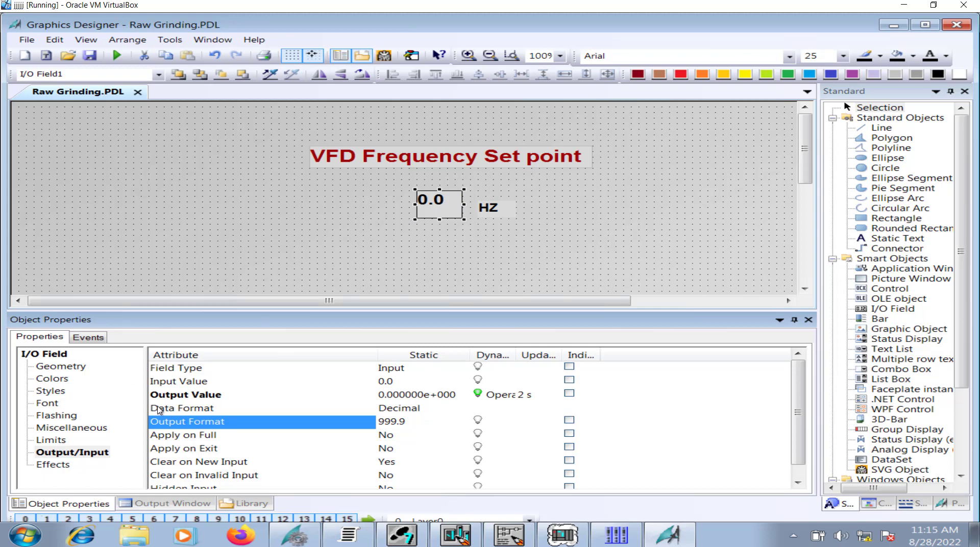
click(49, 391)
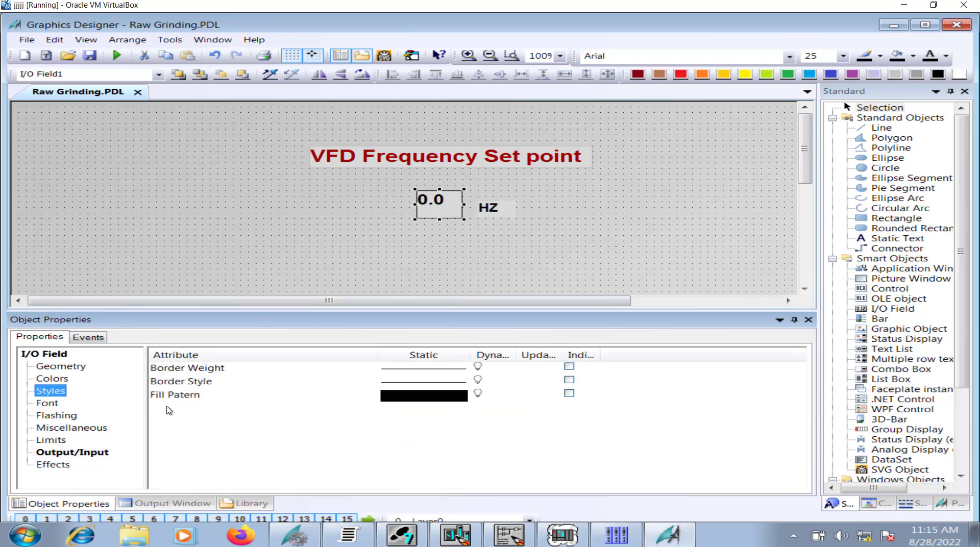
click(46, 402)
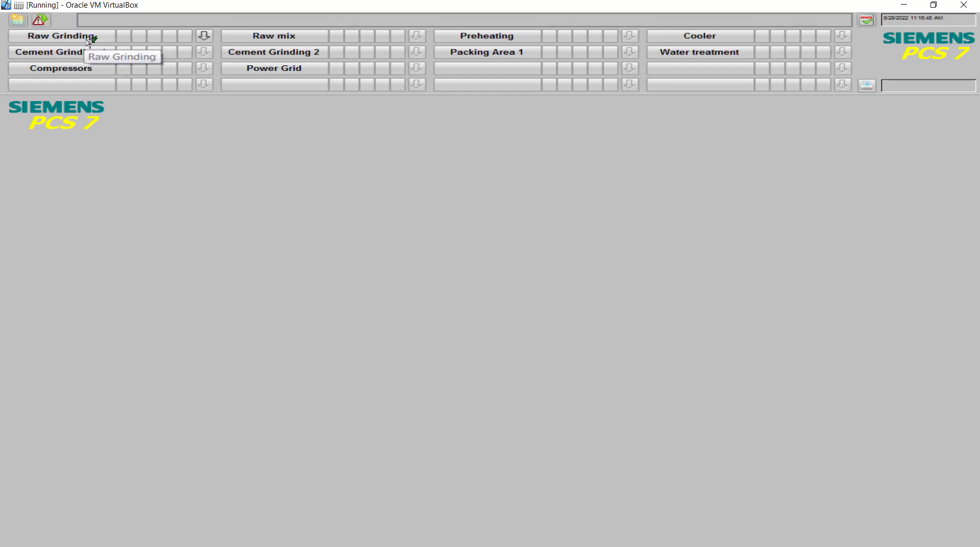
Enter a 30.0 Hz VFD frequency setpoint on the runtime Raw Grinding picture
click(60, 36)
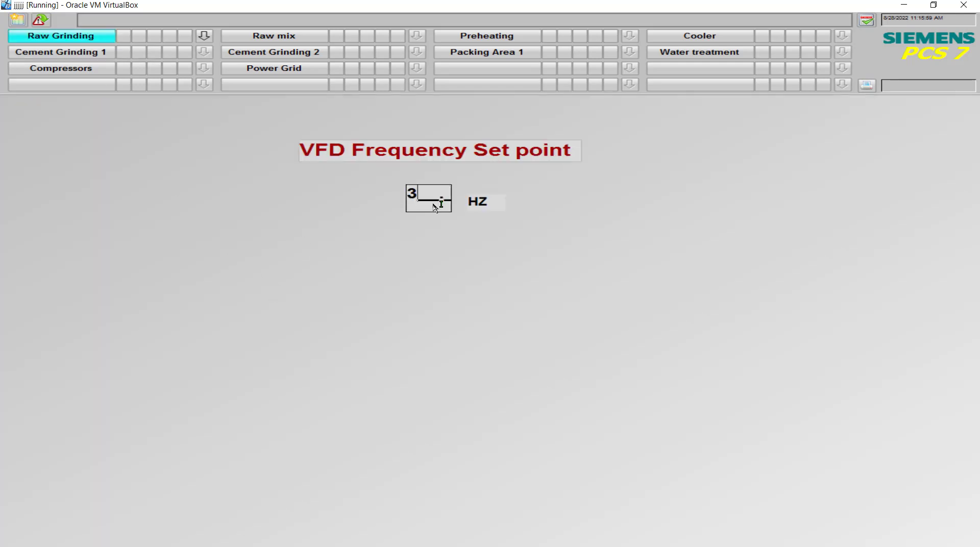
text(30.0)
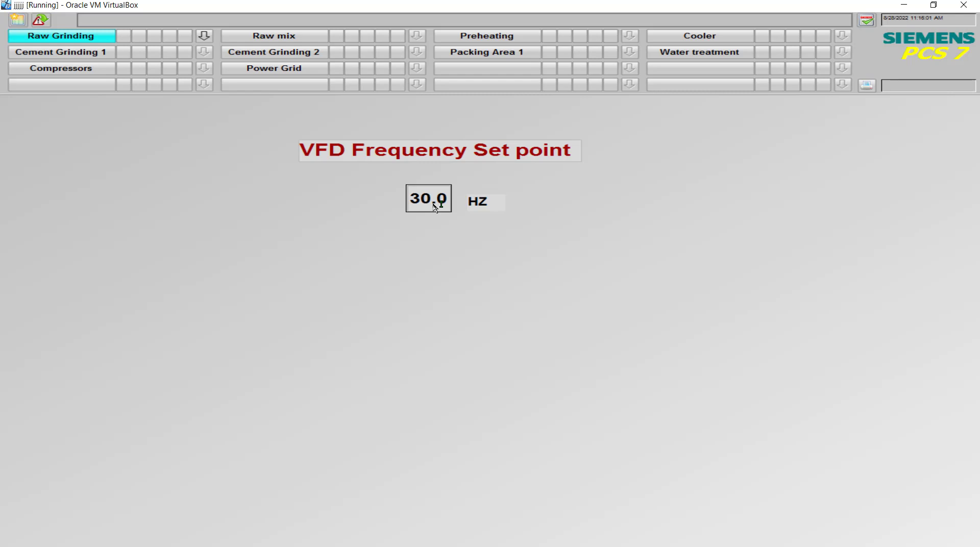
click(19, 532)
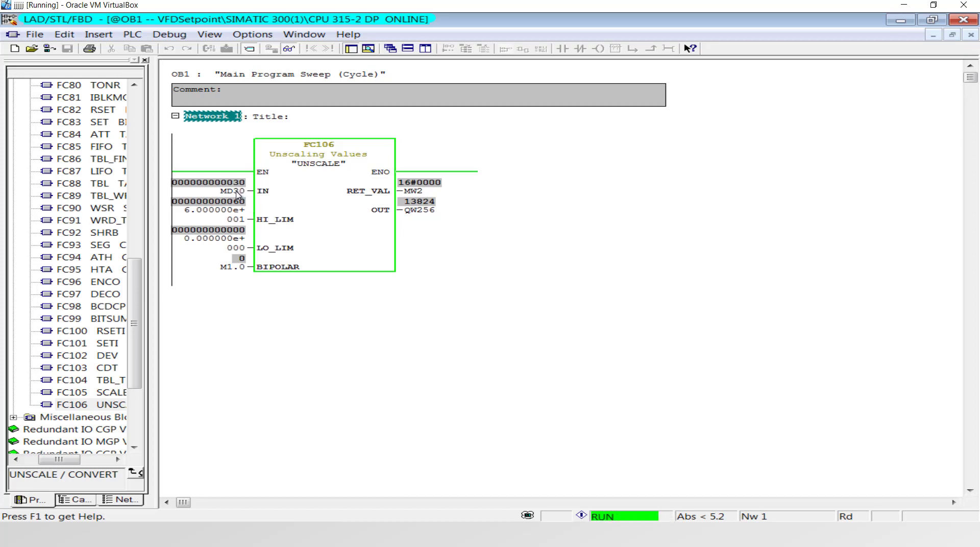
mouse_move(244, 196)
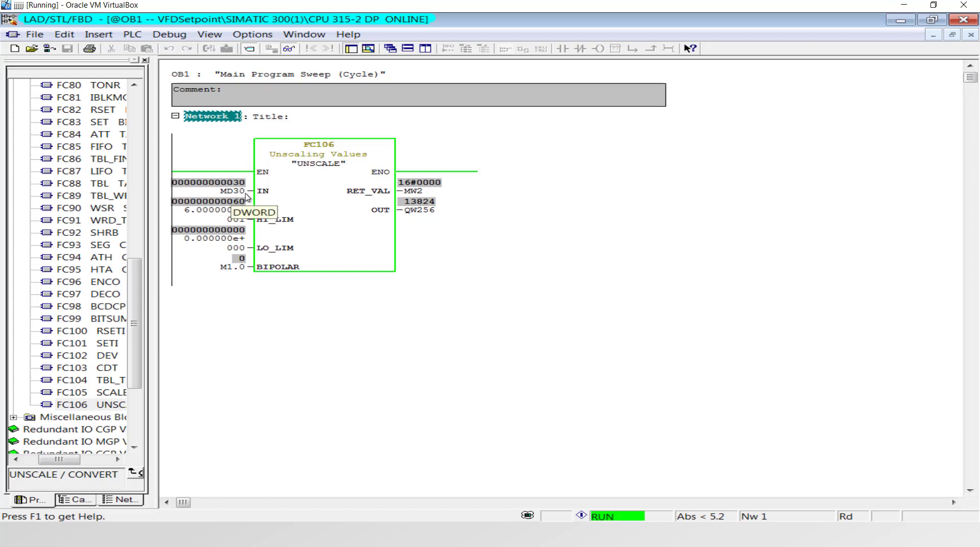
mouse_move(226, 263)
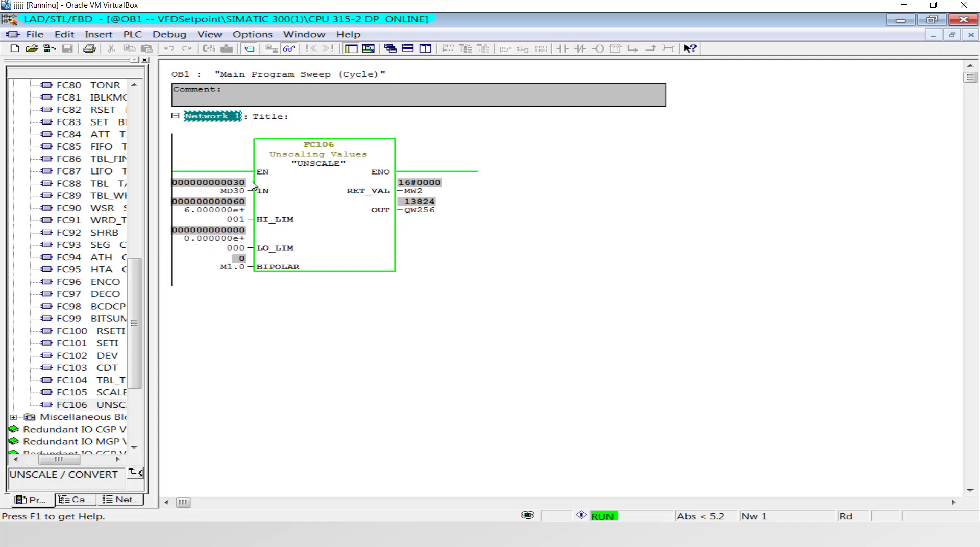
mouse_move(237, 191)
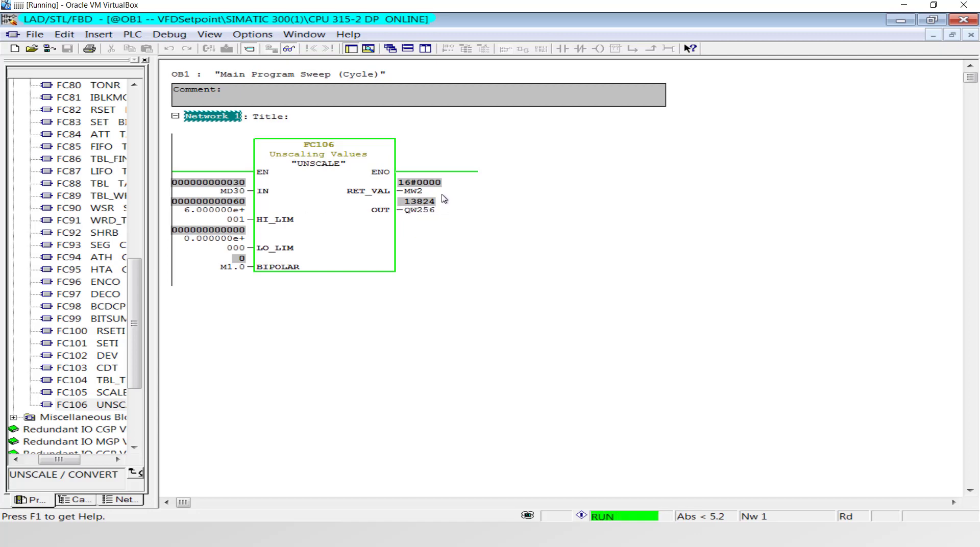
mouse_move(419, 192)
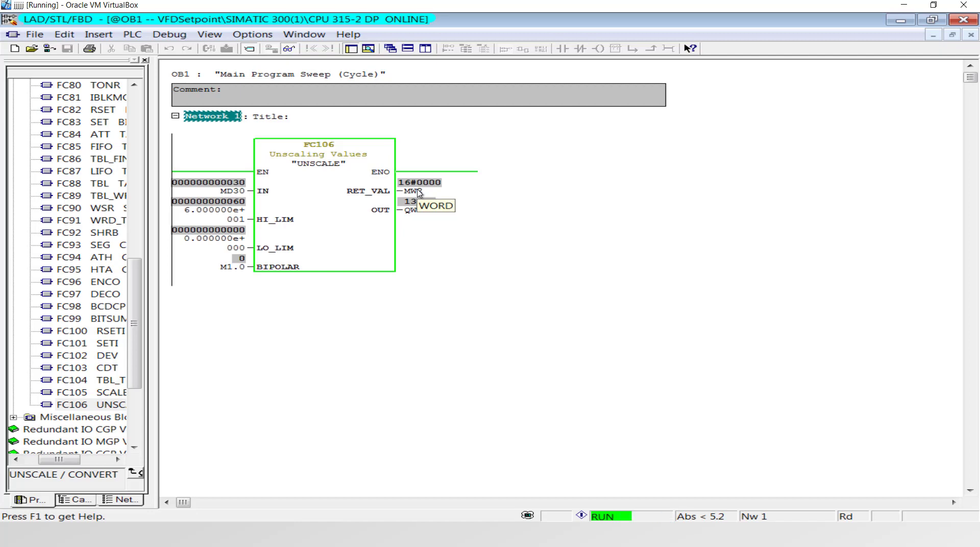
After seeing UNSCALE output 13824 for MD30 = 30, return to WinCC Runtime
click(19, 530)
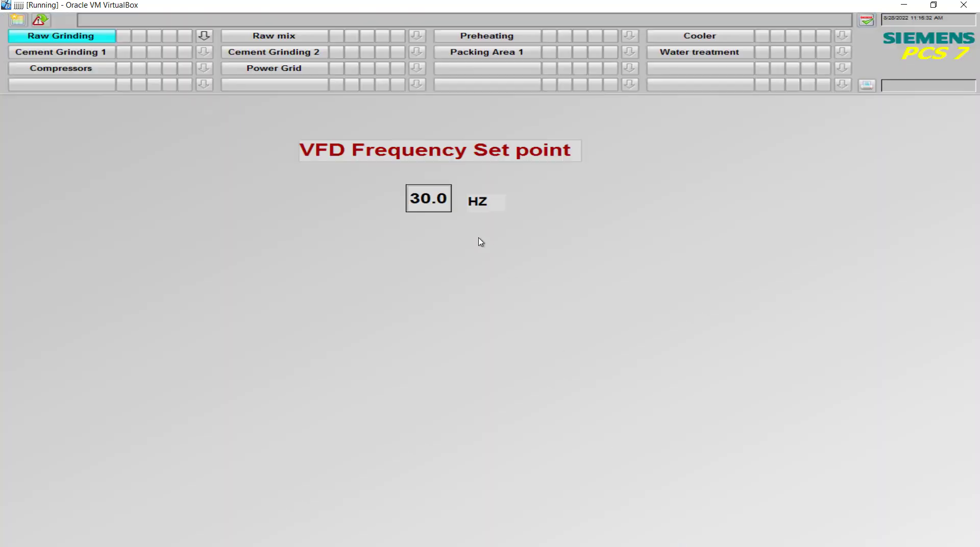
Enter a 0 Hz setpoint in the runtime field and switch to the LAD editor to check MD30
click(428, 198)
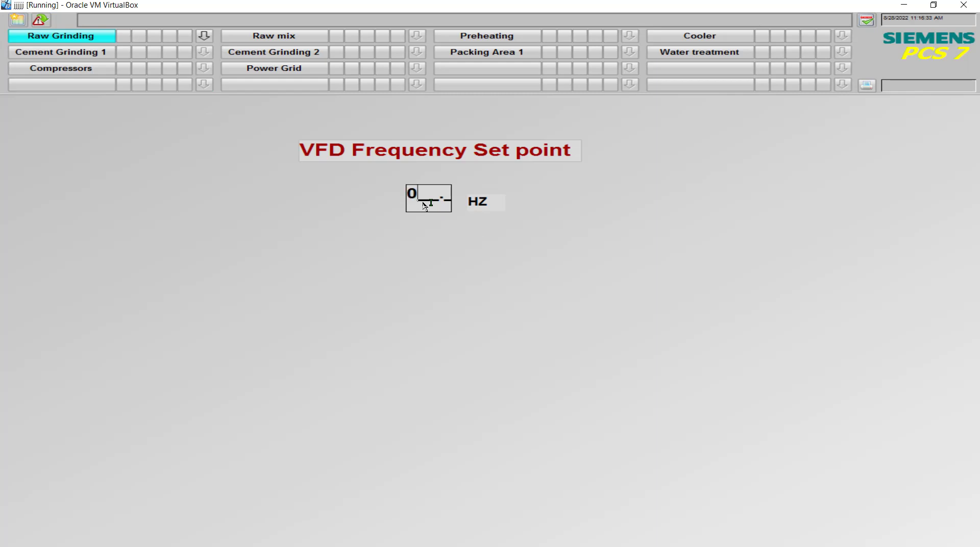
click(15, 531)
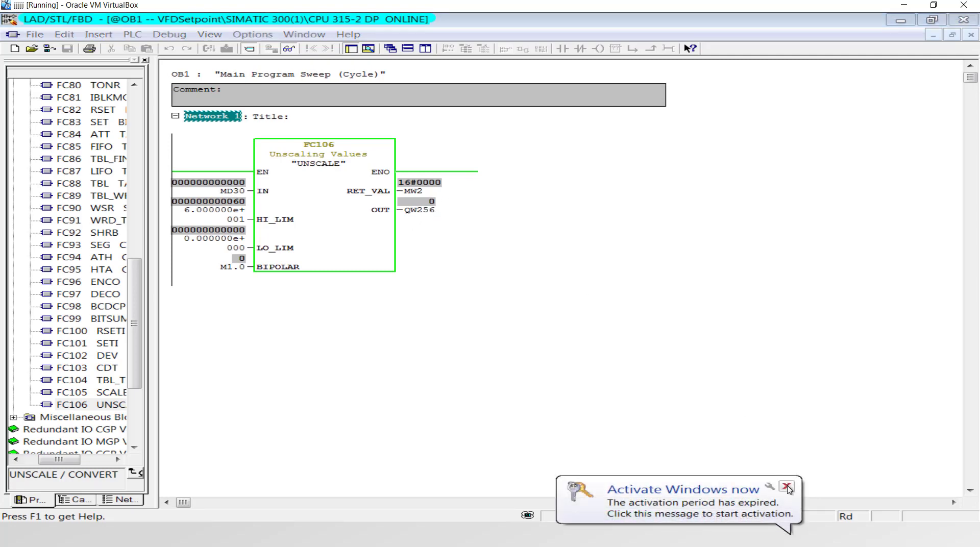
Dismiss the Windows activation notice and enter a 60.0 Hz setpoint in the Runtime I/O field
click(785, 489)
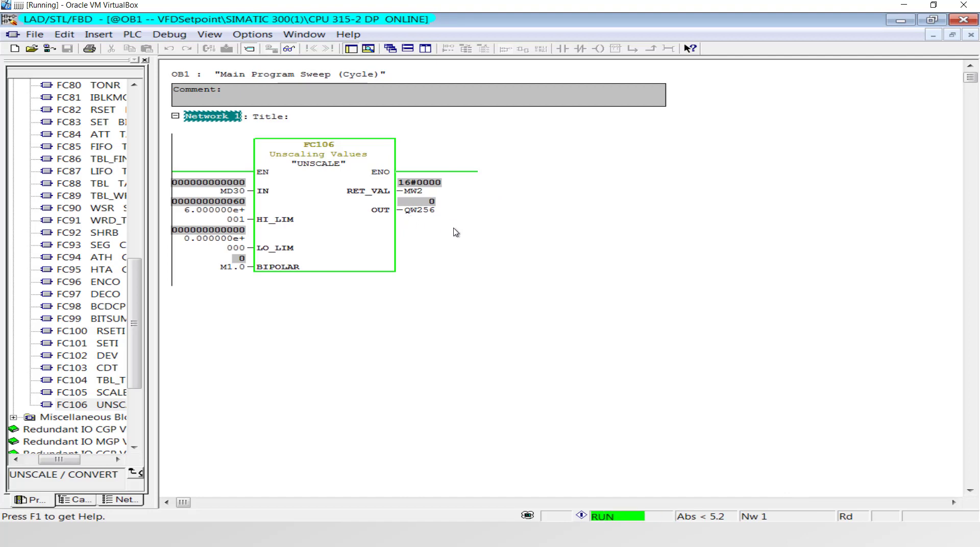
click(18, 529)
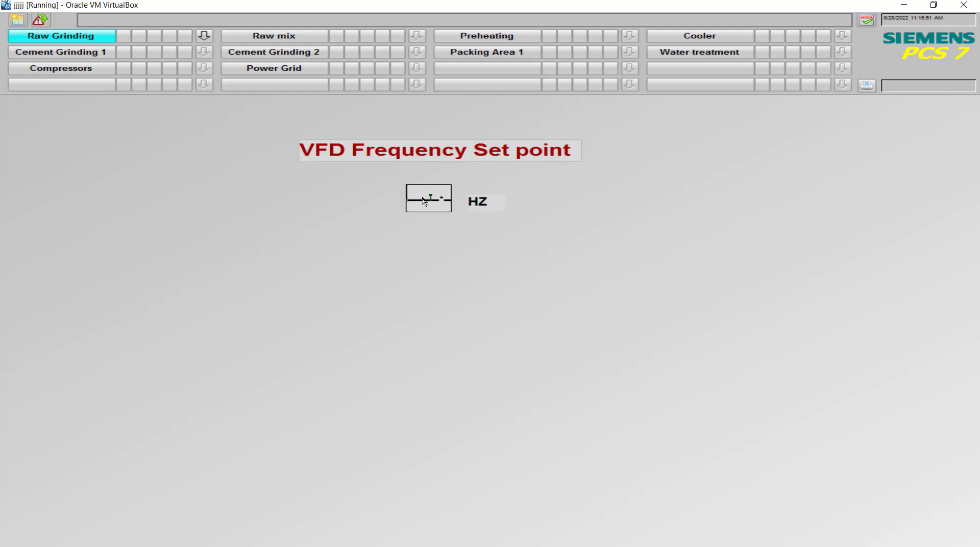
text(60.0)
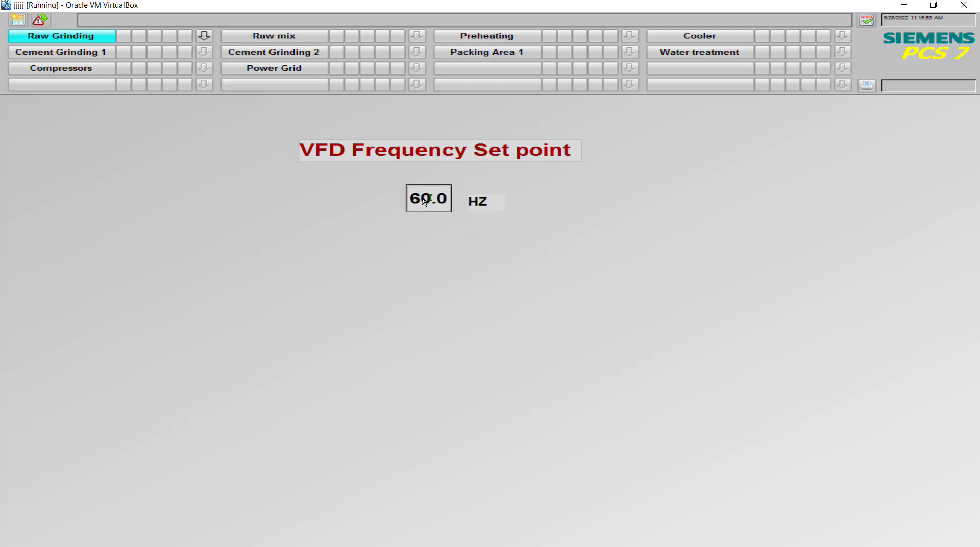
mouse_move(507, 544)
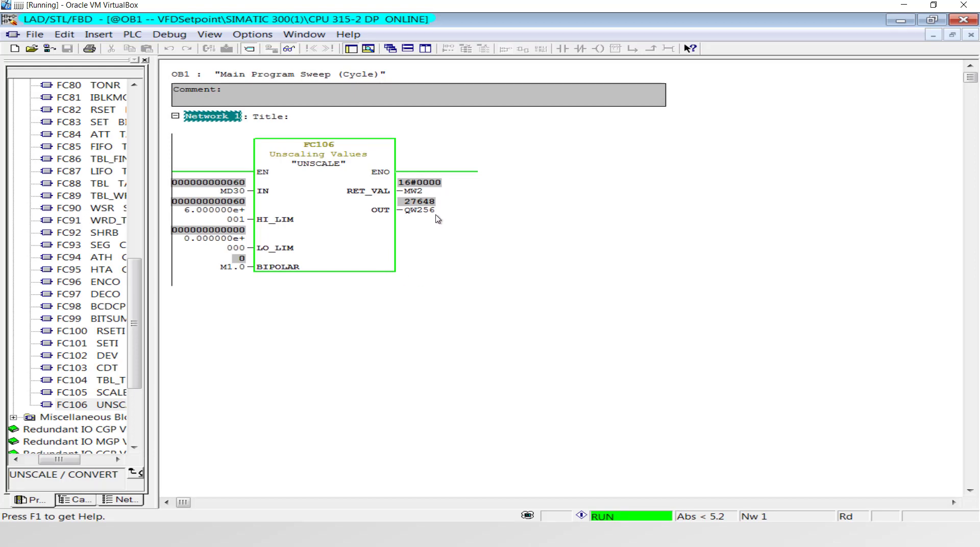
mouse_move(426, 212)
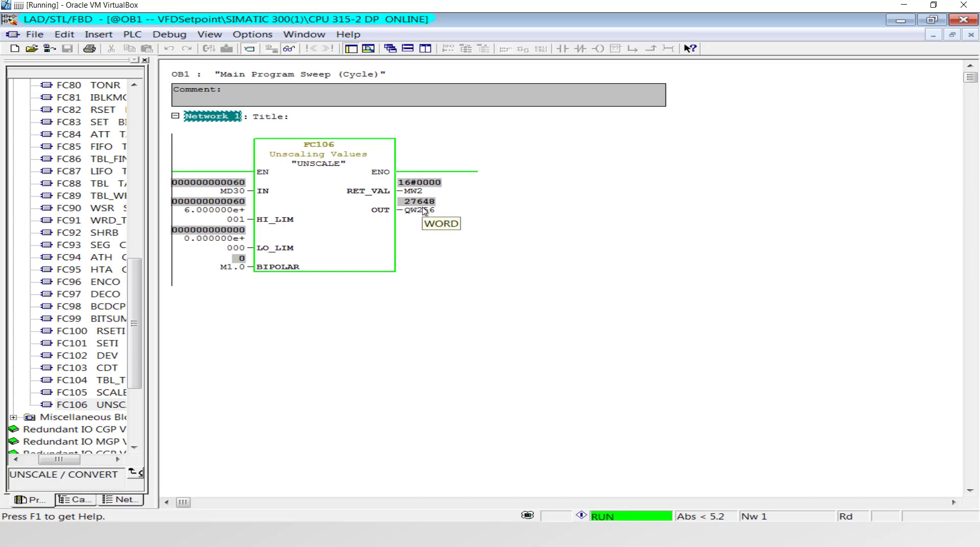
mouse_move(558, 449)
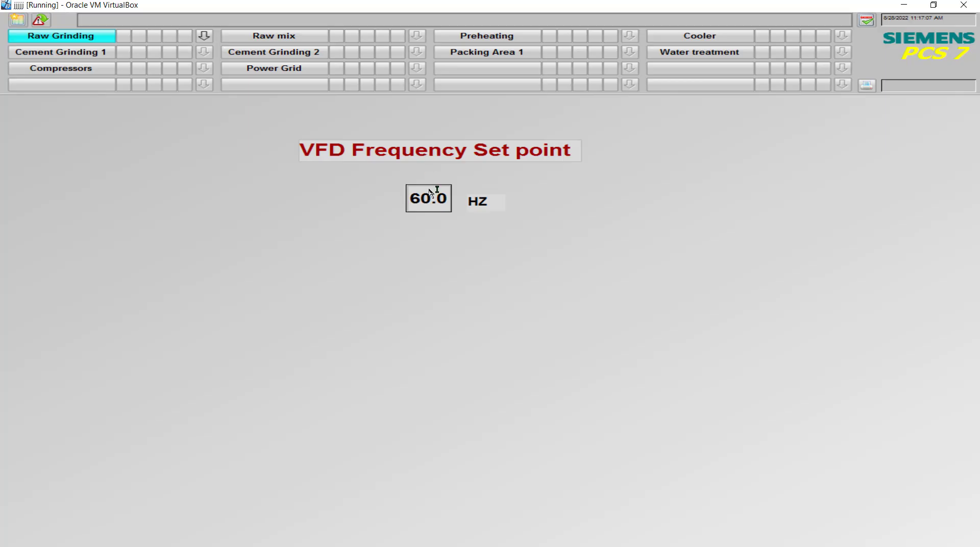
Enter 45.0 Hz as the VFD frequency setpoint in the Runtime I/O field
click(429, 198)
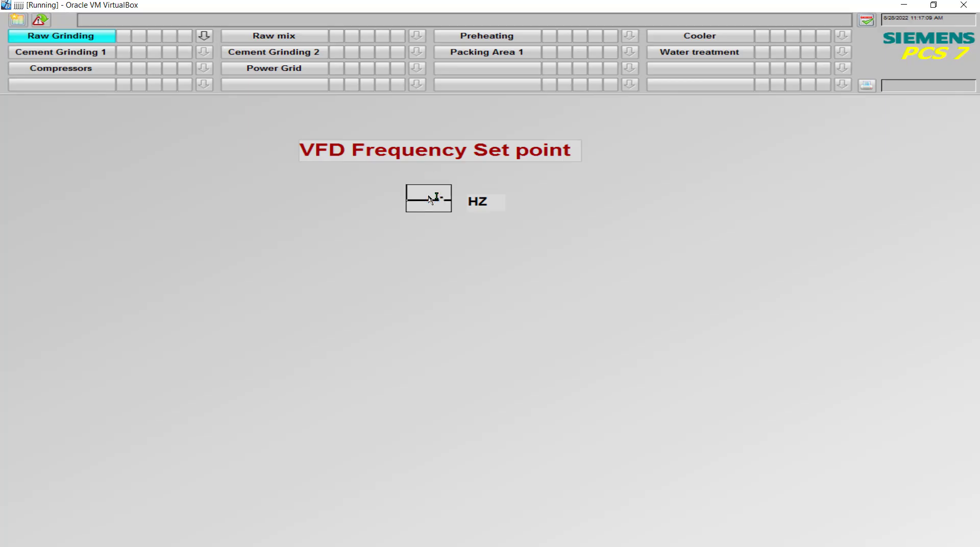
text(3)
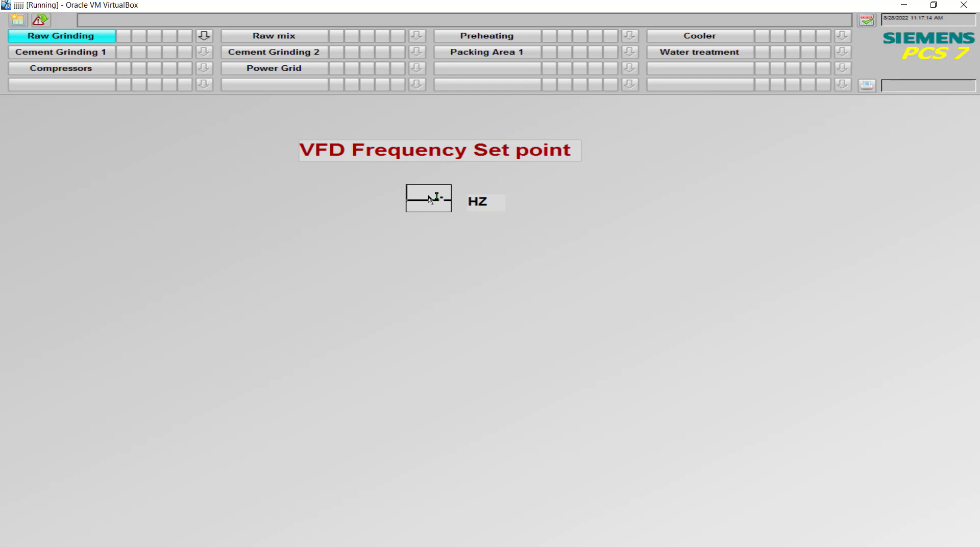
text(45.0)
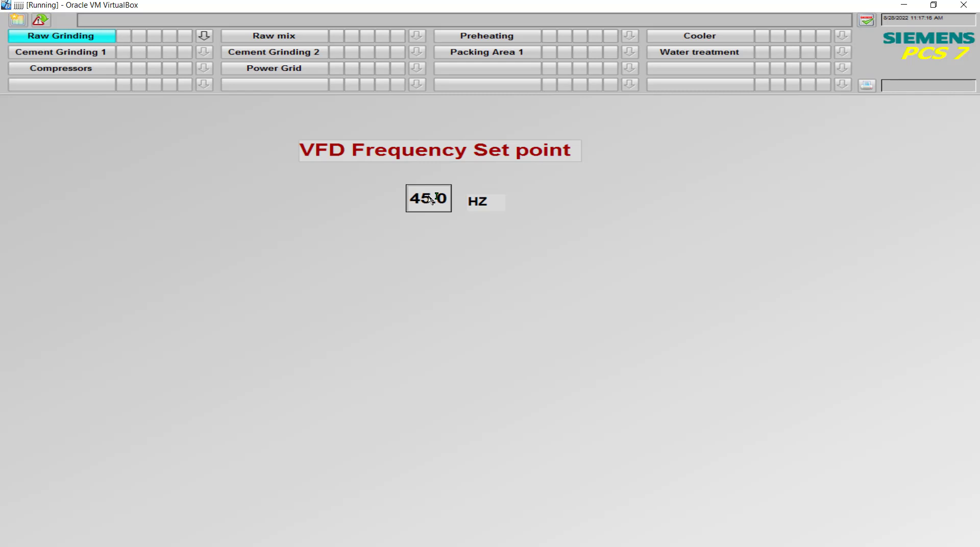
Switch to the online LAD/STL/FBD editor to watch MD30 take the 45 Hz value
click(20, 541)
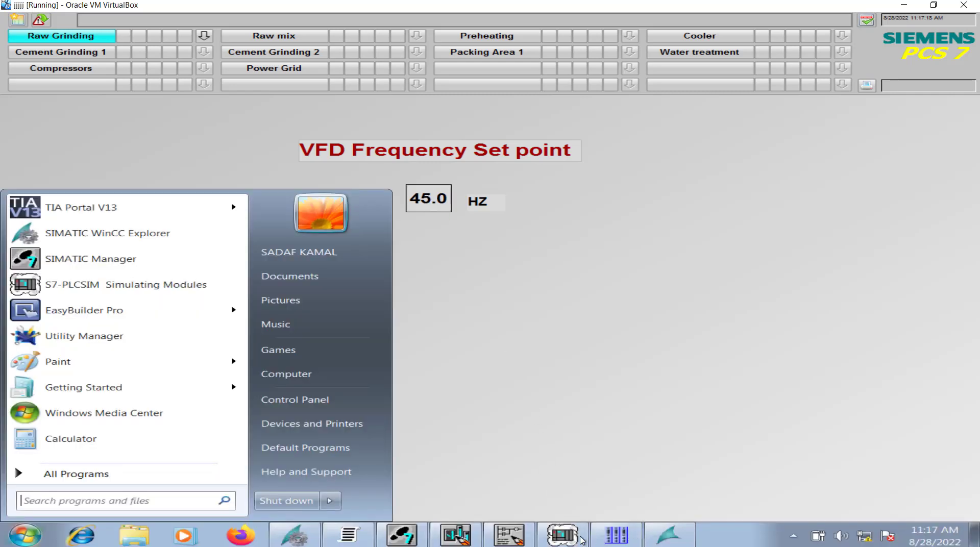
click(560, 537)
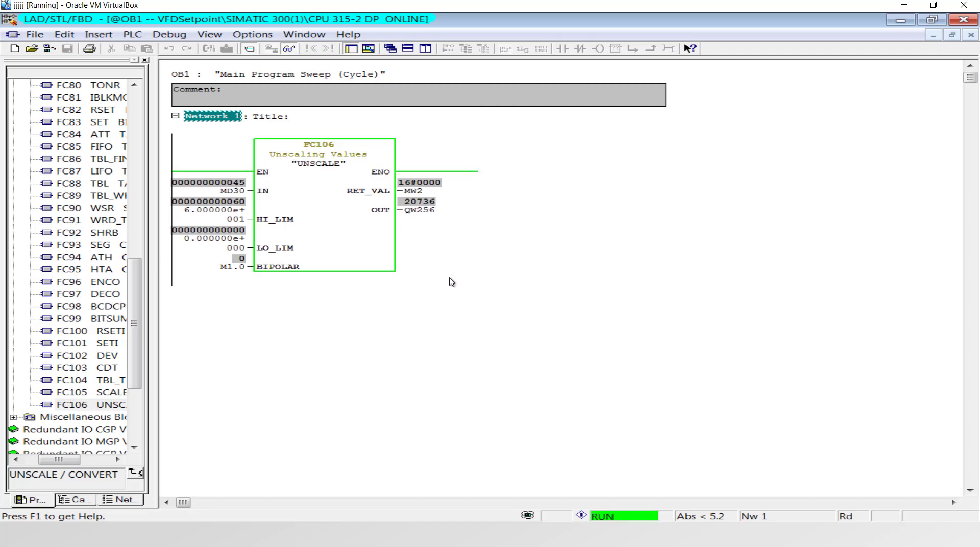
Monitor QW 256 in S7-PLCSIM as Integer (20736 for 45 Hz), then switch its format to Hex
click(563, 532)
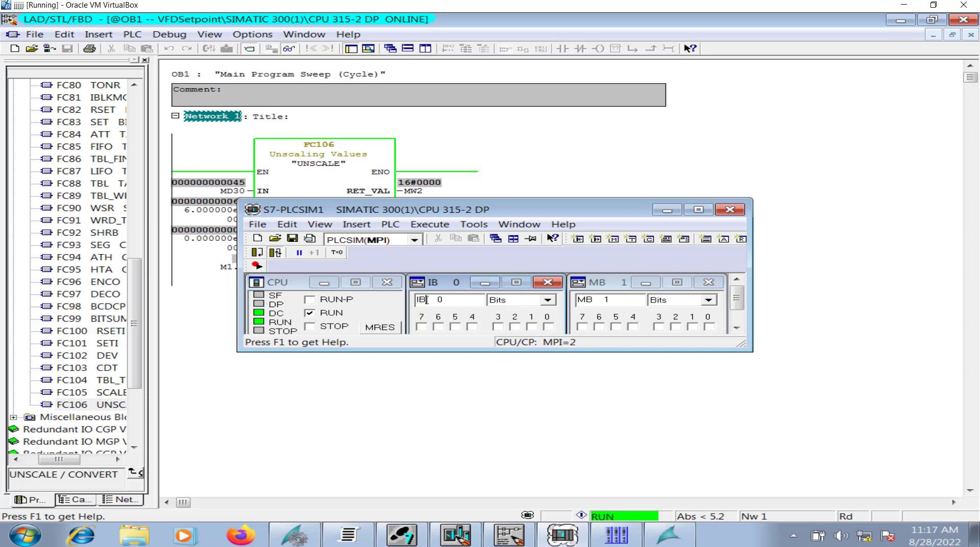
text(qw)
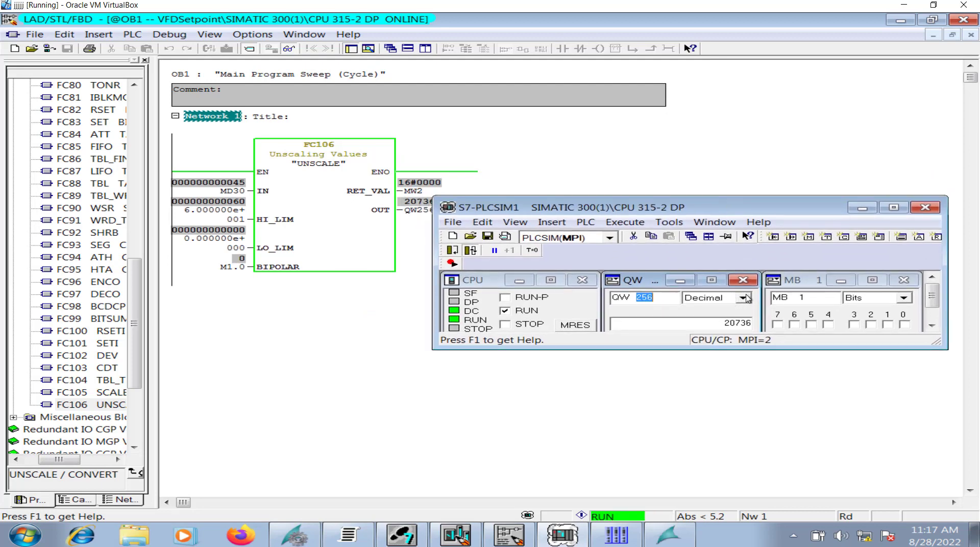
click(744, 297)
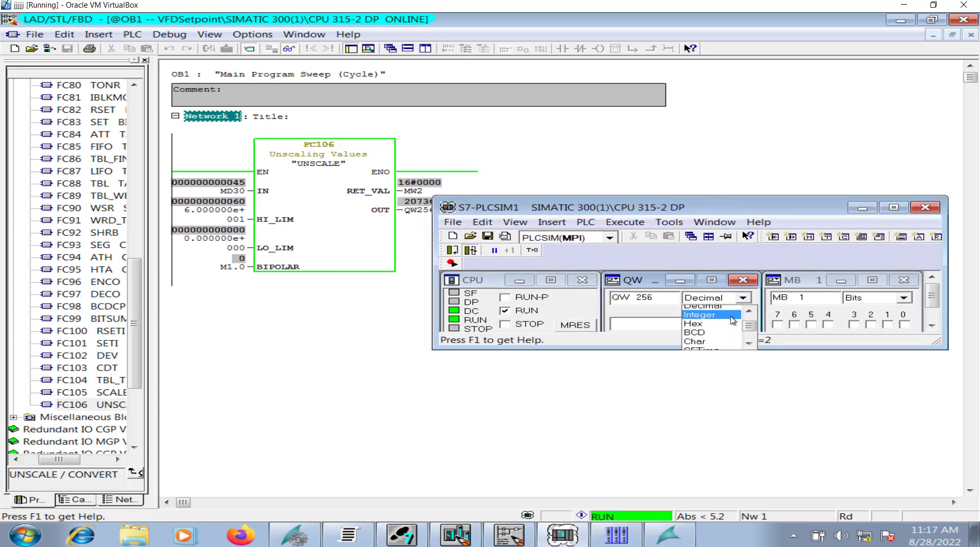
click(699, 314)
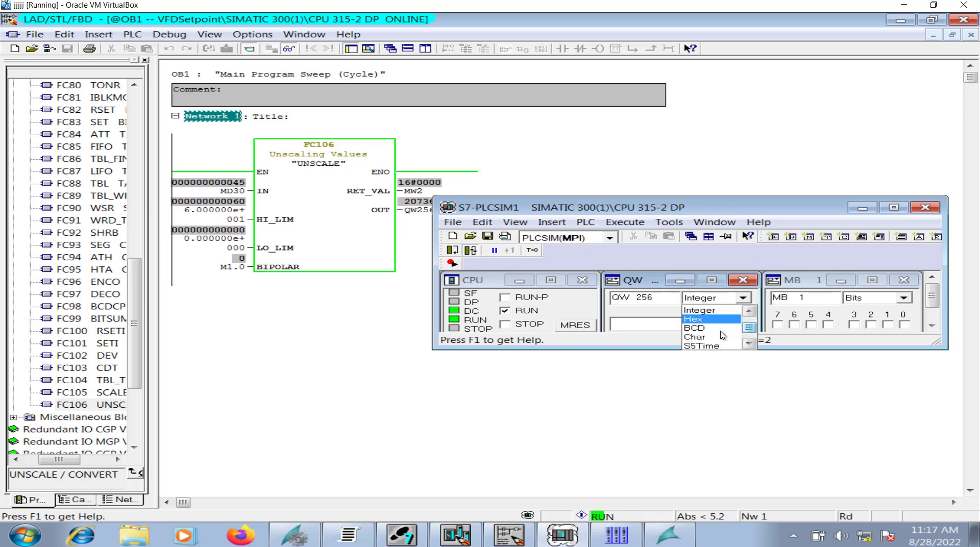
click(692, 318)
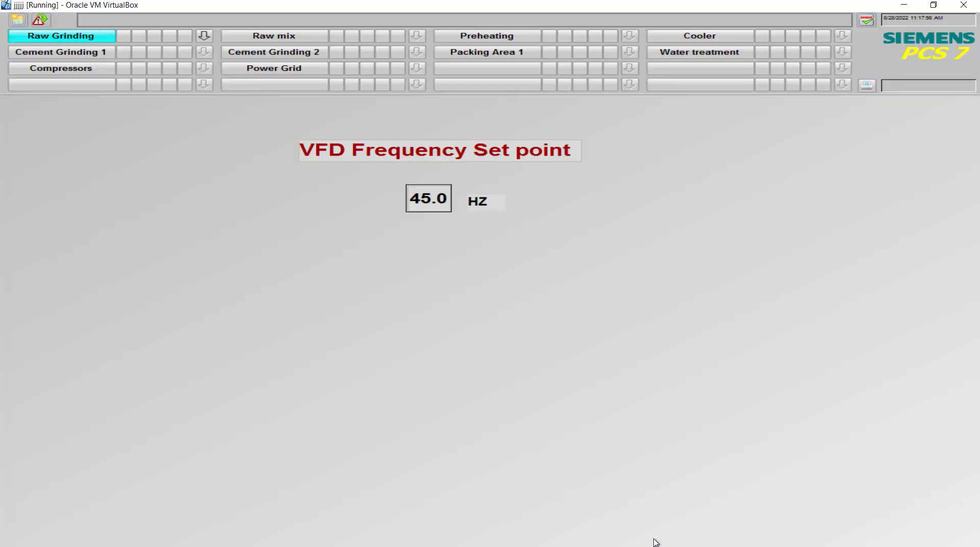
Re-edit the VFD Frequency Set point field to replace 45.0 Hz with 60
click(428, 198)
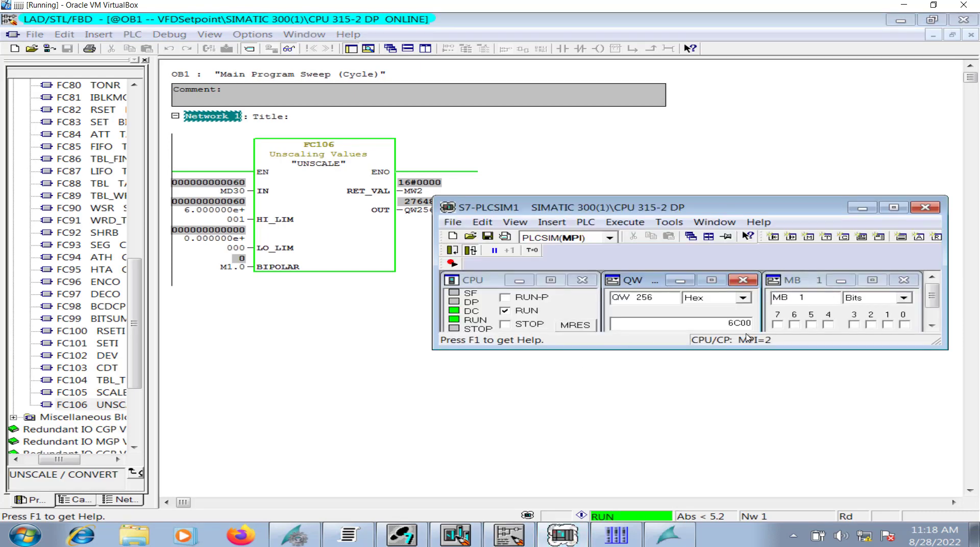
Select the QW 256 hex value 6C00 and move the PLCSIM window aside
double_click(739, 323)
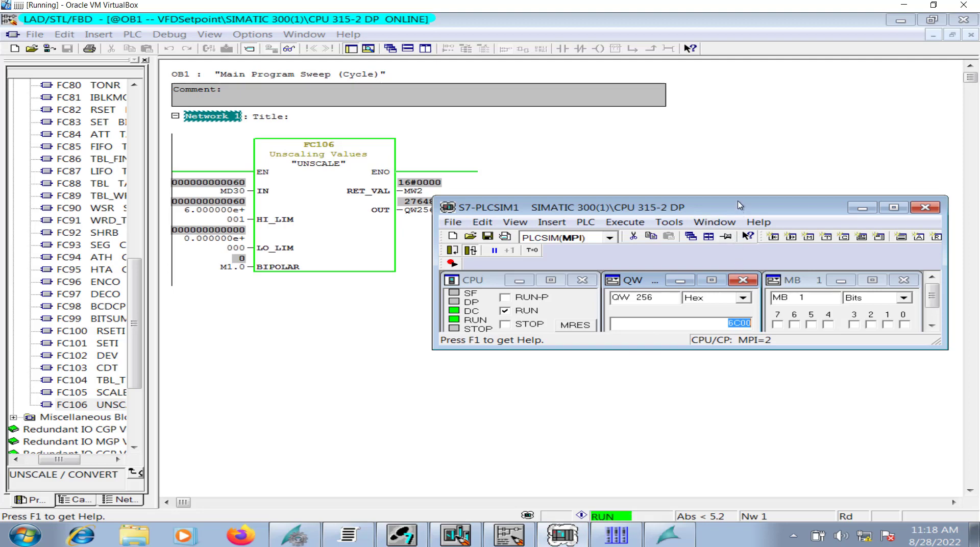
drag(737, 207, 487, 290)
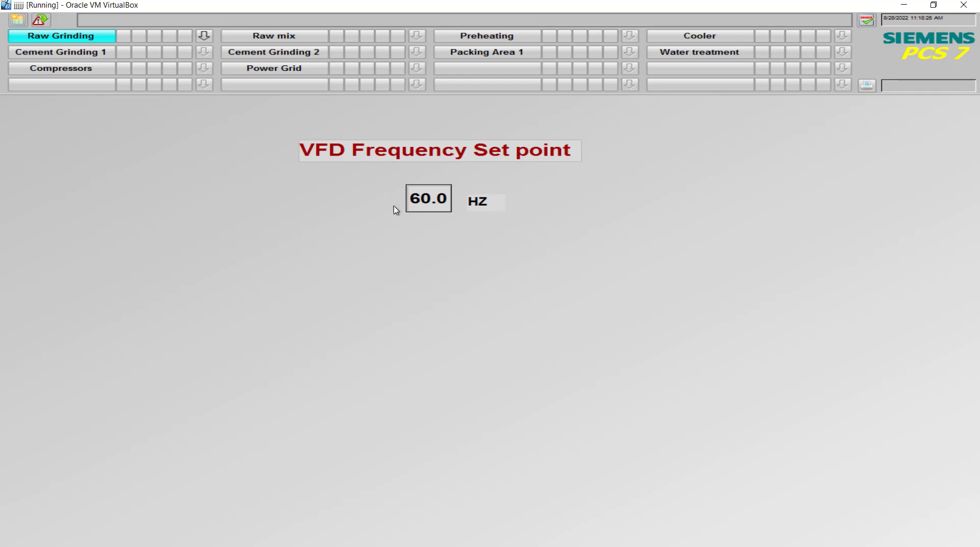
Return to the online LAD/STL/FBD editor showing MD30 at 60 and QW256 at 27648
click(21, 532)
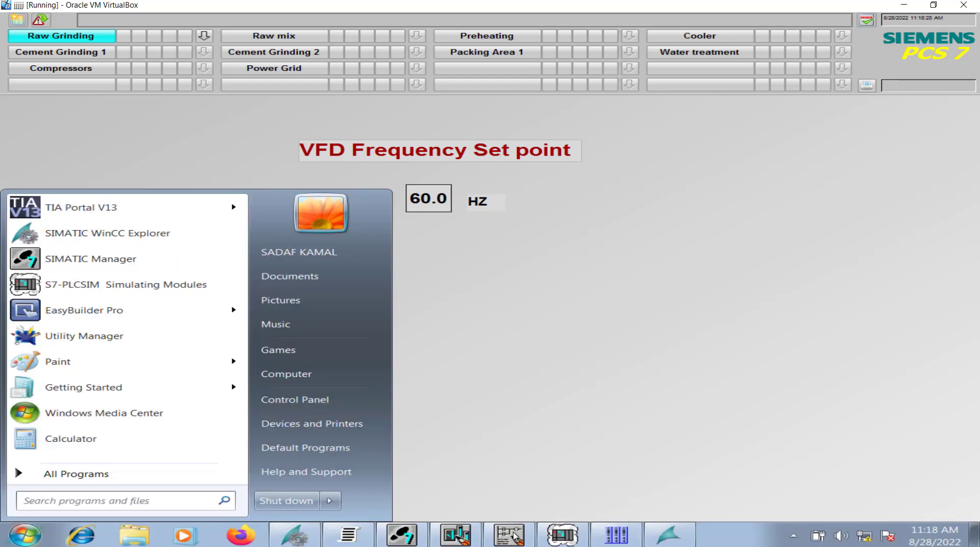
click(508, 535)
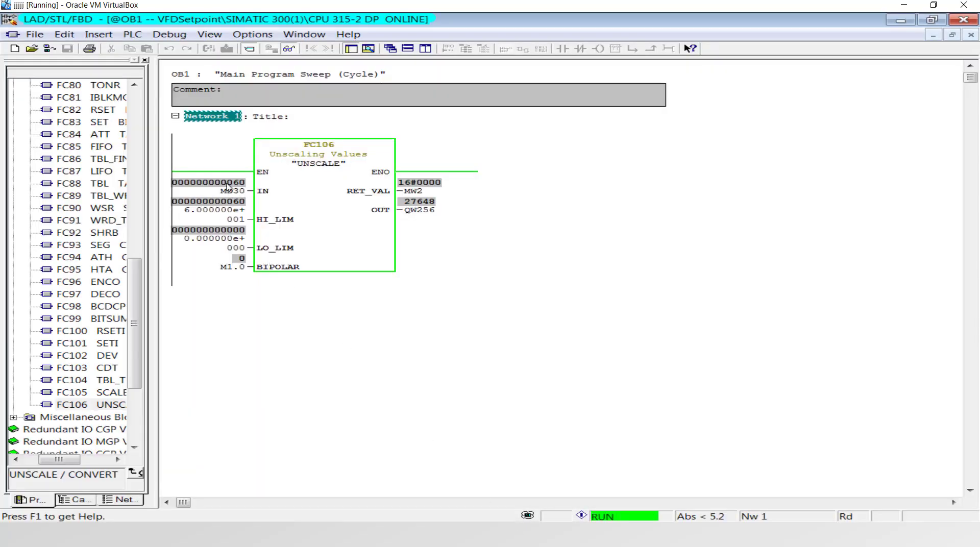